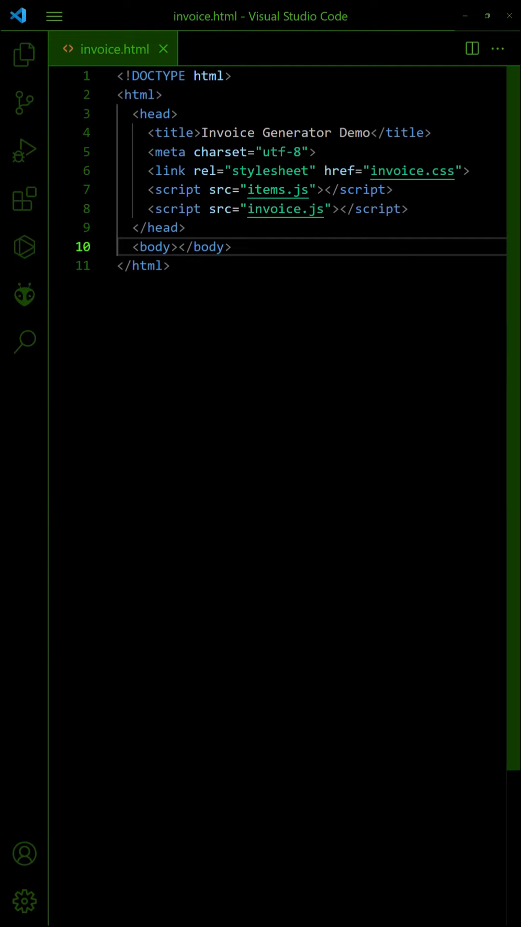
Step: Write the invoice <form> with number, date and bill-to inputs, then begin the ITEMS section
click(471, 48)
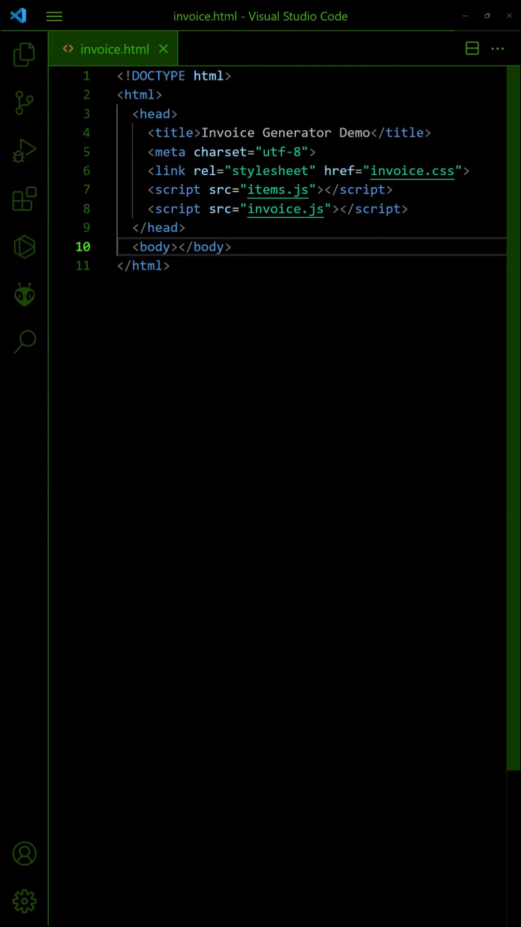
text(<form>)
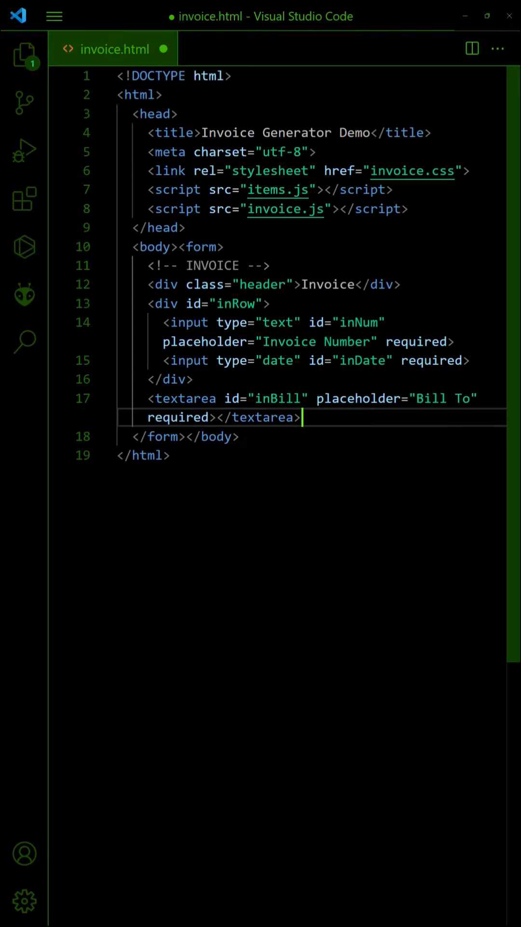
key(Enter)
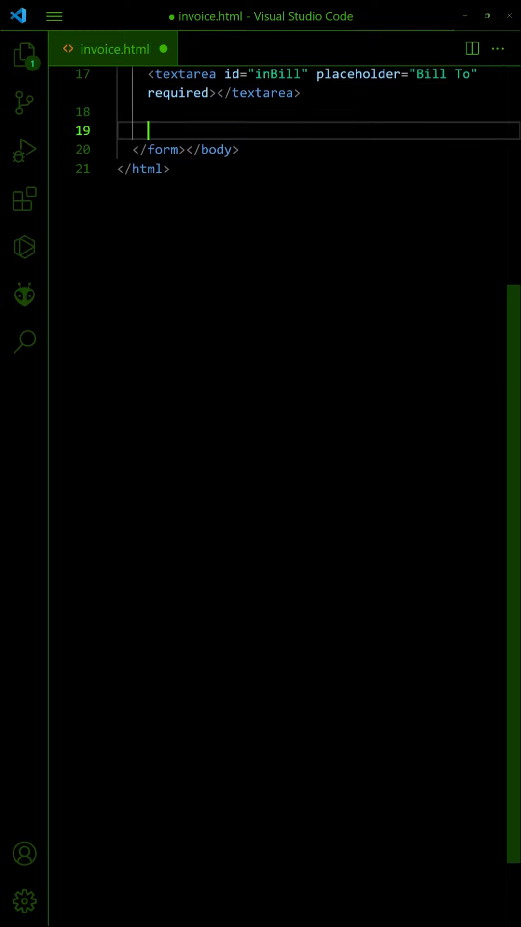
text(<!-- ITEMS -->)
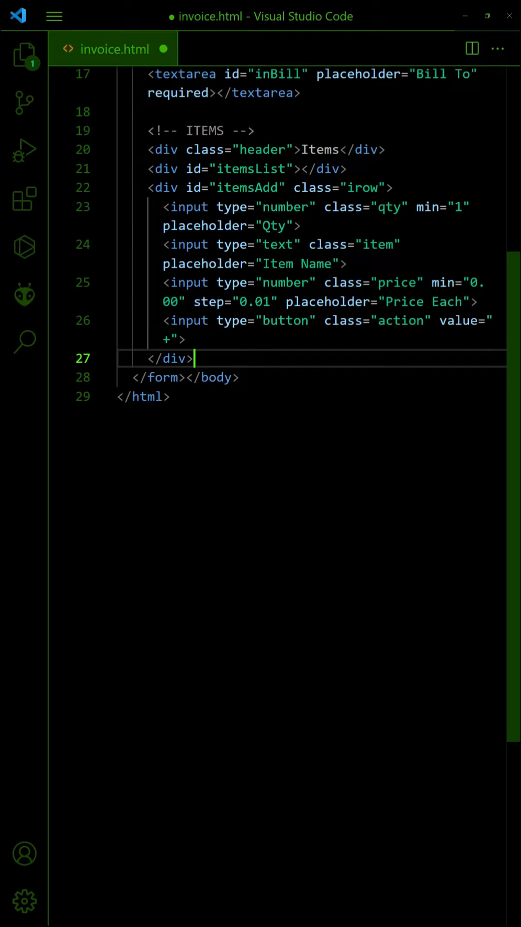
Step: Add the Items add-row and Totals div, then begin a CONTROLS comment below them
scroll(down, 3)
text(<div id="totals">Grand Total: $0.00</div>)
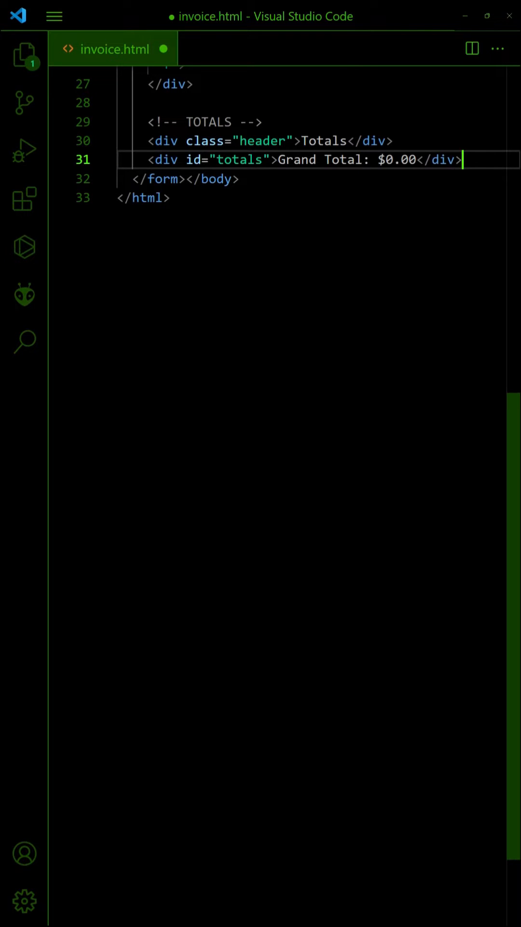
key(enter)
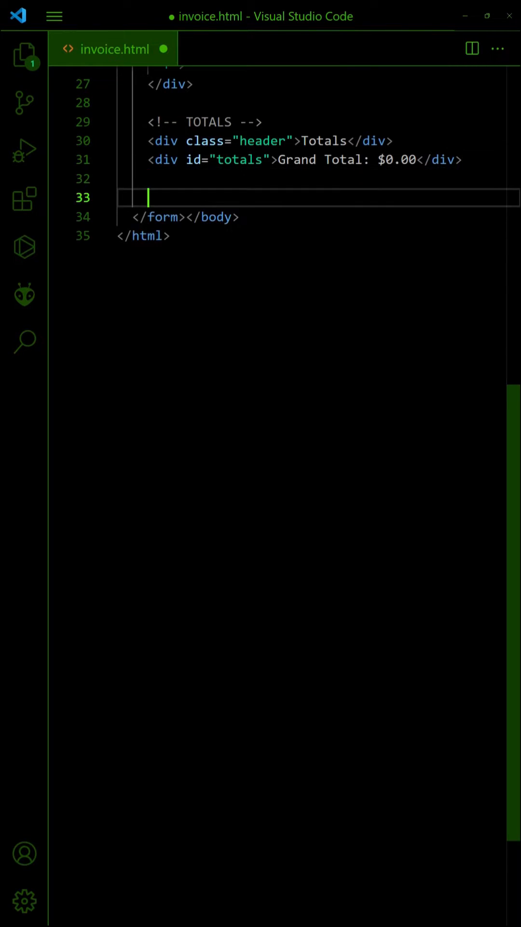
text(<!-- CONTROLS -->)
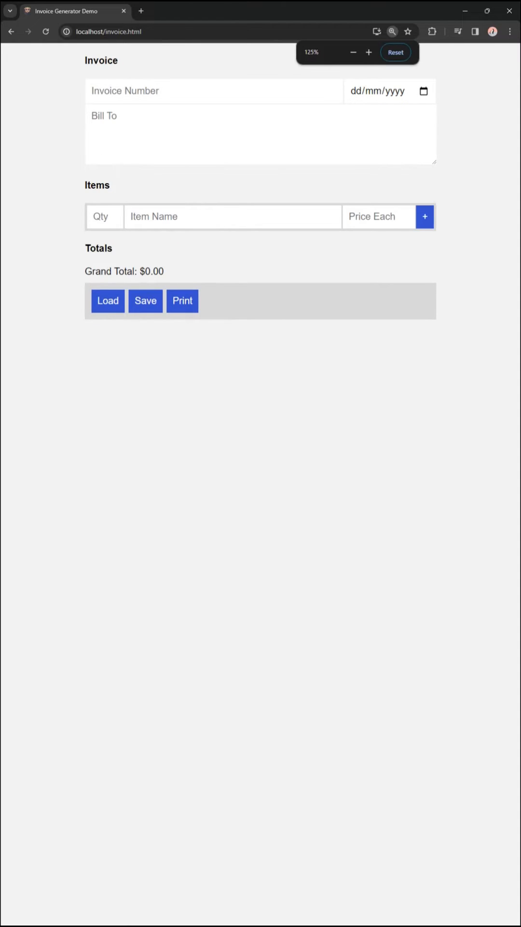
Step: Switch to Chrome to preview the rendered invoice form at localhost/invoice.html
key(alt+tab)
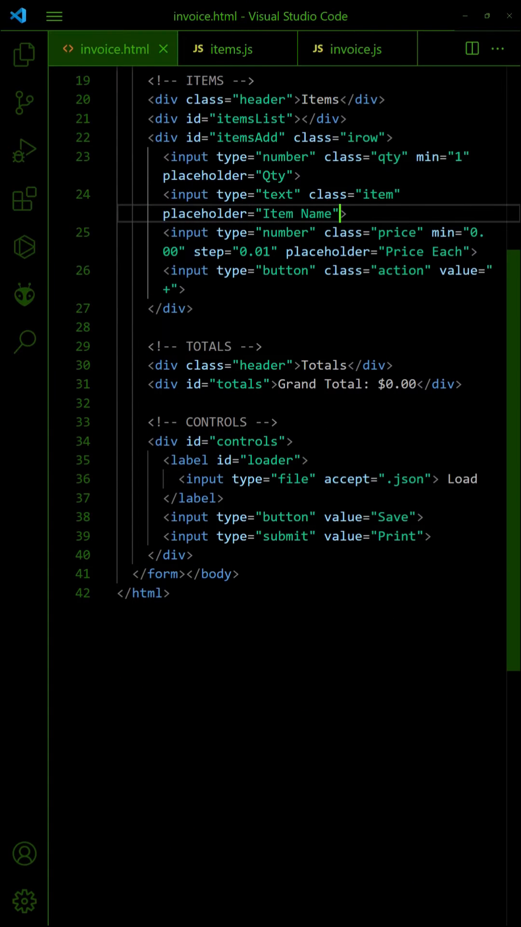
Step: Give the item input list="itemsData" with an empty <datalist id="itemsData"> and check item prices in items.js
text(list="itemsData)
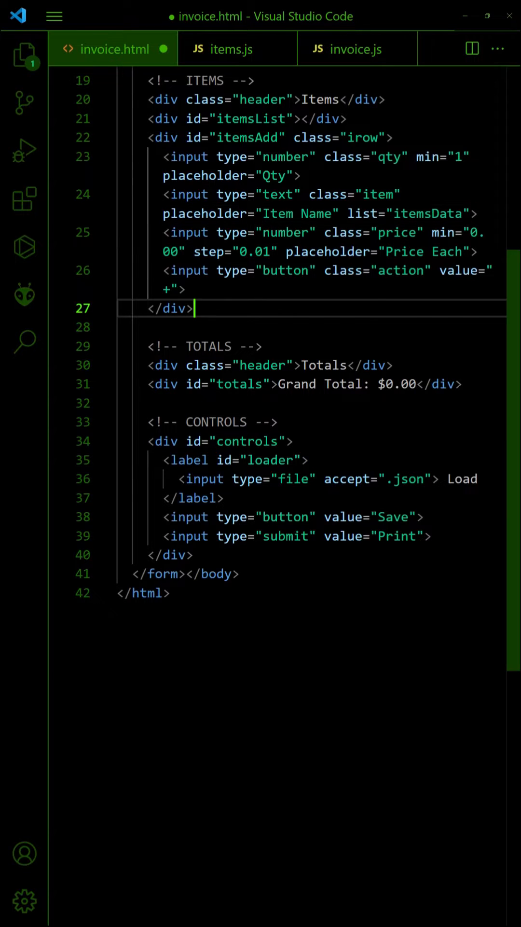
text(<datalist id="itemsData">)
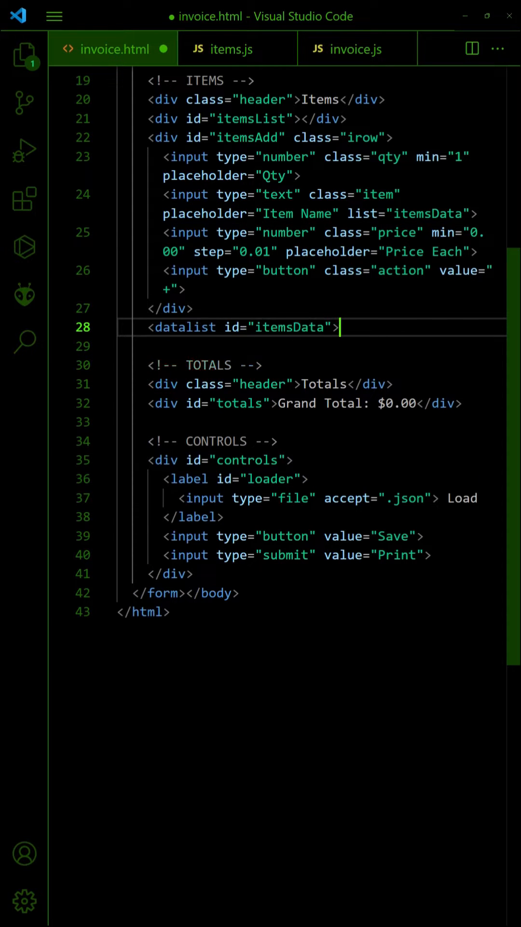
text(</datalist>)
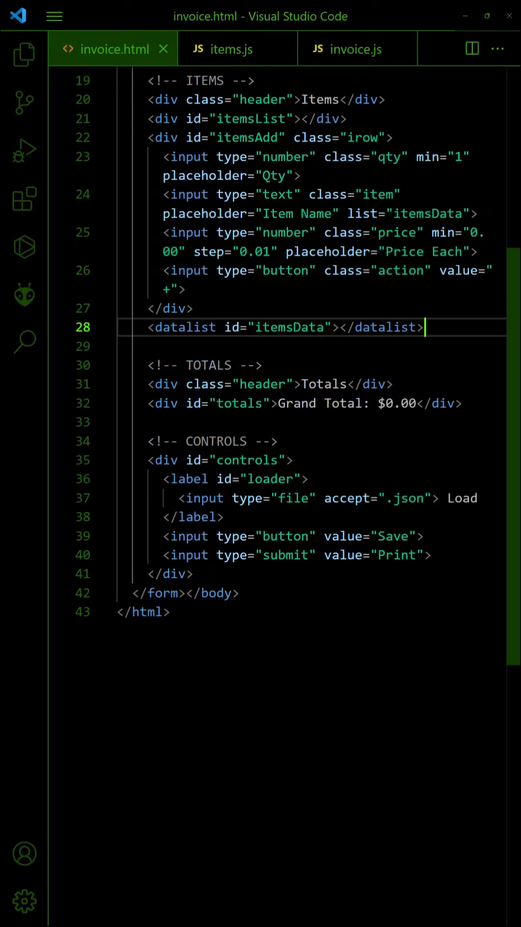
click(236, 48)
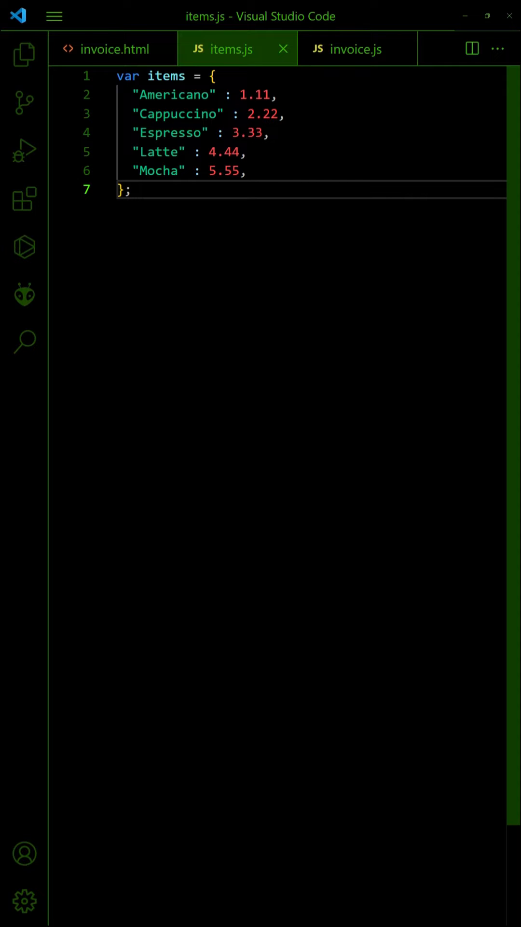
Step: Start the invoice object in invoice.js with element properties and an init run on window load
click(357, 48)
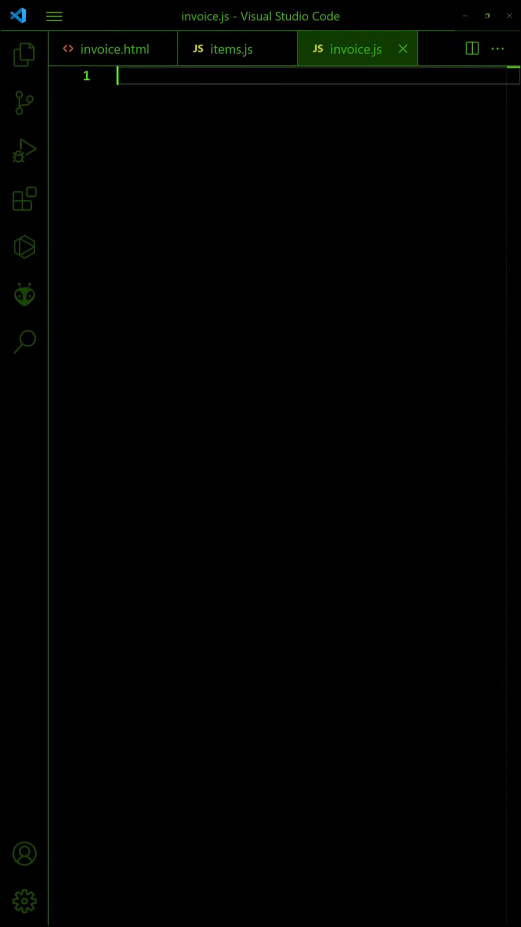
text(var invoice = {)
text(};)
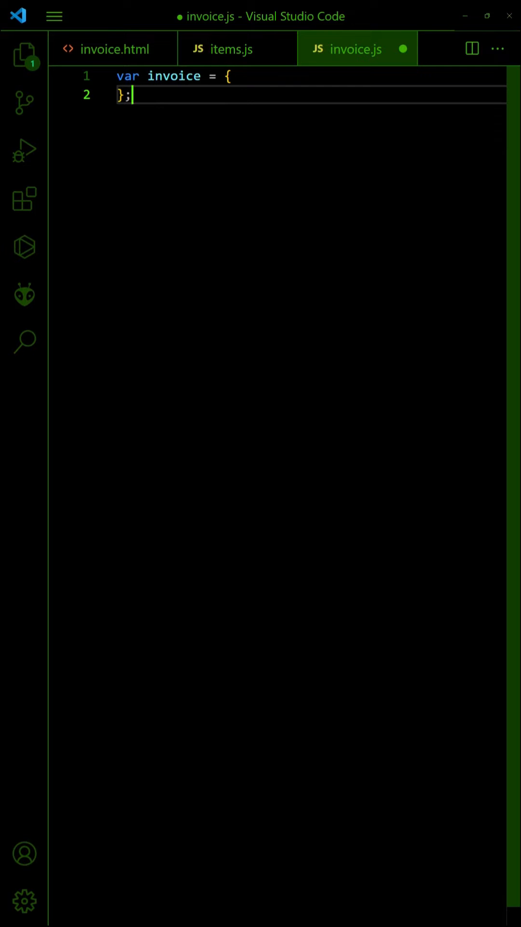
click(230, 75)
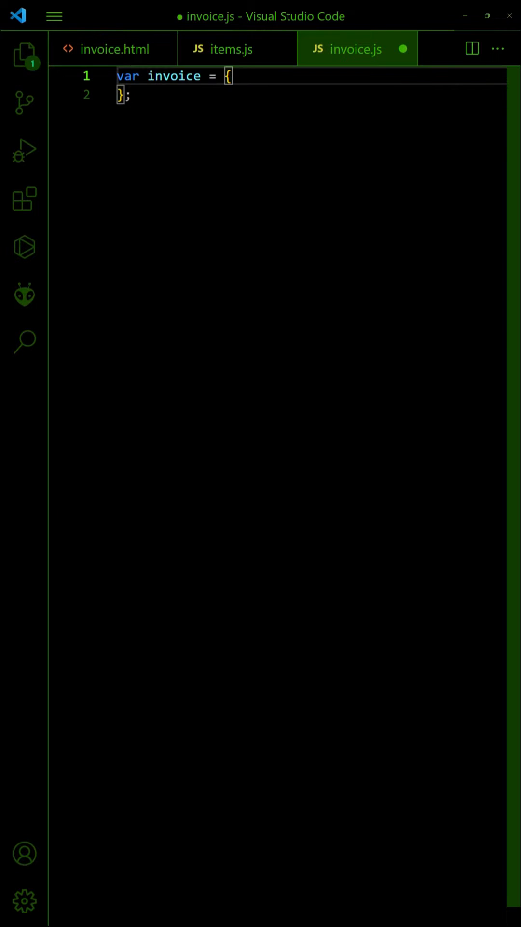
text(// INIT ITEMS LIST)
text(window.addEventListener("load", inv)
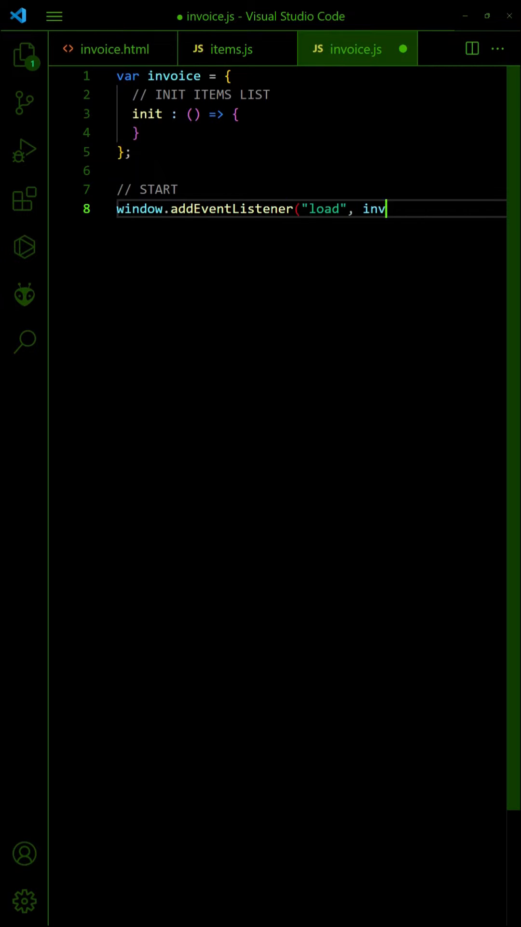
text(oice.init);)
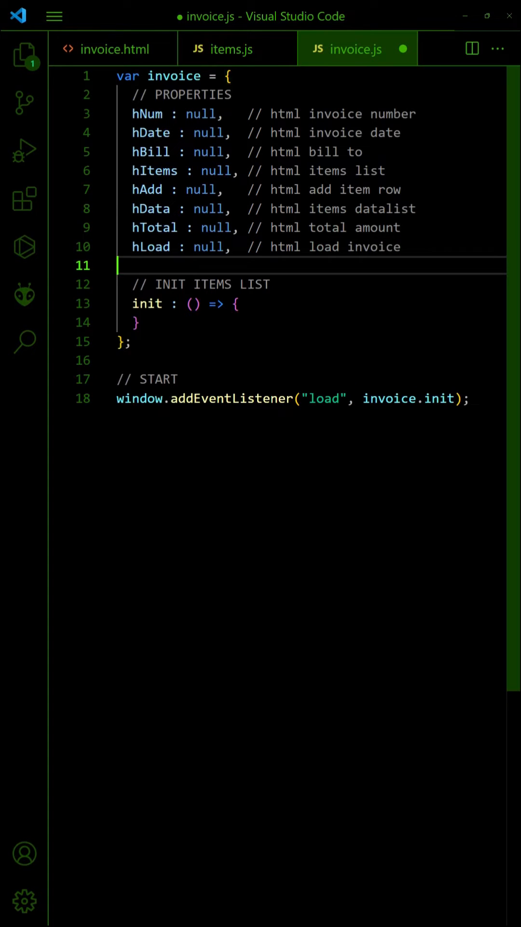
key(Enter)
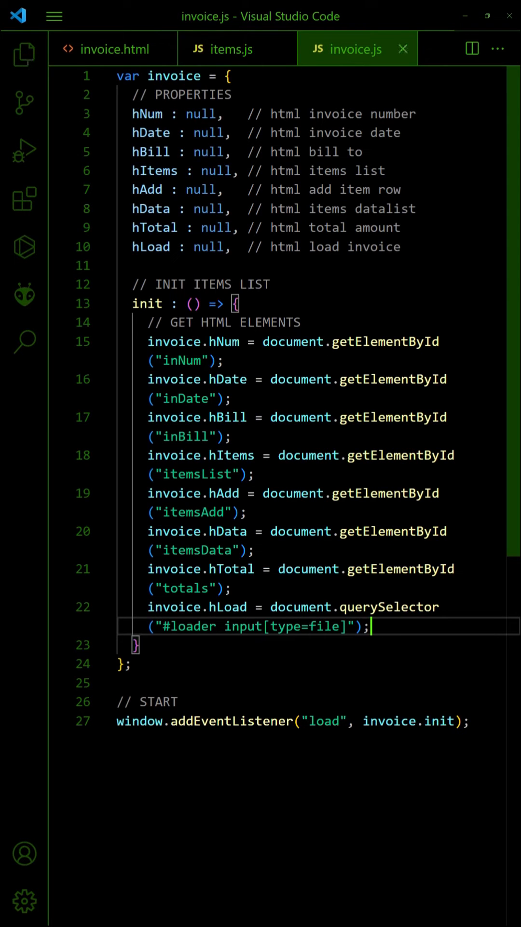
Step: Loop items.js entries into the datalist so the item field suggests Americano and Espresso
scroll(down, 3)
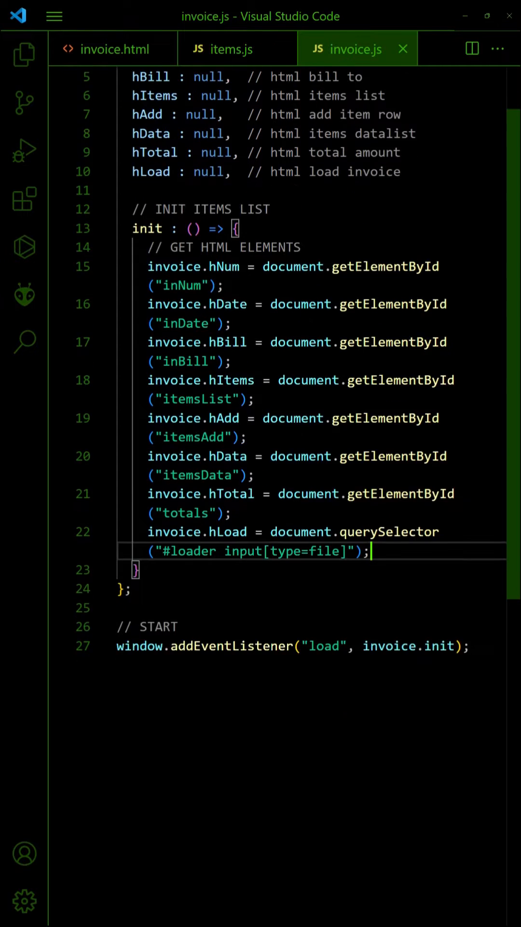
scroll(down, 3)
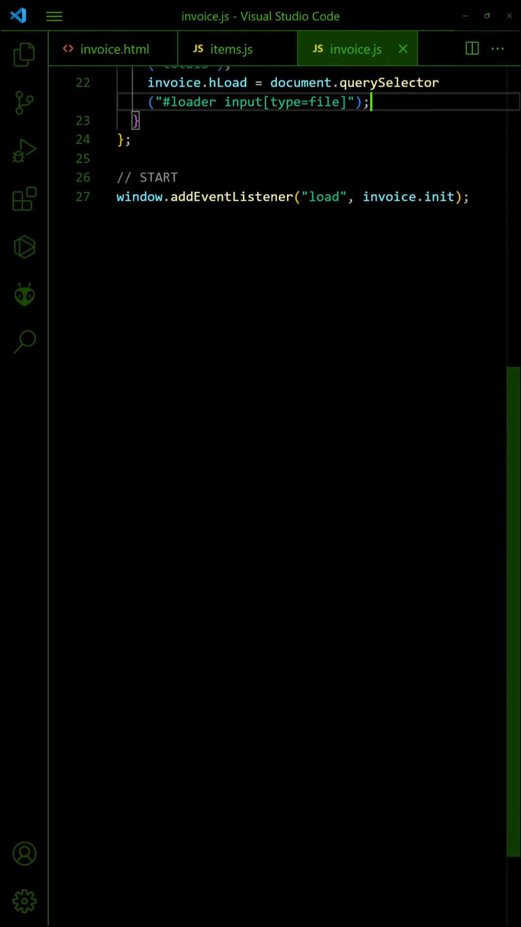
text(// POPULATE ITEMS DATALIST)
text(invoice.hData.a)
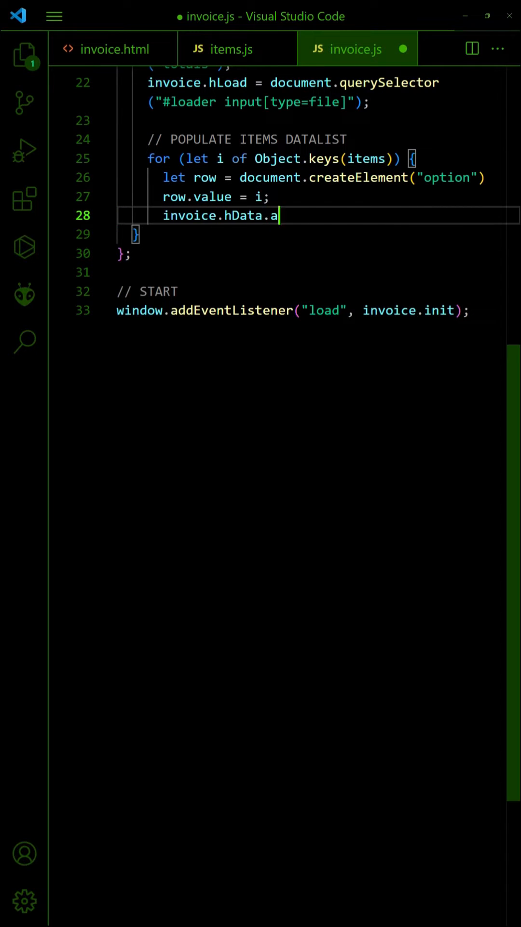
text(ppendChild(row);)
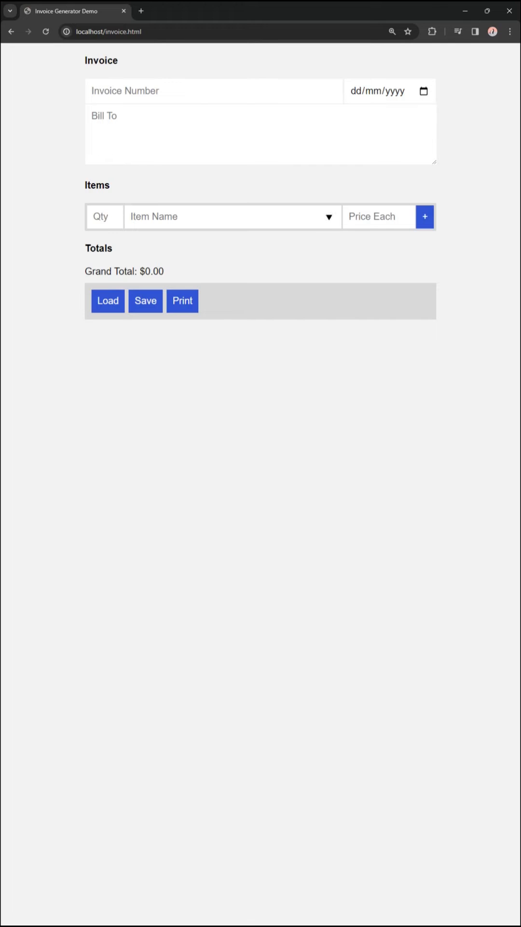
text(Americano)
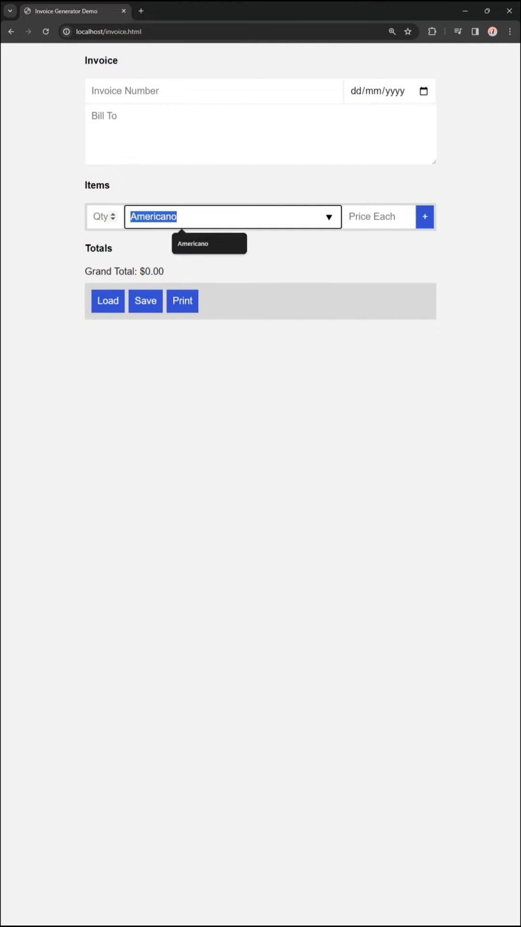
text(Espresso)
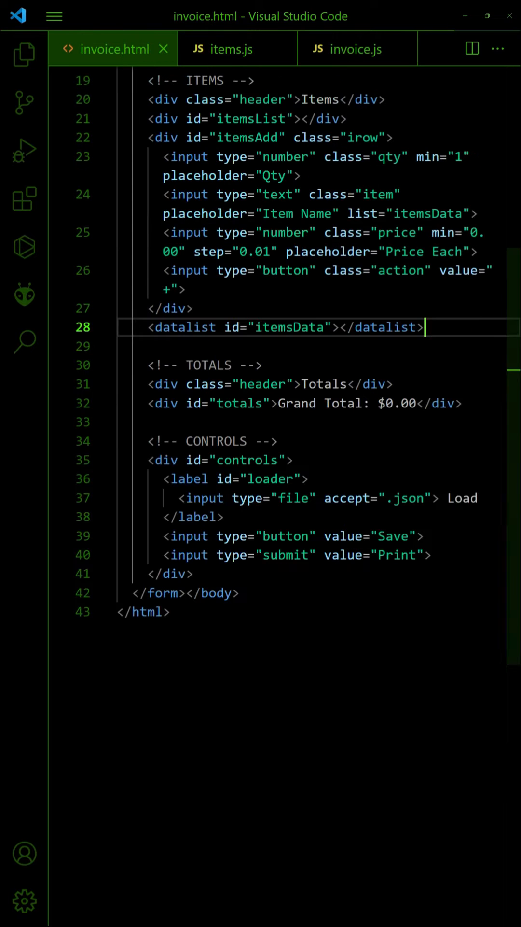
Step: Make the item name input call invoice.price(this) on change and save invoice.html
text(o)
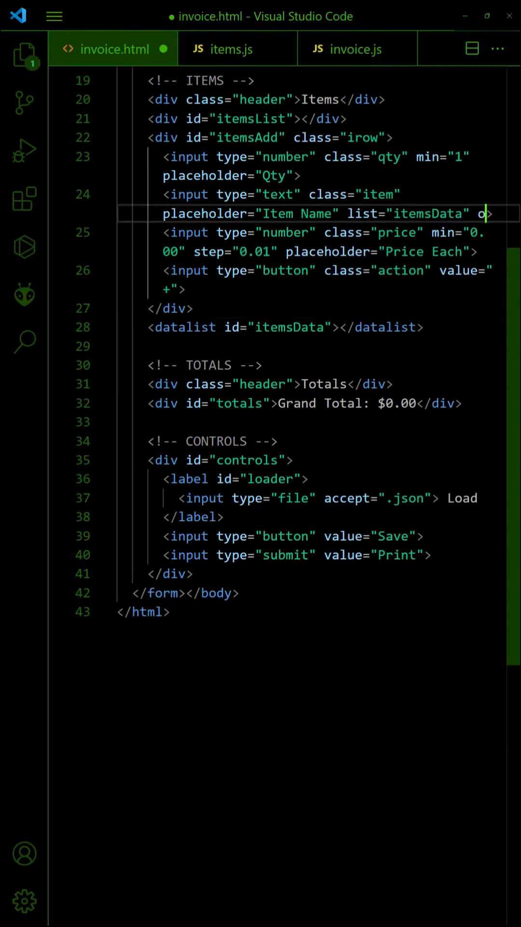
text(nchange="invoice.price(this)")
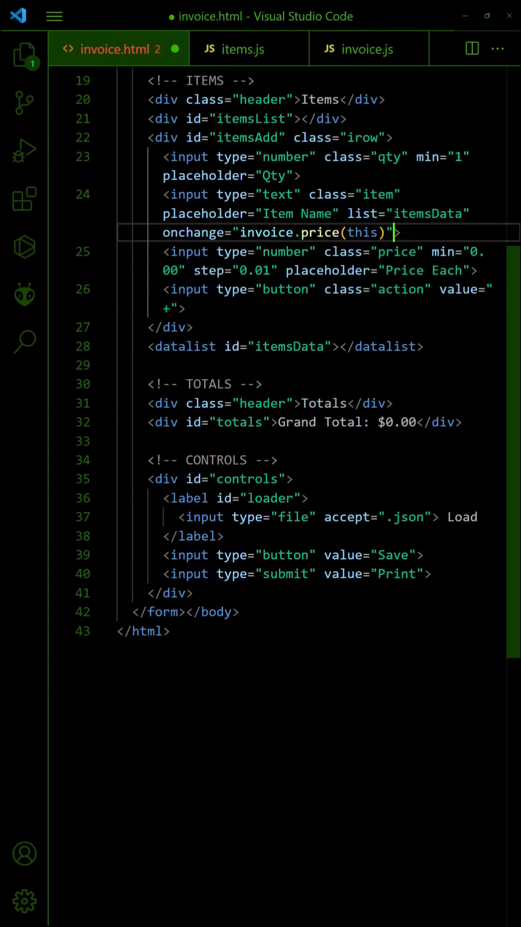
key(ctrl+s)
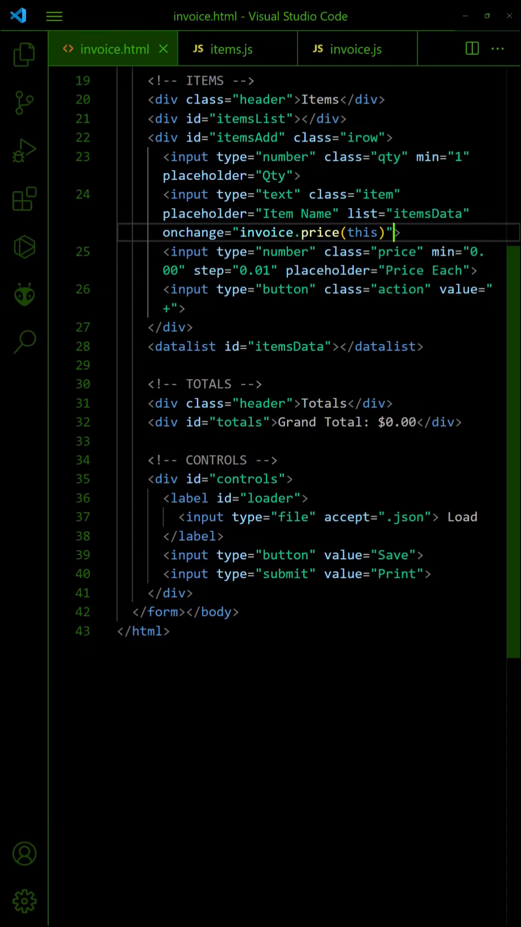
Step: Begin a SET PRICE EACH (WHEN CHOOSING ITEM) section in invoice.js after init
click(358, 49)
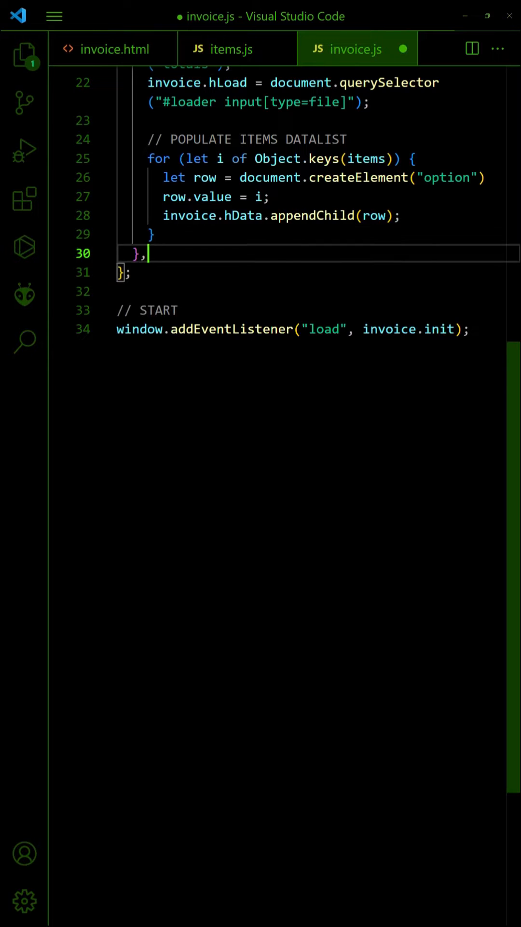
text(// SET PRICE EACH (WHEN)
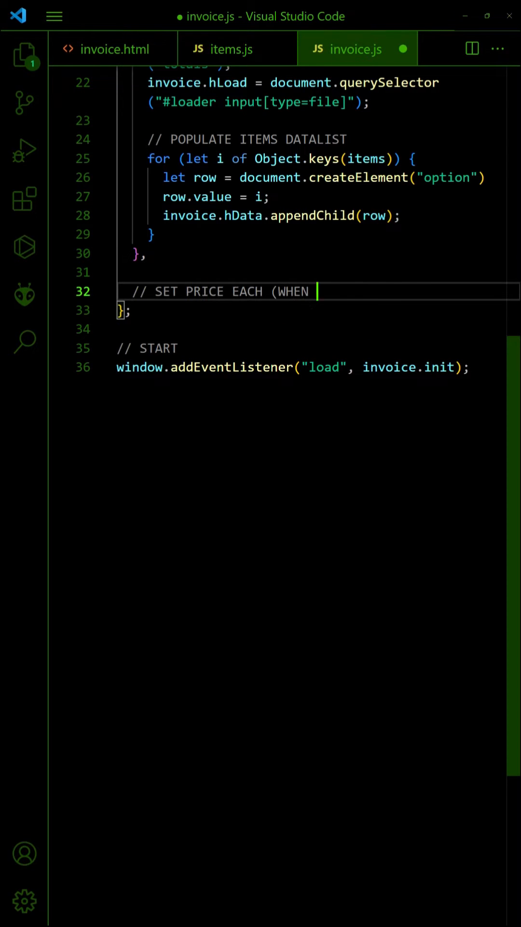
text(CHOOSING ITEM))
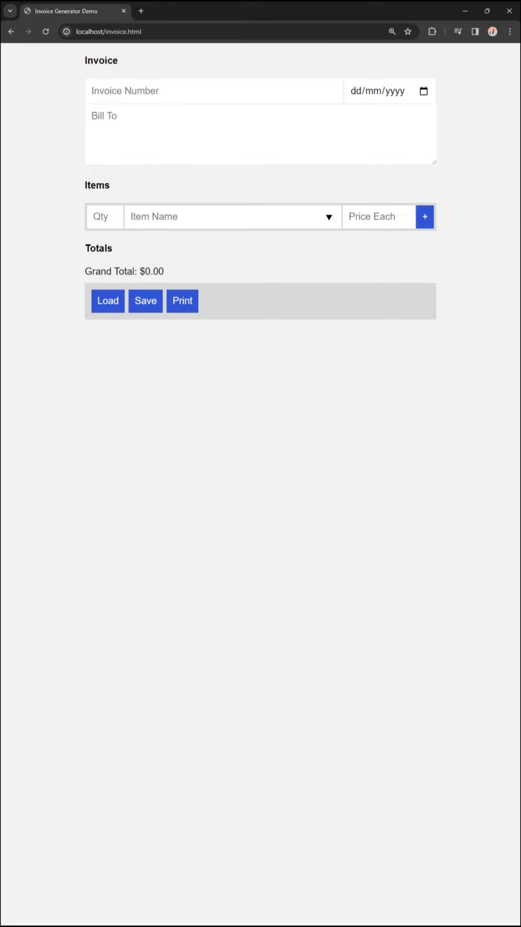
Step: Choose Americano so its 1.11 price auto-fills, then try the + add button
click(232, 217)
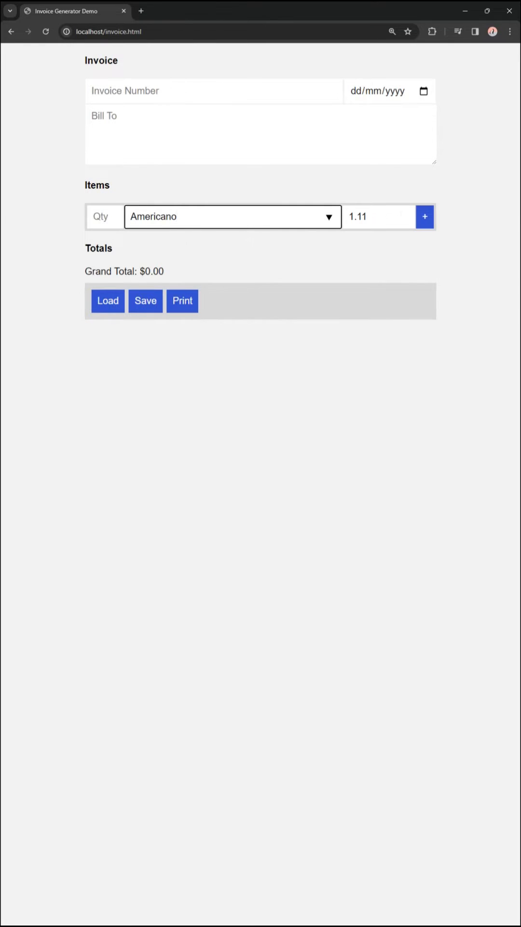
click(376, 216)
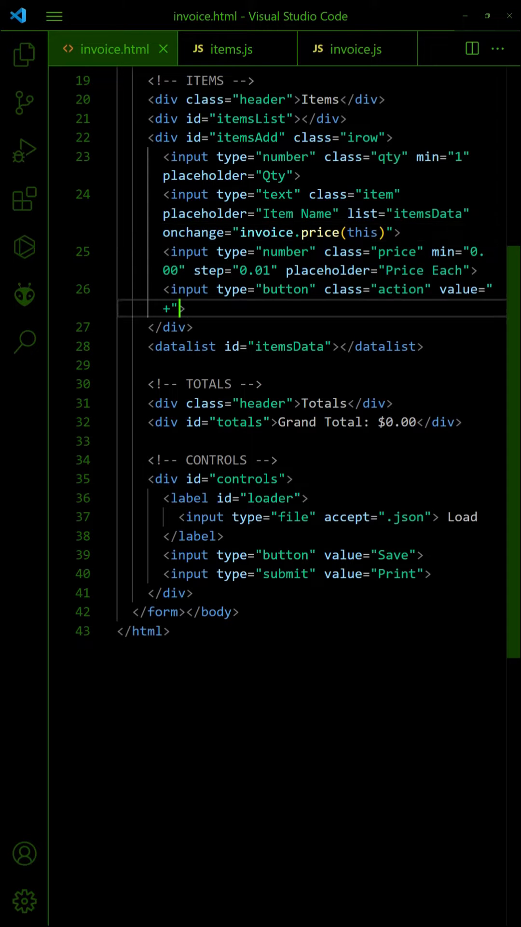
Step: Wire the + button to invoice.add() and start add() by cloning the row and selecting qty, item, price and action
text(onclick="invoice.add()
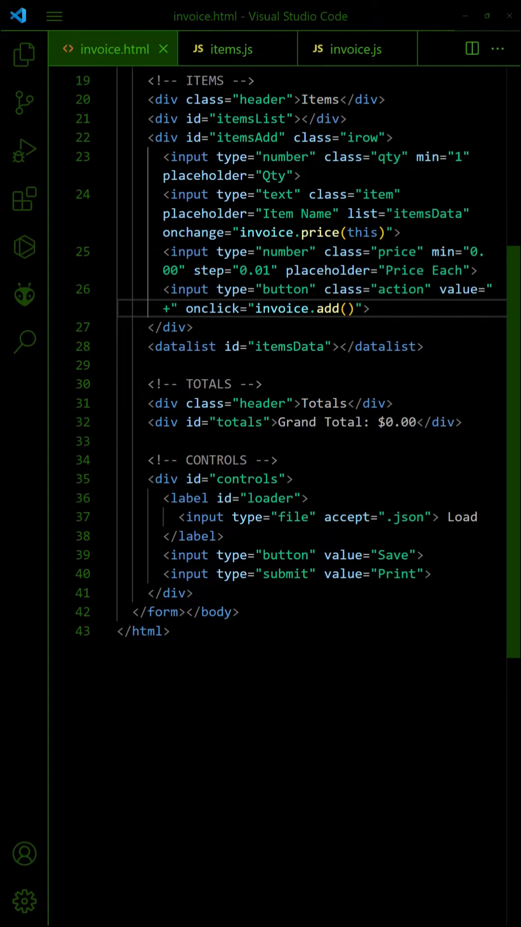
click(357, 48)
text(add : () => {)
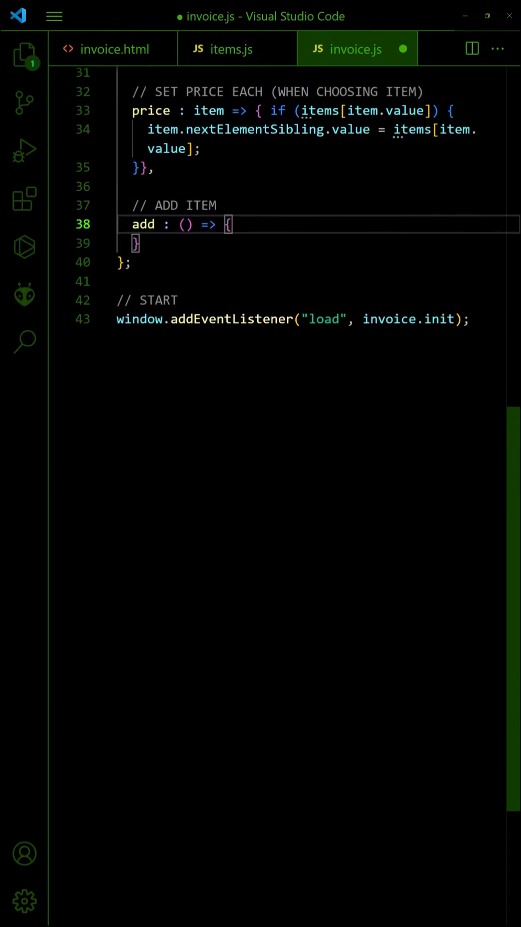
text(// CLONE NEW ITEM ROW)
text(qt)
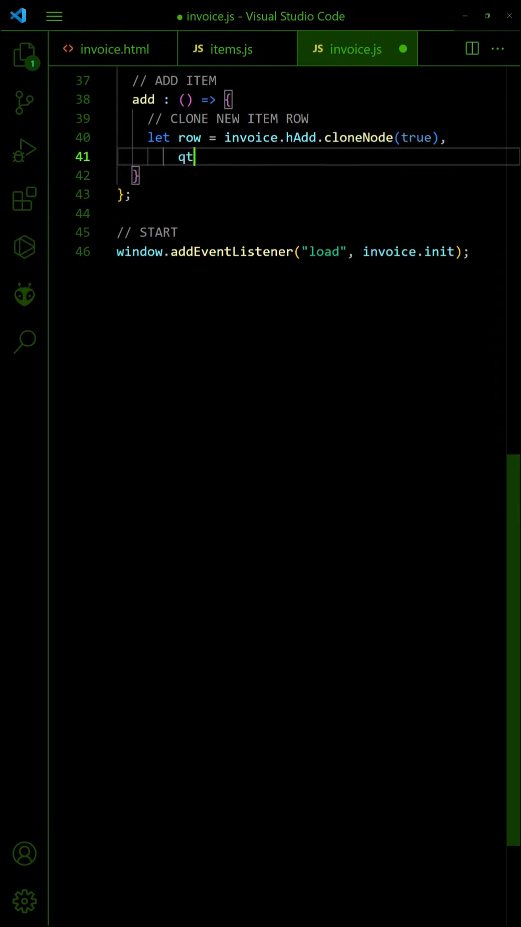
text(y = row.querySelector(".qty"),)
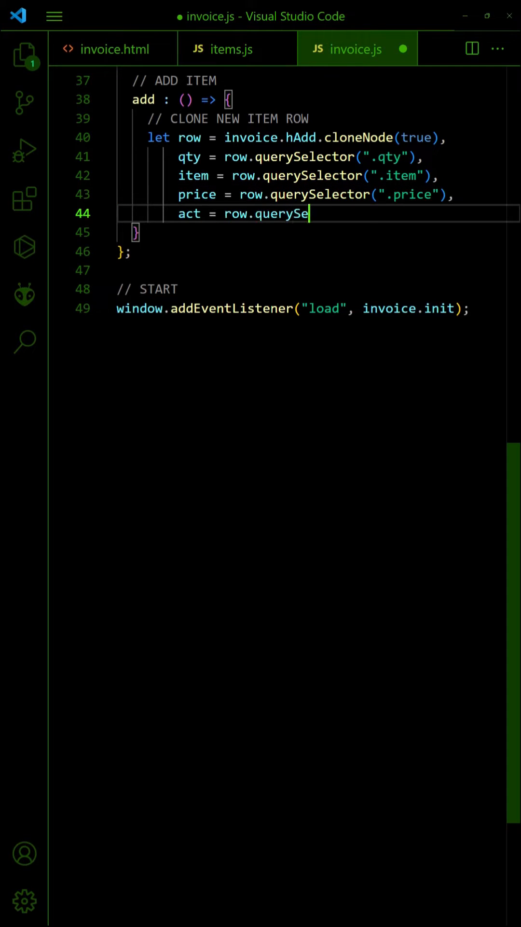
text(lector(".action");)
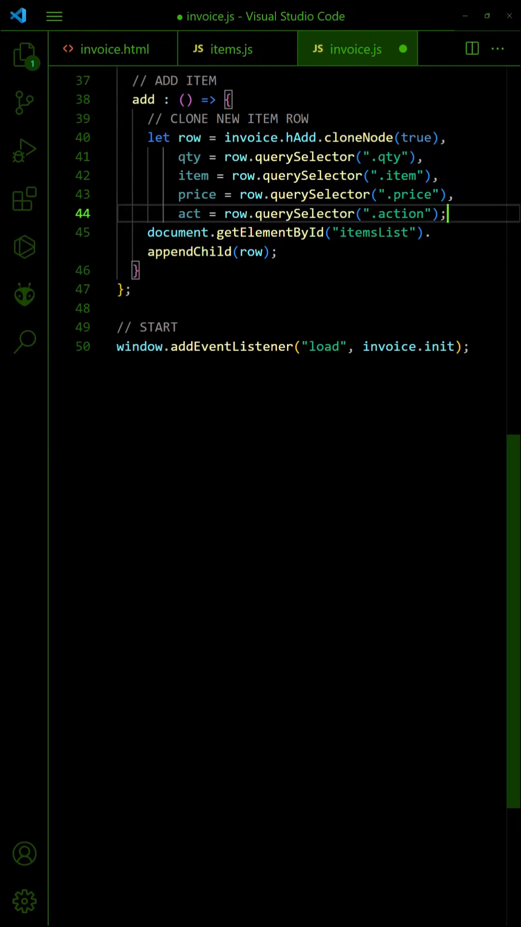
Step: Strip the clone's id, make qty, item and price required, and turn the action into an X calling invoice.remove
text(row.removeAttr)
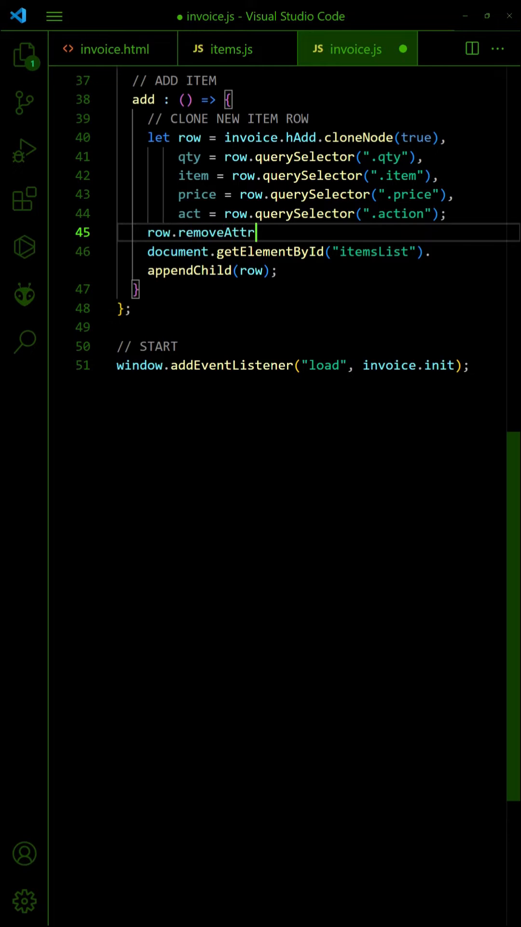
text(ibute("id");)
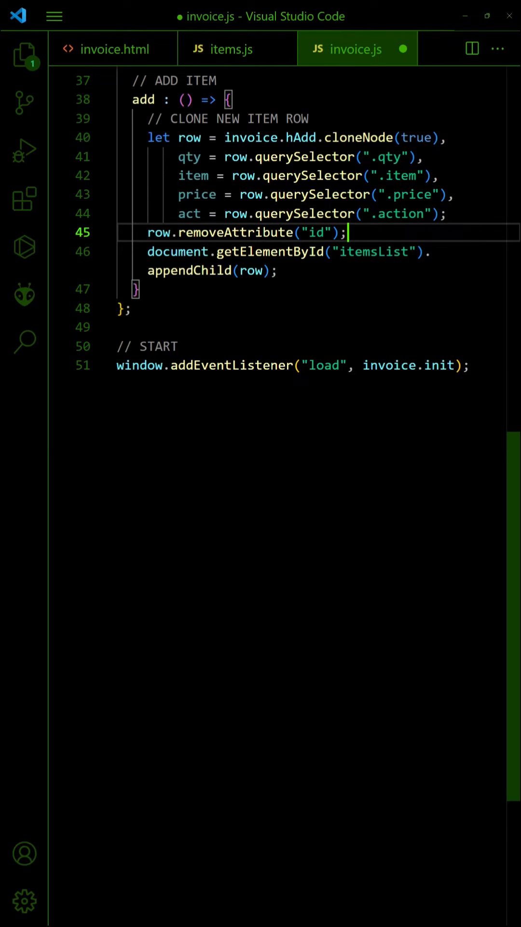
text(qty.required = true;)
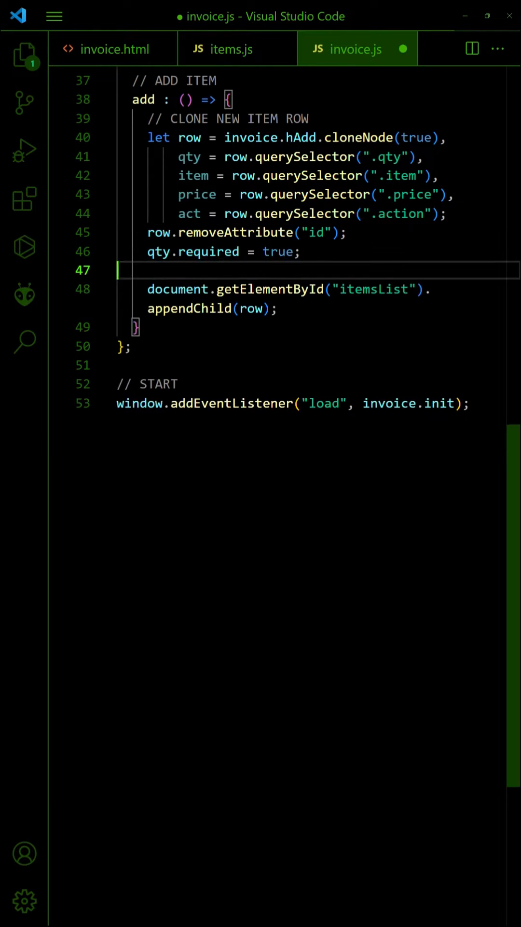
text(item.required = true;)
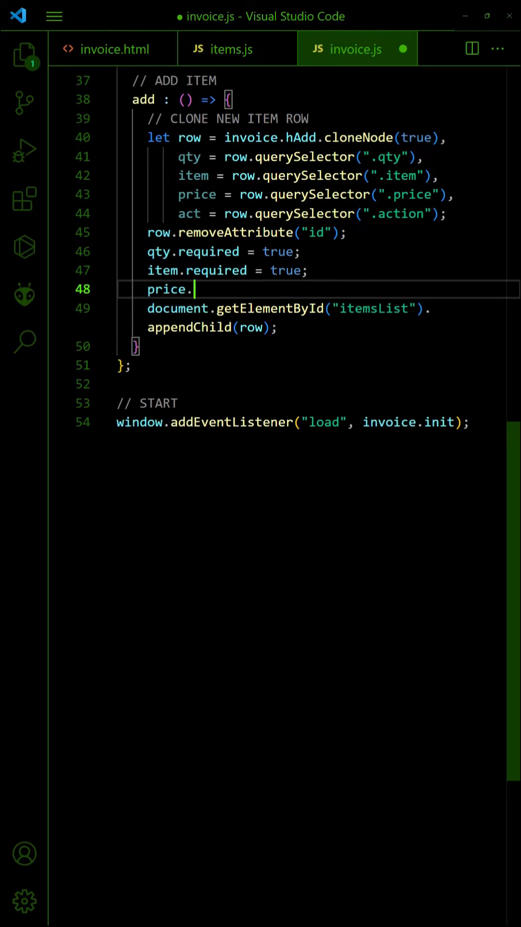
text(required = true;)
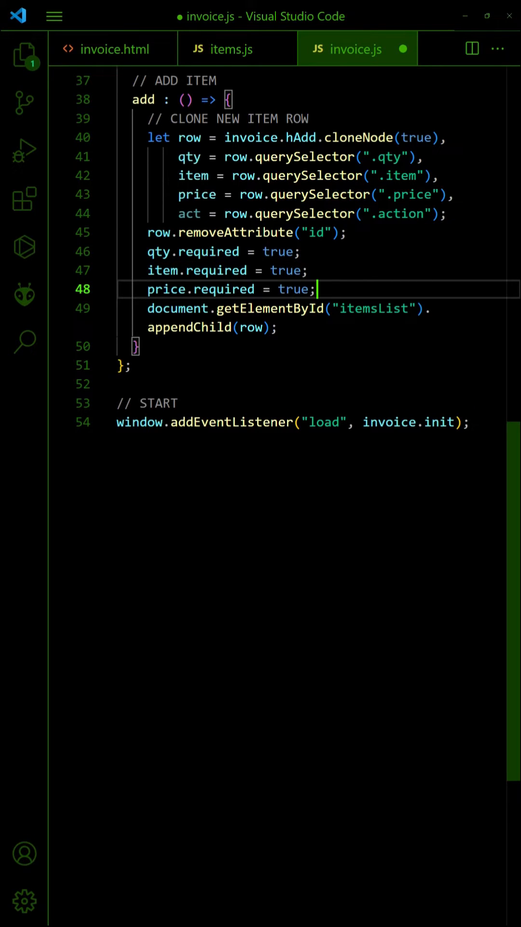
text(act.value = "X";)
text(act.setAttribute("onclick", "invoice.remove(this.parent)
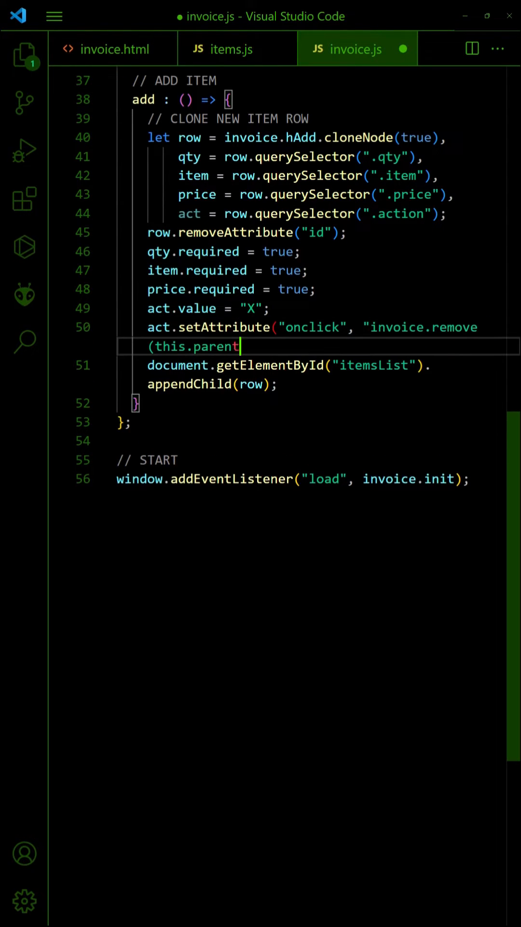
text(Element)");)
text(row.remo)
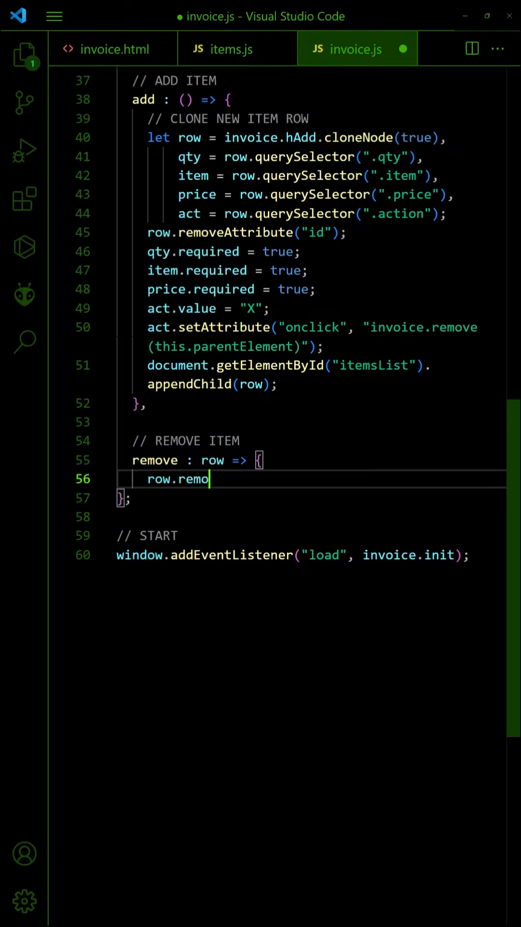
text(ve();)
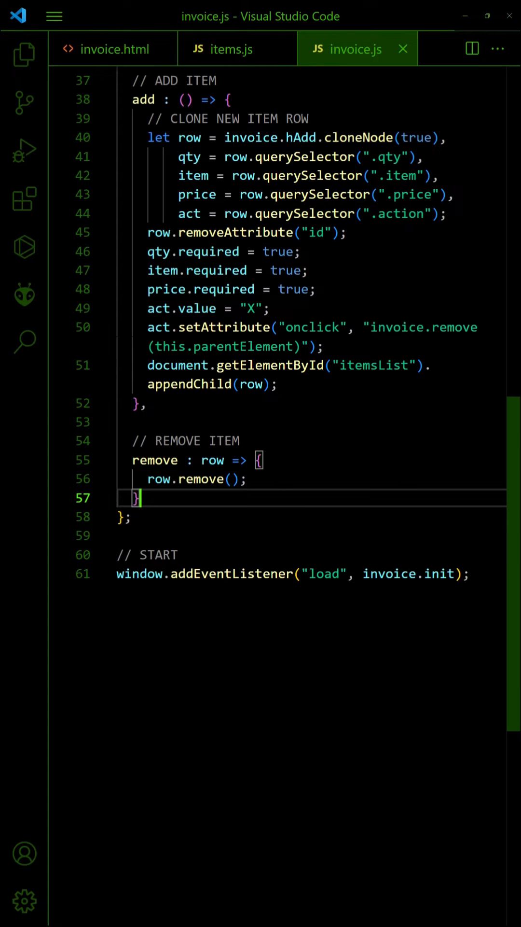
Step: Begin a RESET ADD ITEM section to clear the entry row after adding
text(// RESET)
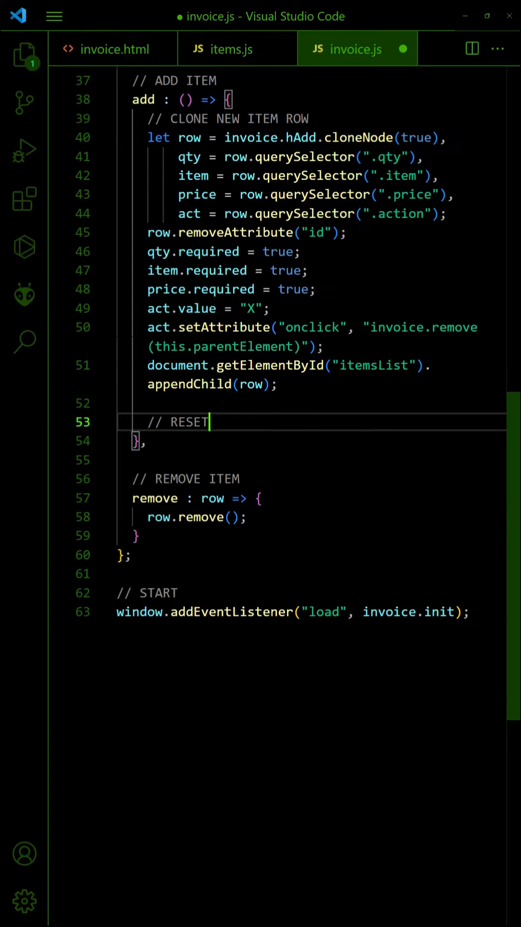
text(ADD ITEM)
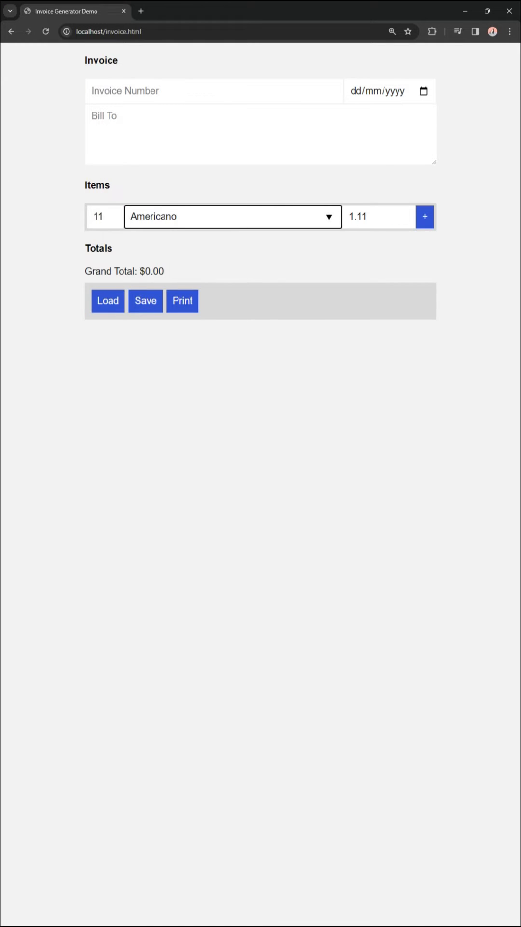
Step: Add Americano, Cappuccino and Latte lines, each with a remove X, above a fresh empty row
click(424, 216)
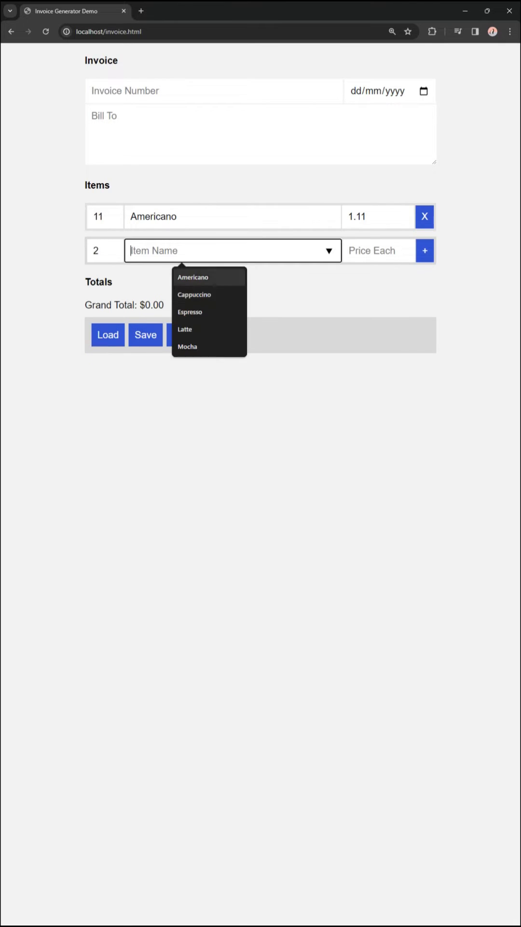
click(194, 294)
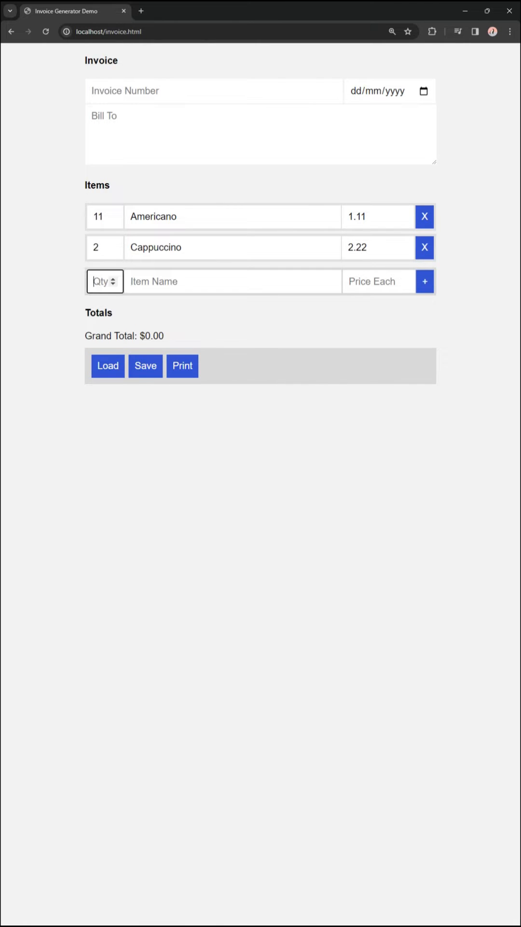
click(424, 280)
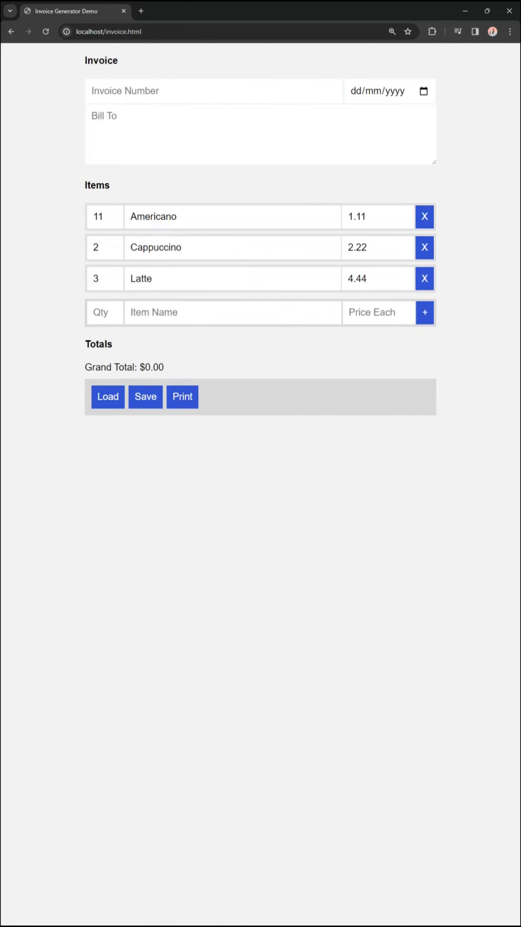
click(424, 247)
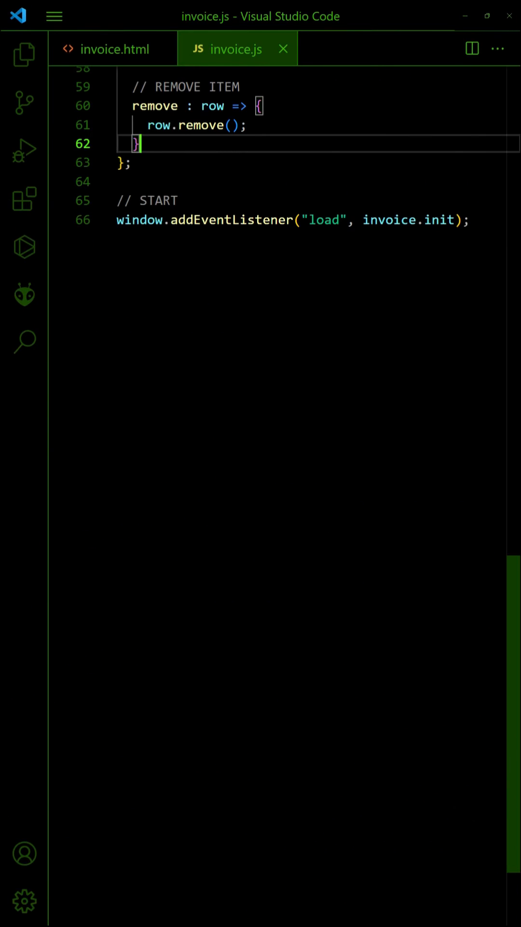
Step: Write total() looping over .irow rows, skipping NaN values and summing qty times price
text(,)
text(let total = 0;)
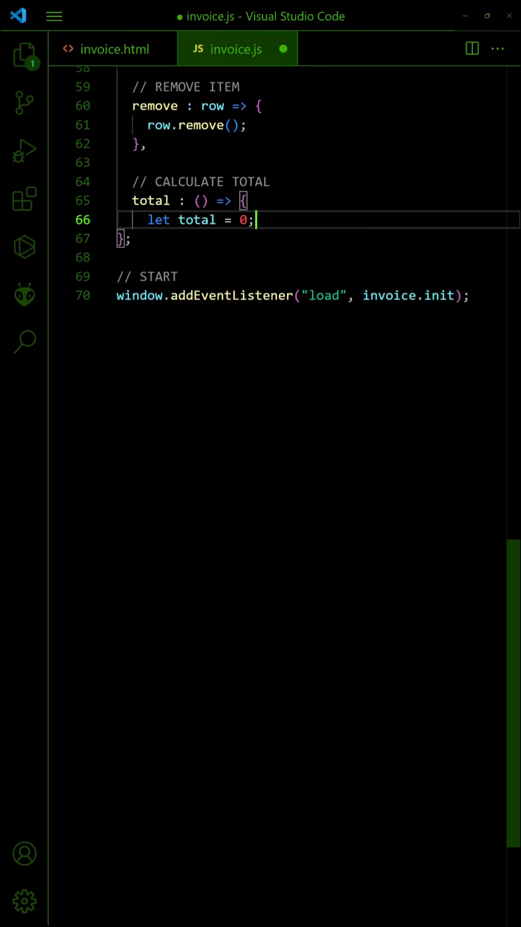
text(for (let row of invoice.hItem)
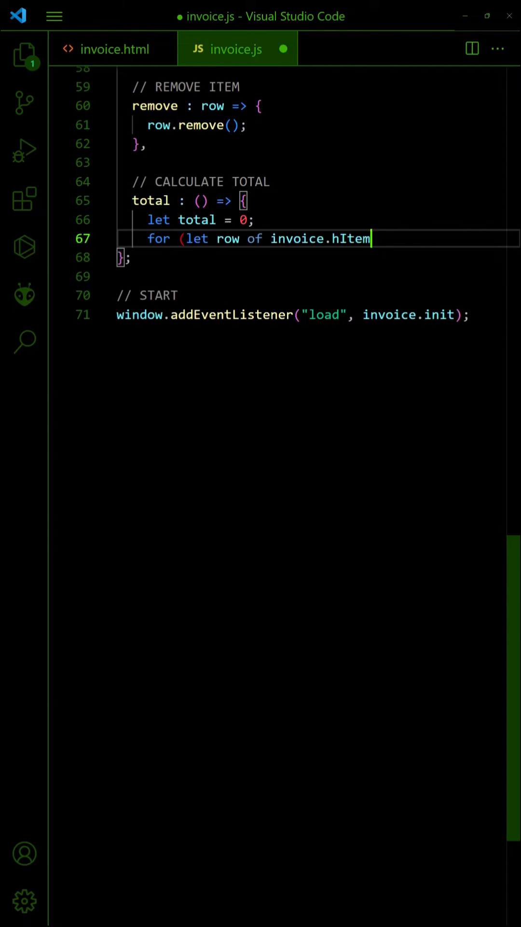
text(s.querySelectorAll(".irow")) {)
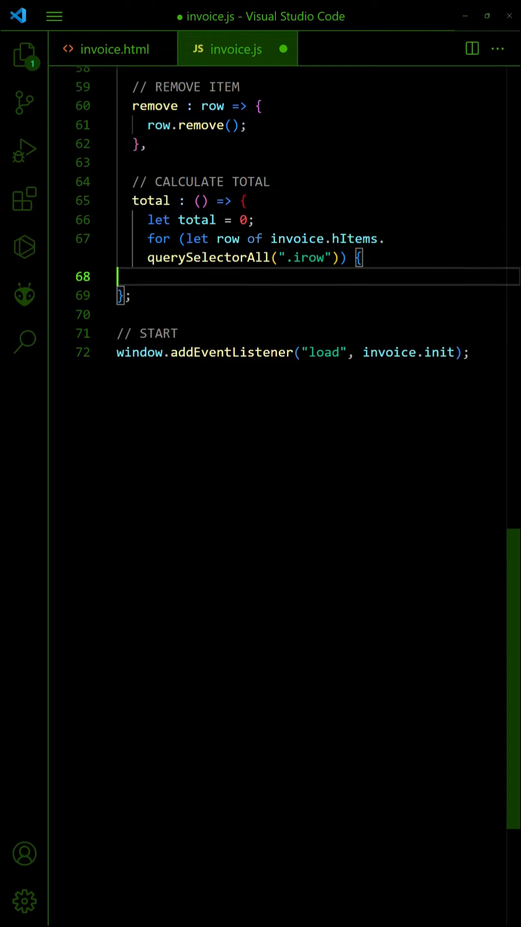
text(})
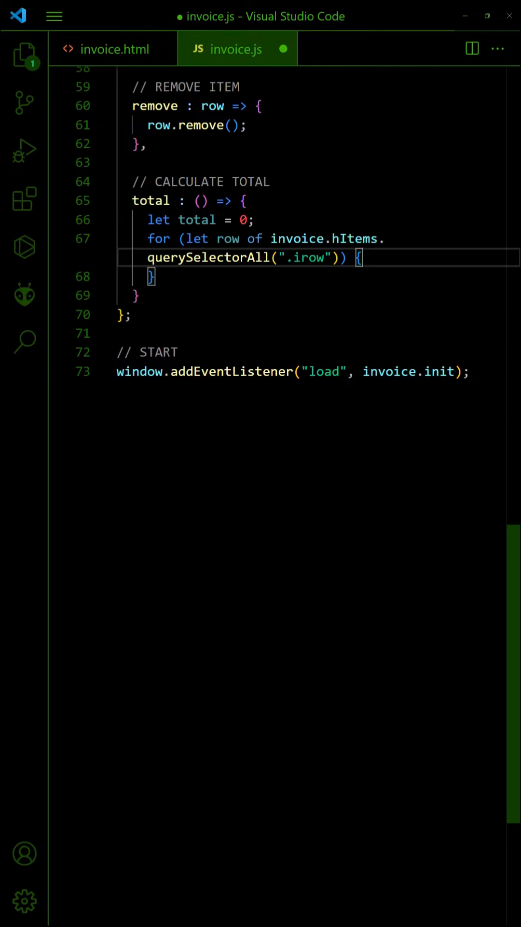
text(let qty = parseInt(row.querySelector(".qty").value),)
text(if (isNaN()
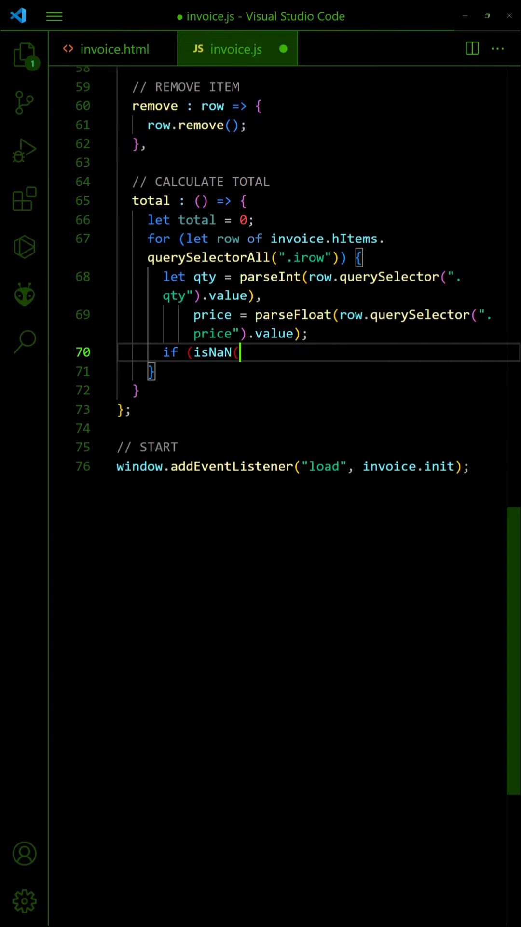
text(qty) || isNaN(price)) { continue;)
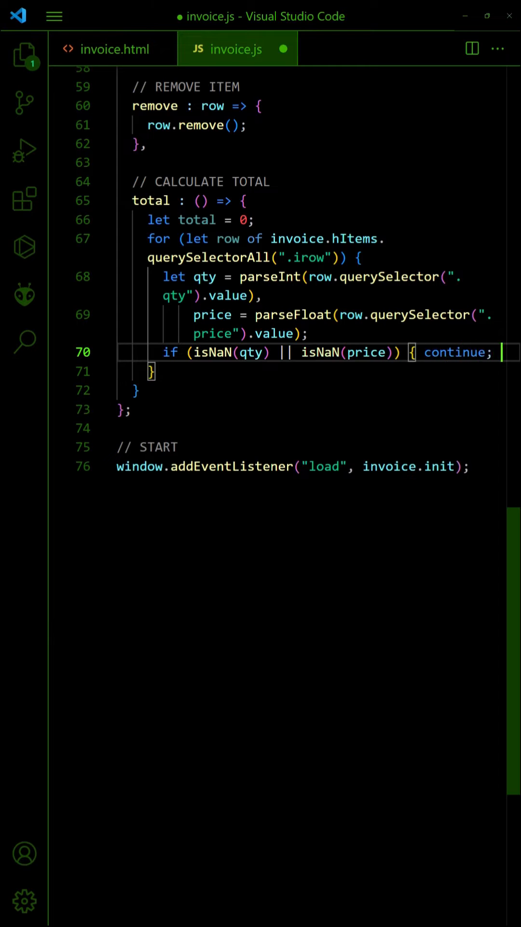
text(total += qty * price;)
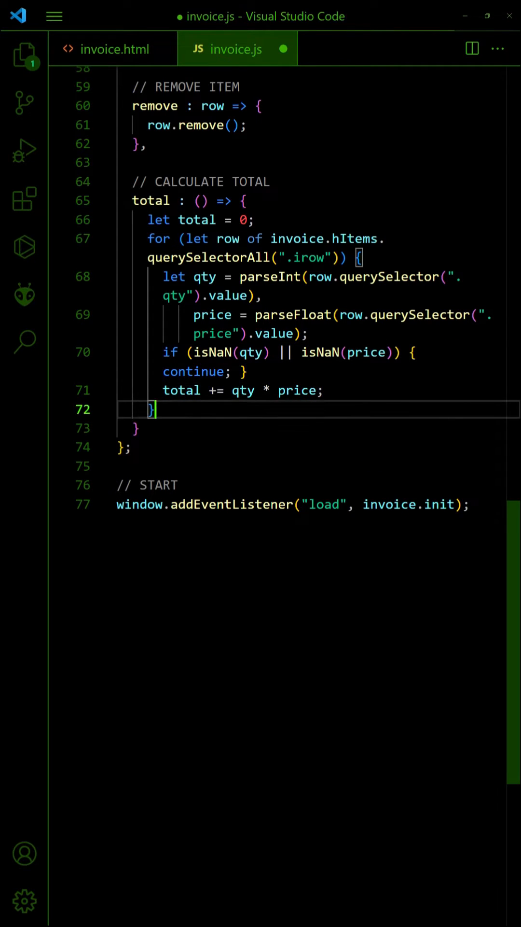
Step: Add TAX, ADDITIONAL and GRAND comments and write "Grand Total: $" + total.toFixed(2) to hTotal
text(// TAX = PERCENTAGE *)
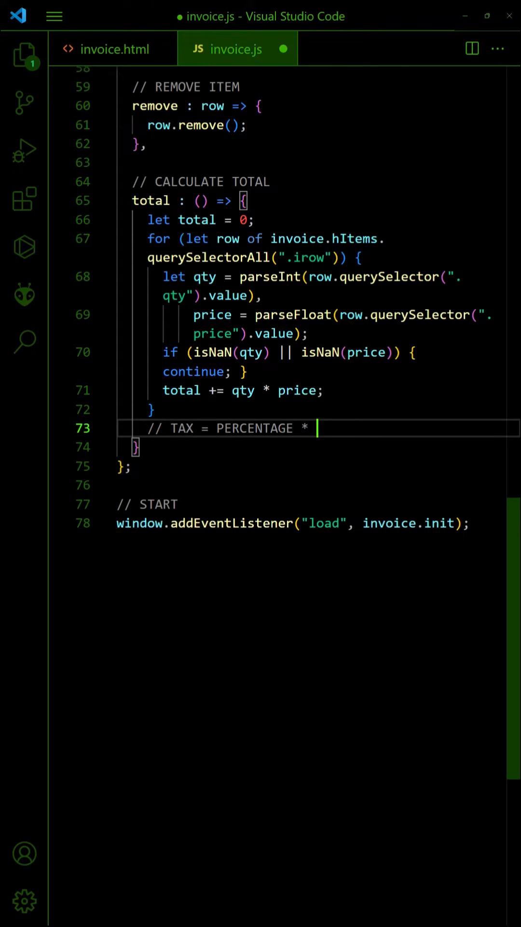
text(TOTAL)
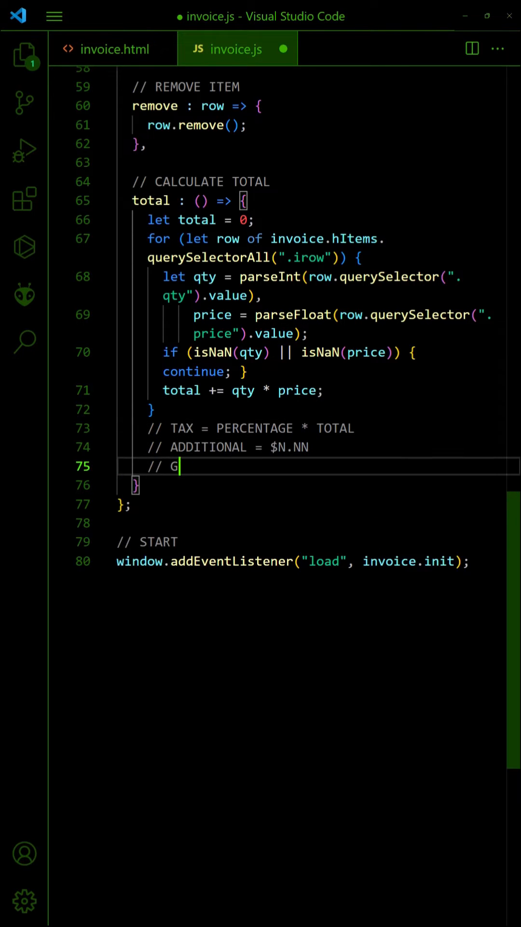
text(RAND = TOTAL + TAX + ADDITIONAL)
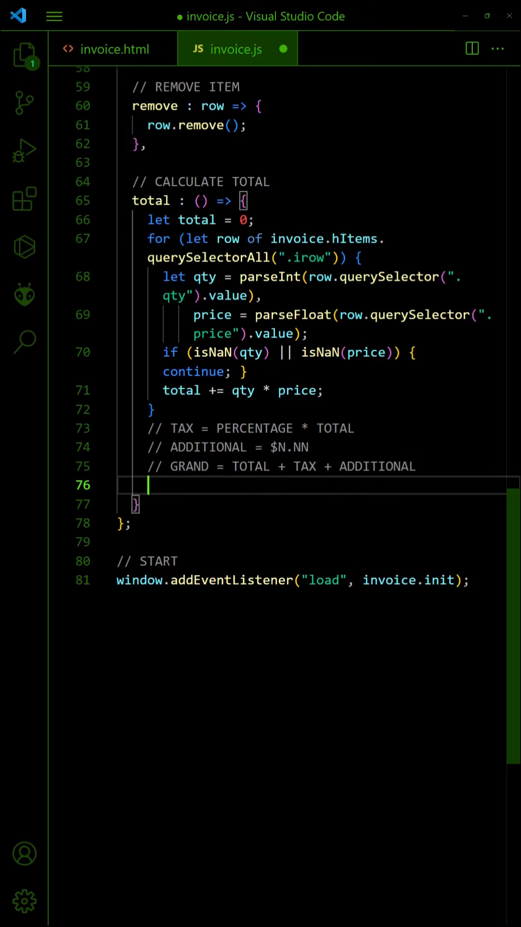
text(invoice.hTotal.innerHTML = "Grand)
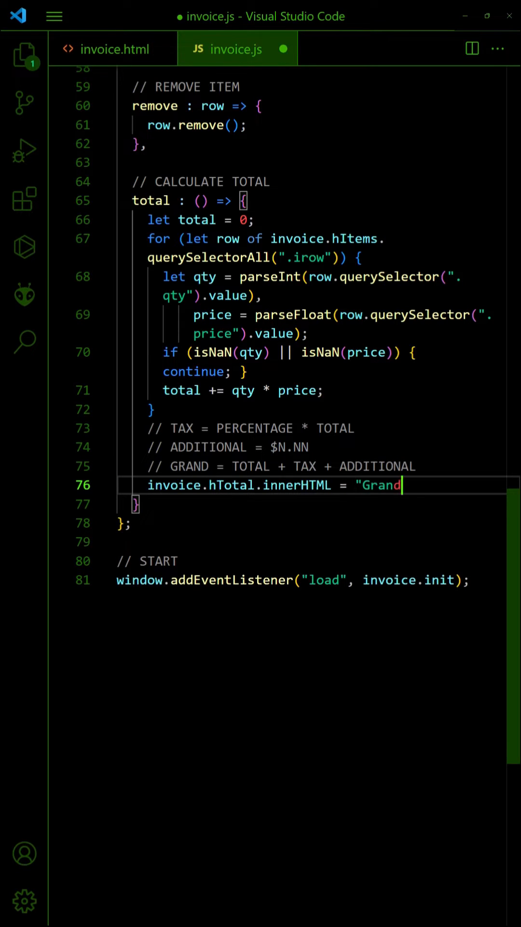
text(Total: $" + total.toFixed(2);)
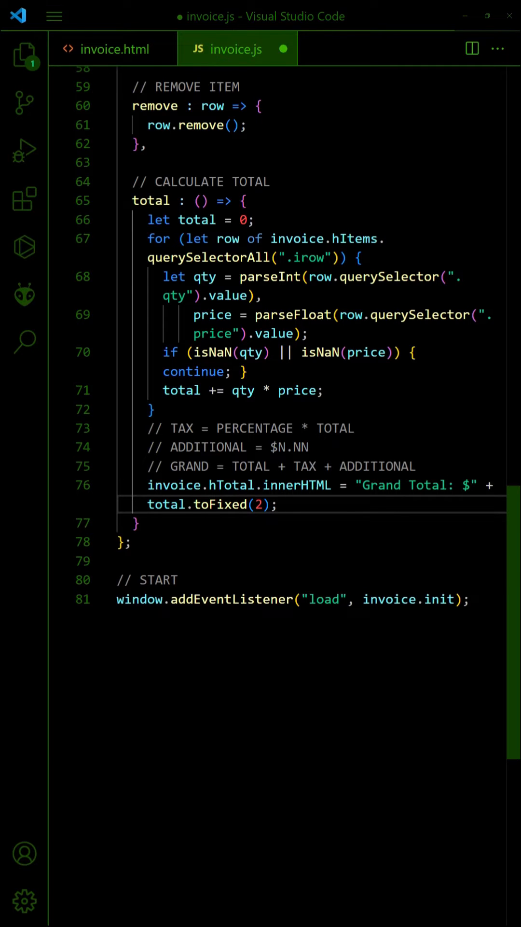
scroll(up, 3)
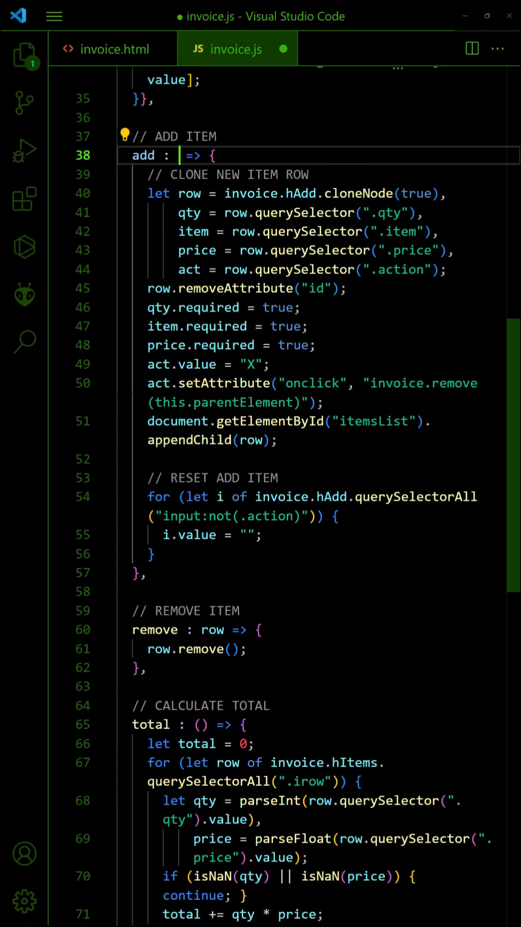
Step: Give add() a calc parameter that calls invoice.total() when true, and save invoice.js and invoice.html
text(calc)
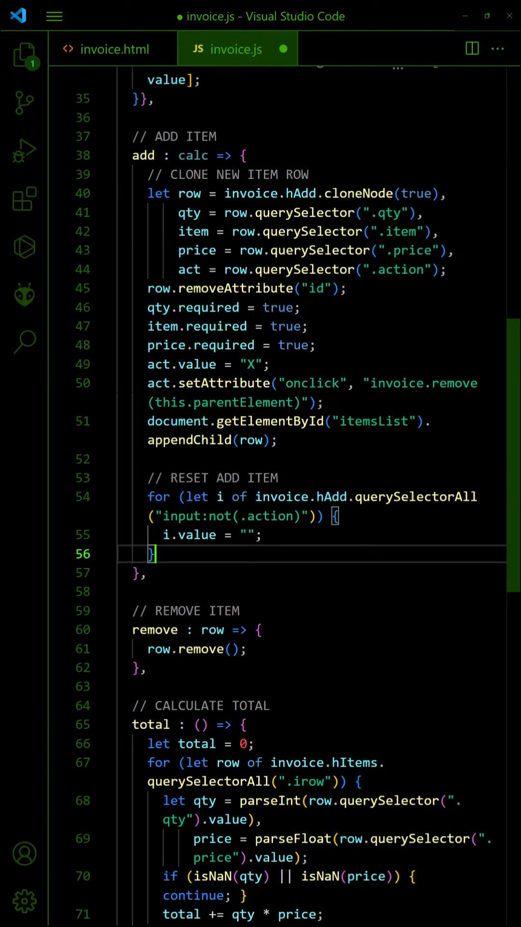
text(if (calc) { invoice.total();)
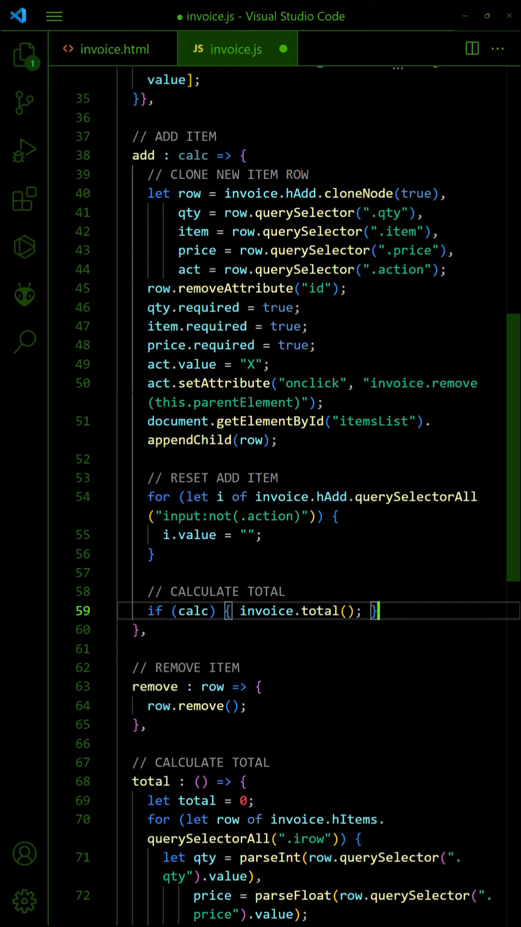
key(ctrl+s)
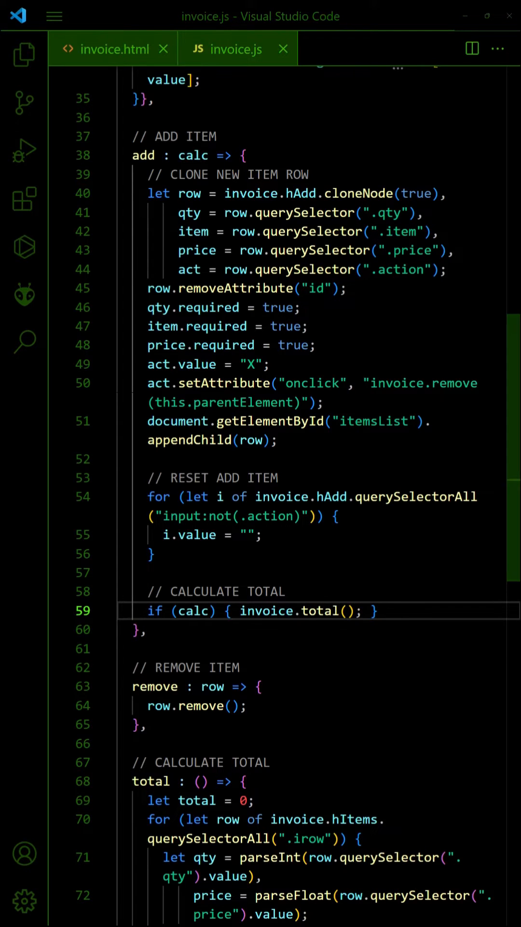
click(115, 49)
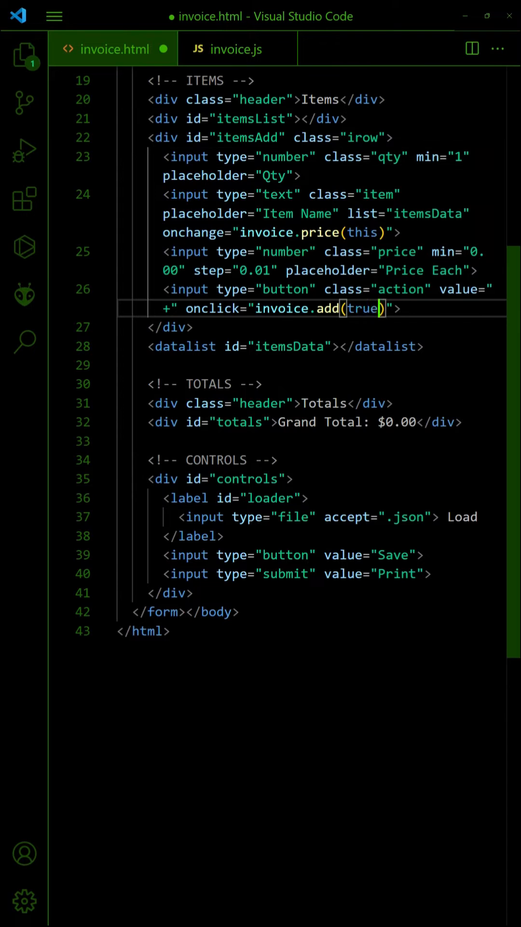
key(ctrl+s)
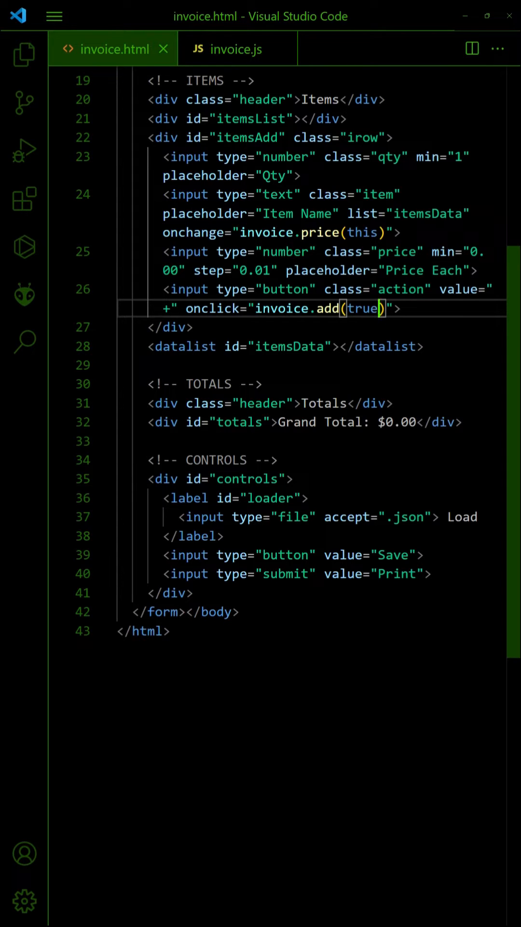
click(237, 49)
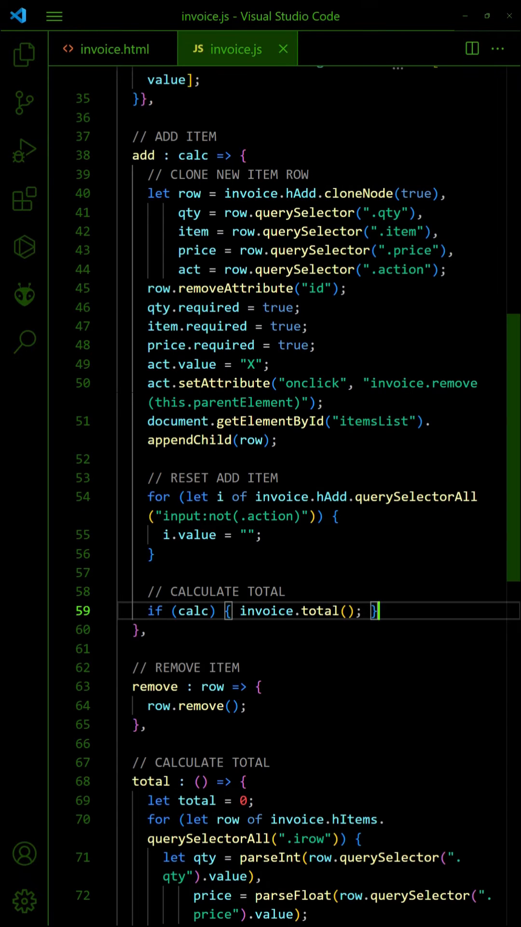
Step: Set onchange to invoice.total() on cloned qty and price, and recalculate the total in remove()
text(qty.setAttribut)
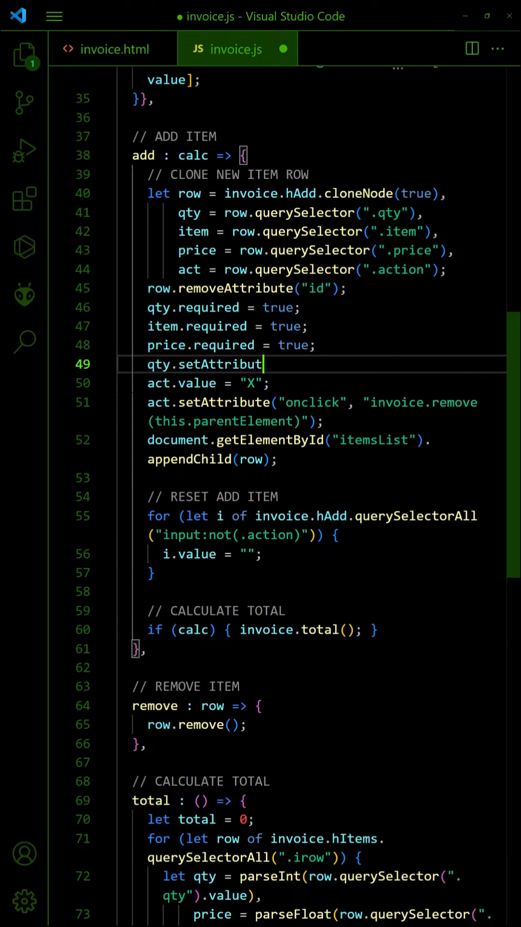
text(e("onchange", "invoice.total()"))
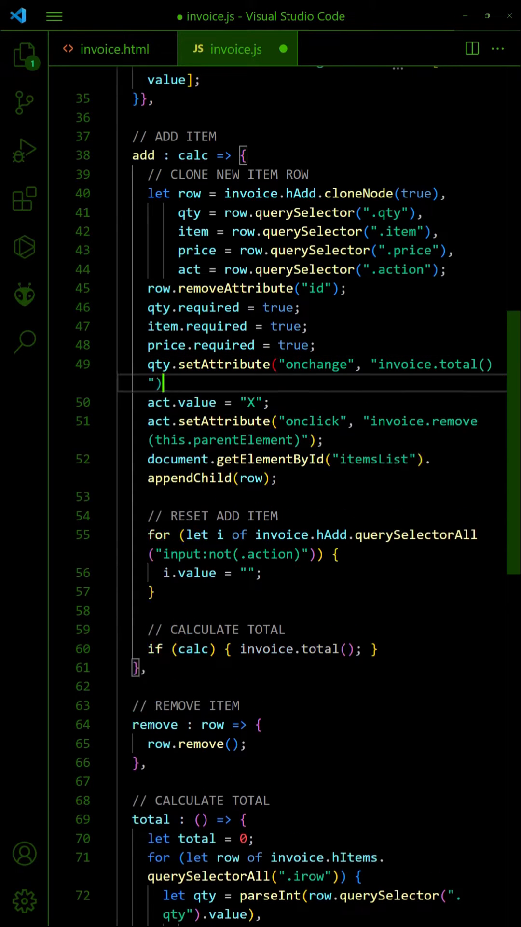
text(price.setAttribute("onchange")
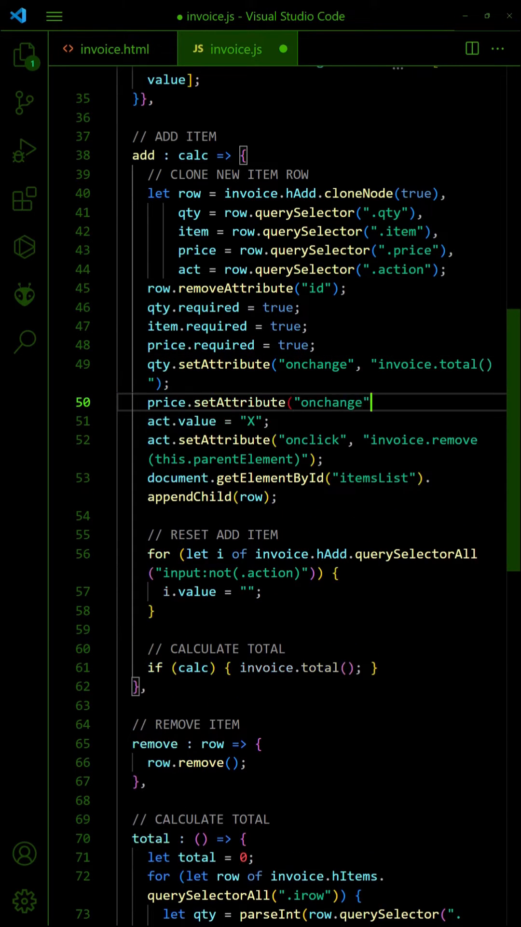
text(, "invoice.total()");)
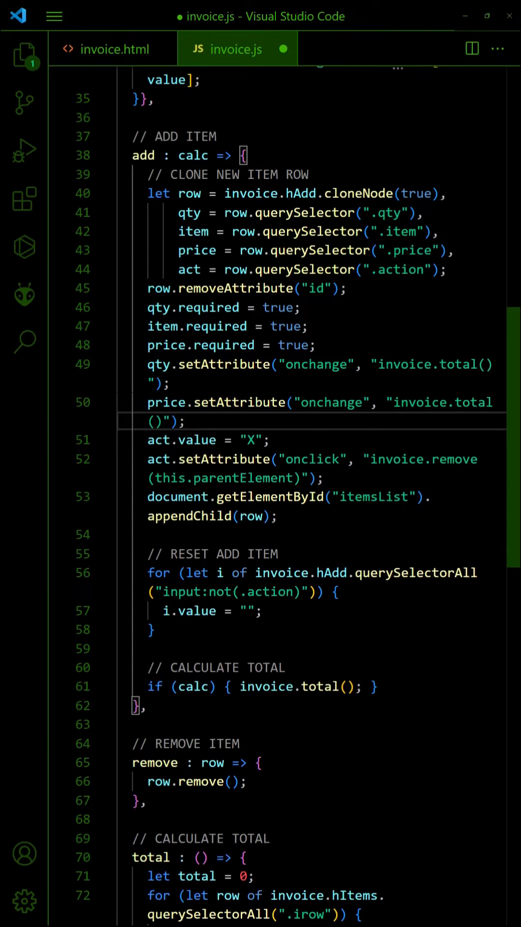
scroll(down, 3)
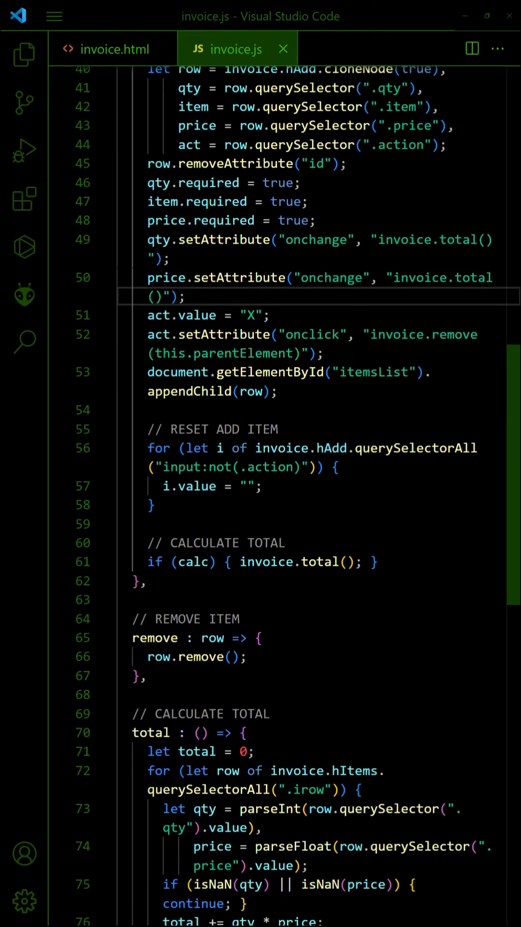
scroll(down, 3)
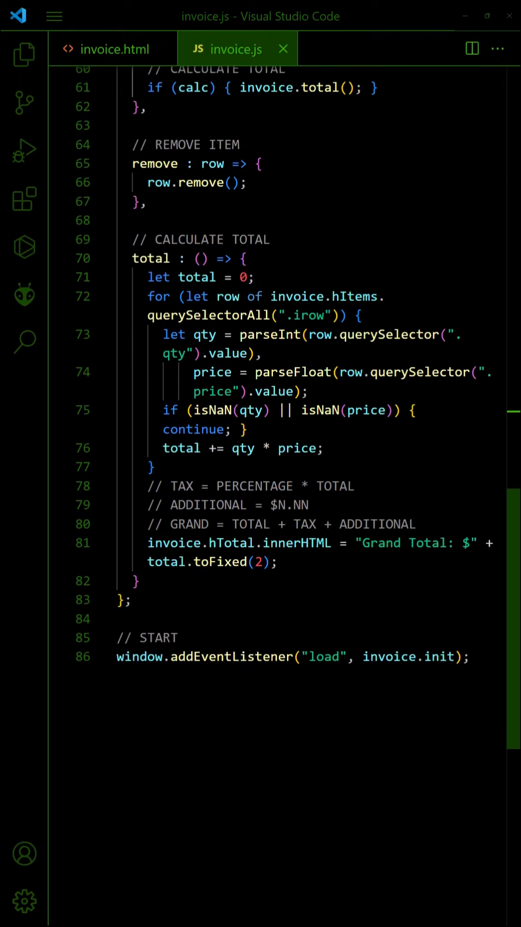
text(invoice.to)
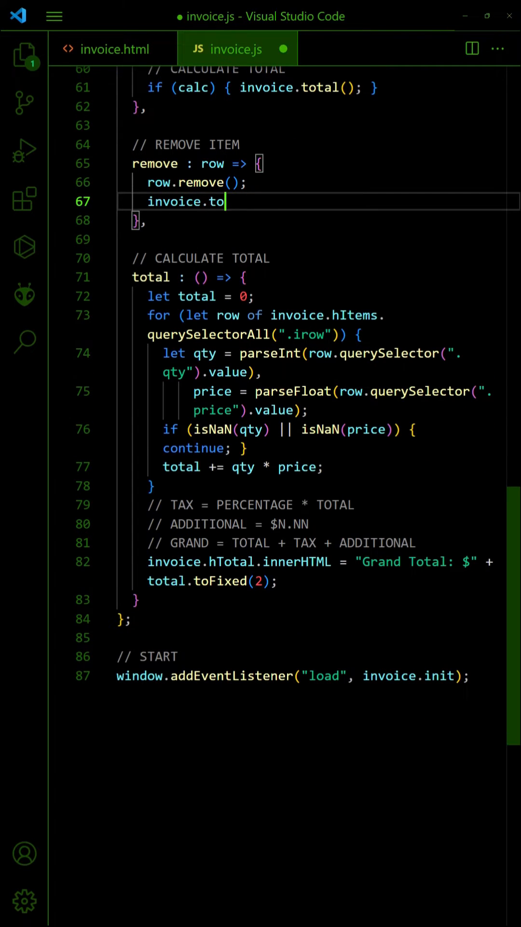
text(tal();)
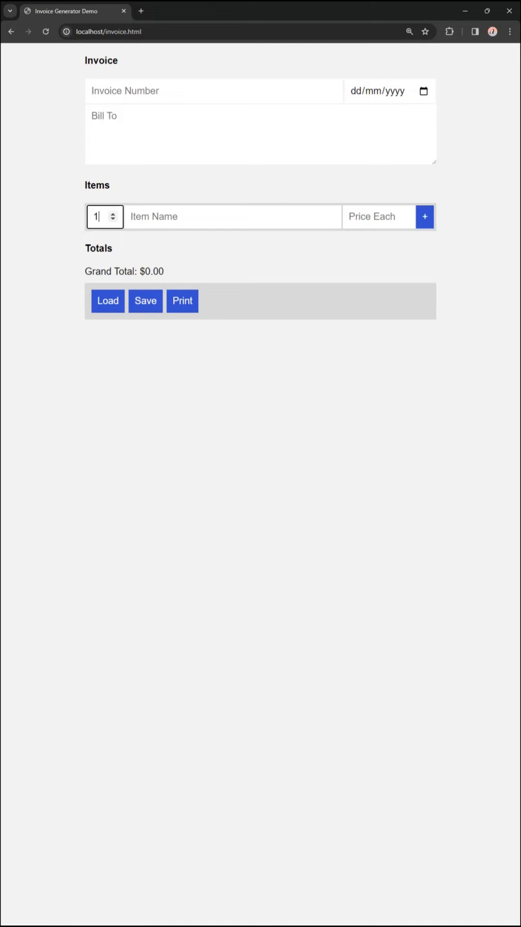
Step: Add one Americano at 1.11 so the Grand Total reads $1.11
click(424, 216)
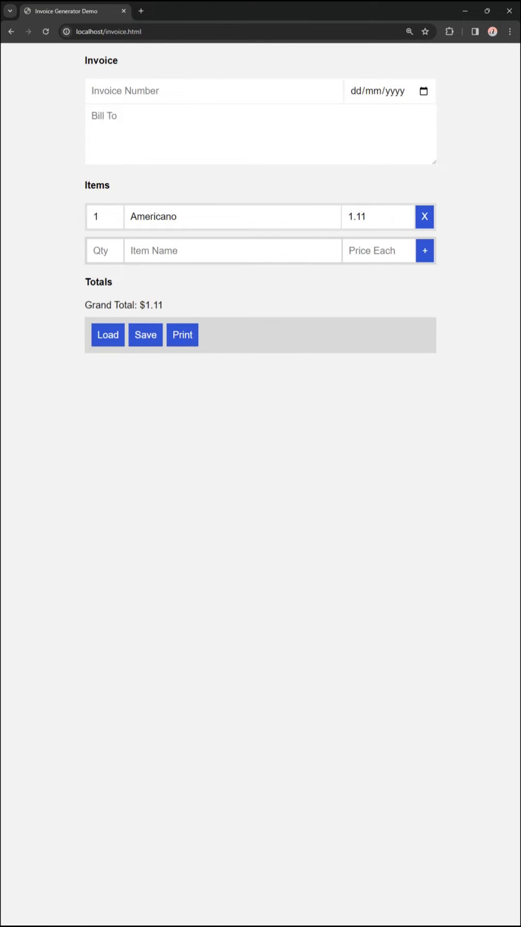
click(425, 250)
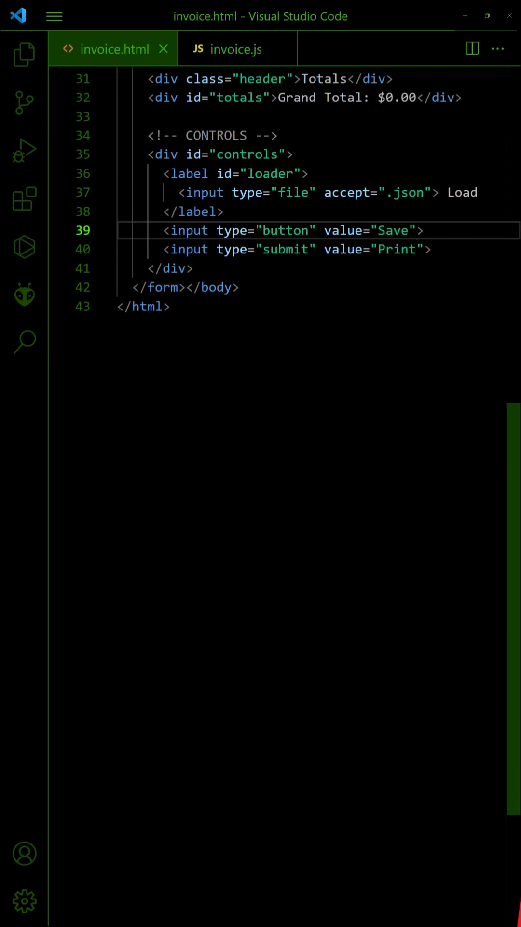
Step: Add onclick="invoice.save()" to the Save input so it triggers the save routine
text(onclick=")
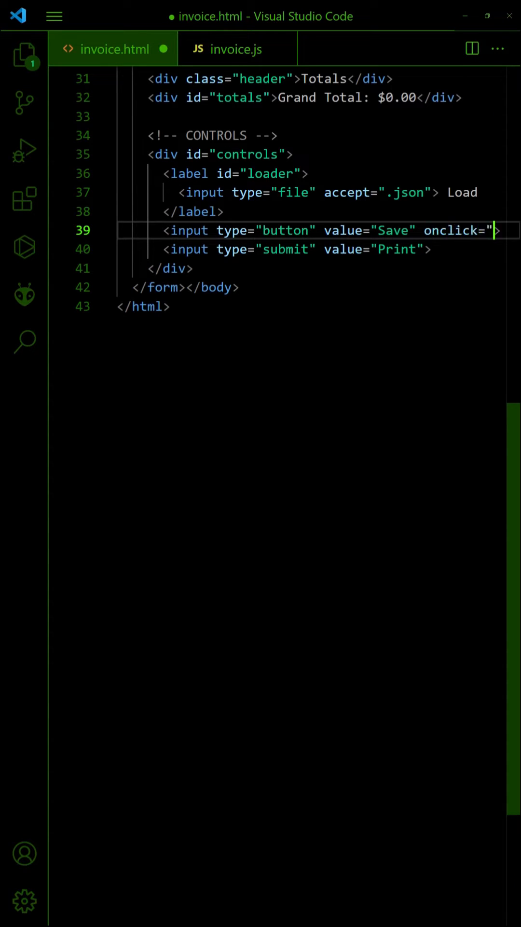
text(invoice.save()")
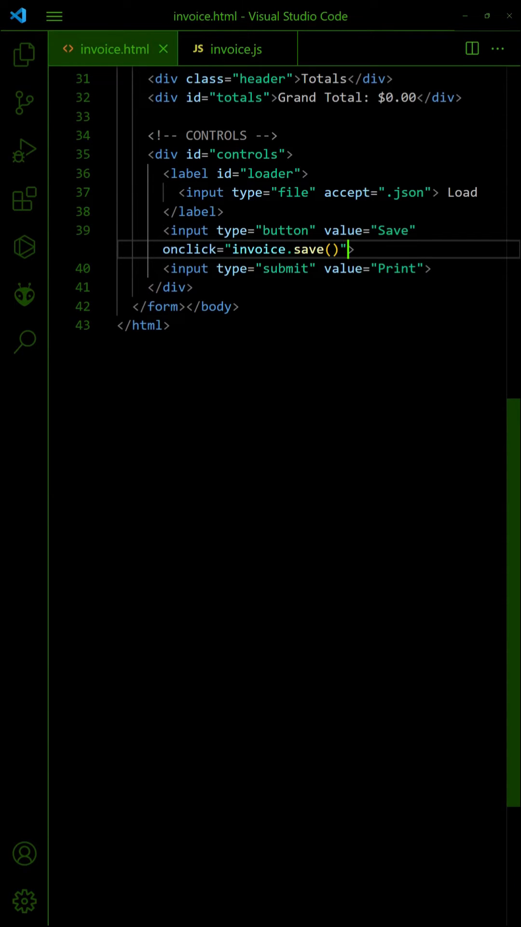
click(237, 49)
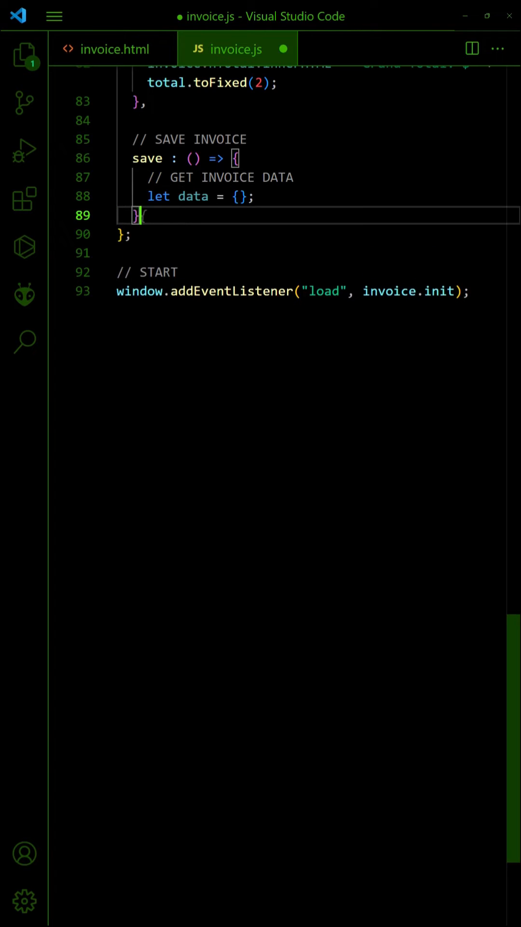
Step: Write save() collecting hNum, hDate, bill-to and pushing each .irow's values into data.items
text(data.n)
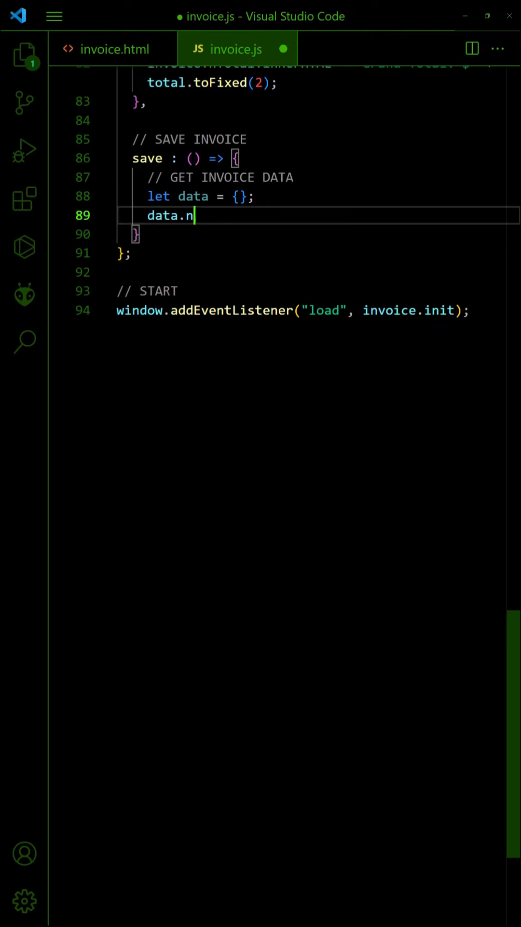
text(um = invoice.hNum.value;)
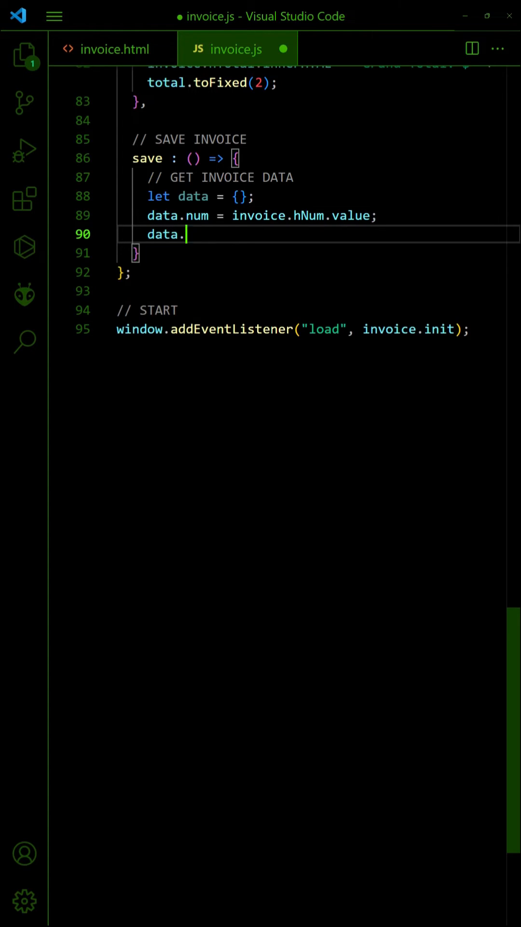
text(date = invoice.hDate.value;)
text(data.items.p)
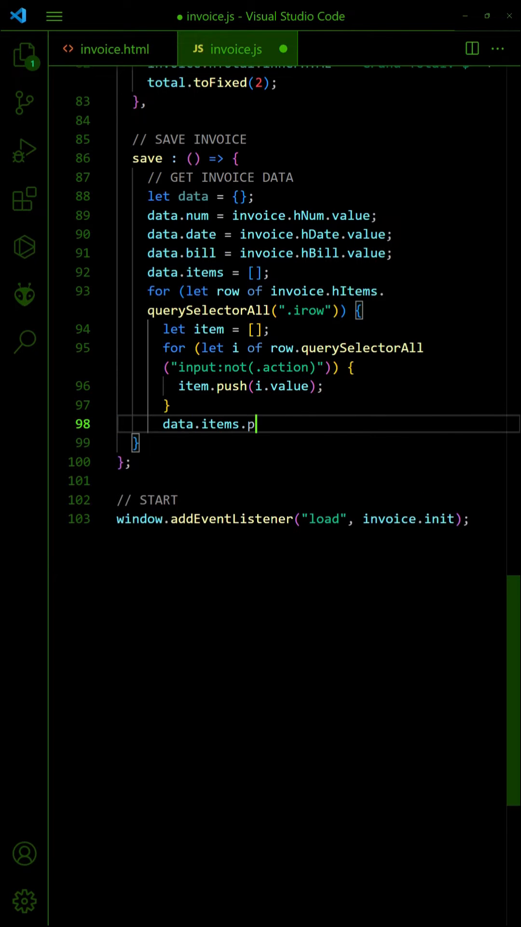
text(ush(item);)
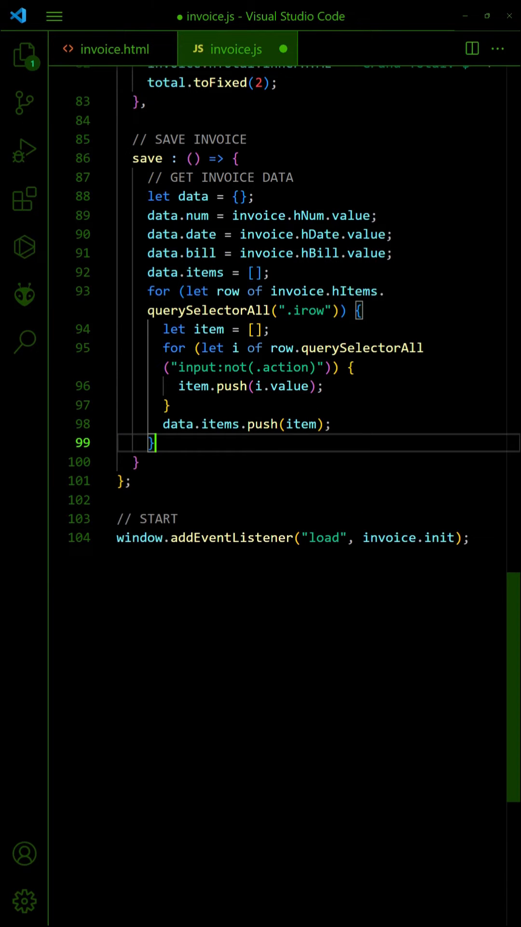
scroll(down, 3)
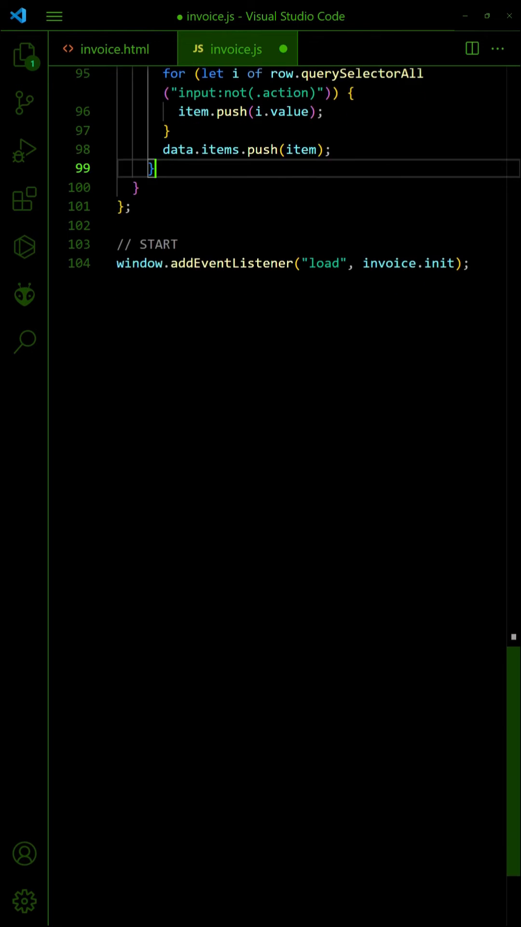
Step: Wrap the data in an application/json Blob and create an object URL for it
text(// CONSTRUCT BLOB & "FORCE DOWNLOAD)
text(let url)
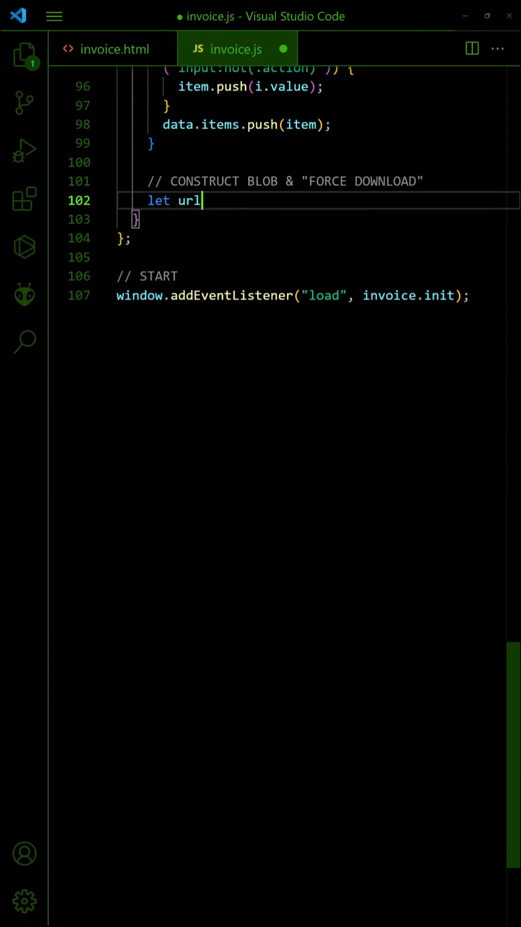
text(= window.URL.createObjectURL()
text(new Blob([JSON.stringify(data)
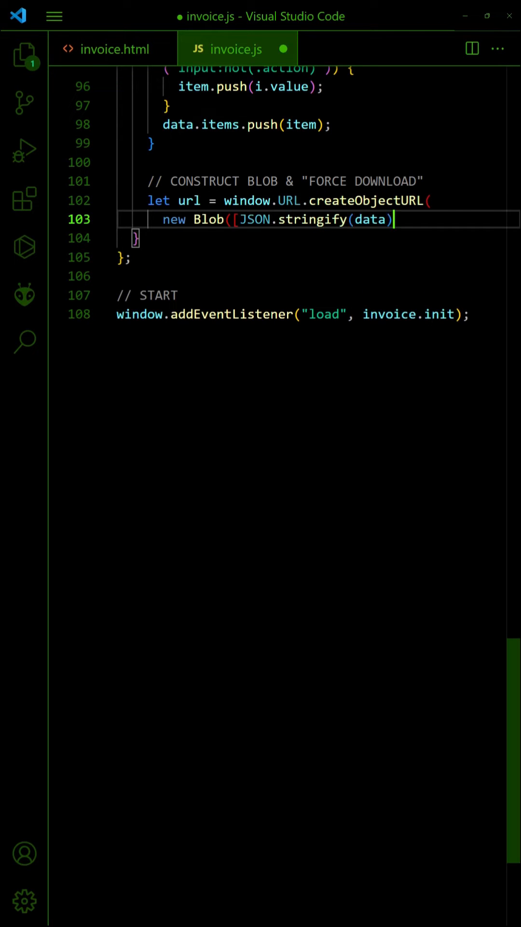
text(], { type: "application/json" })
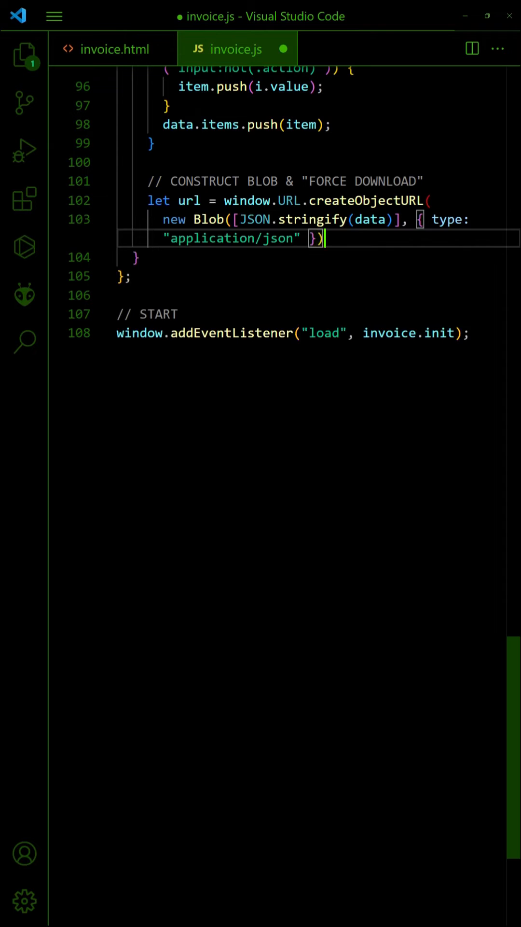
key(Enter)
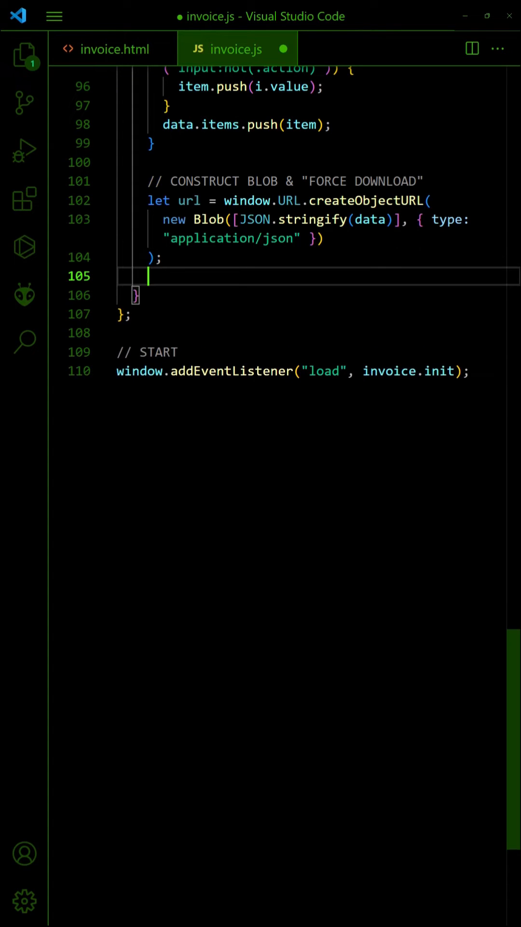
Step: Create an anchor with download="invoice.json", click it and revoke the object URL
text(let a = document.createElement("a");)
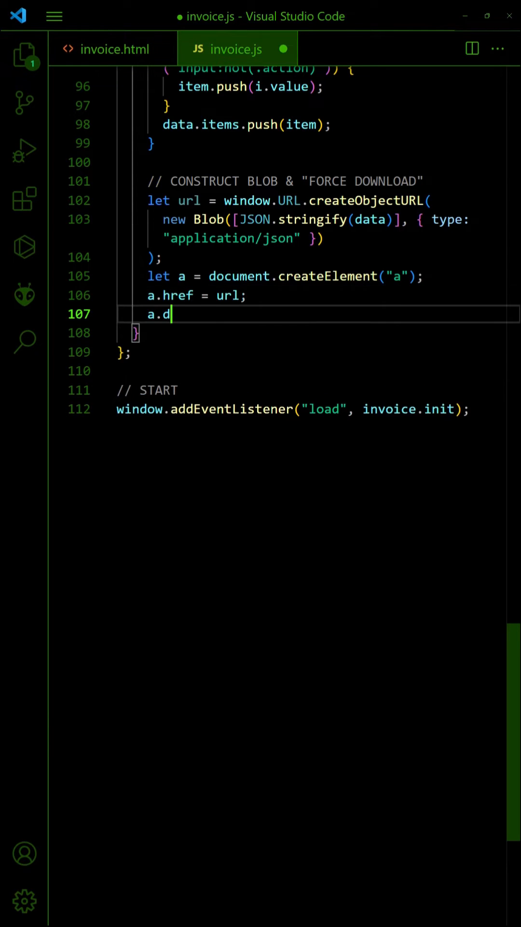
text(ownload = "invoice.json";)
text(window.URL.revokeObjectUR)
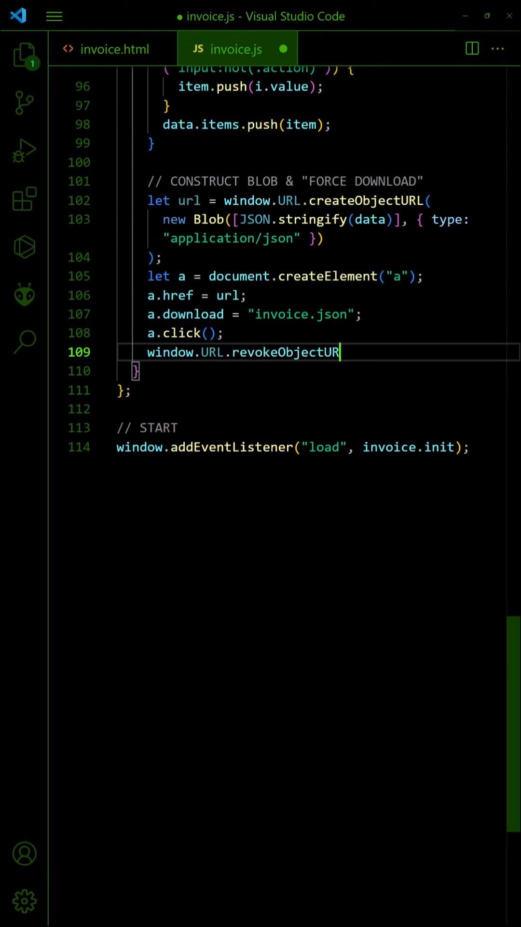
text(L(url);)
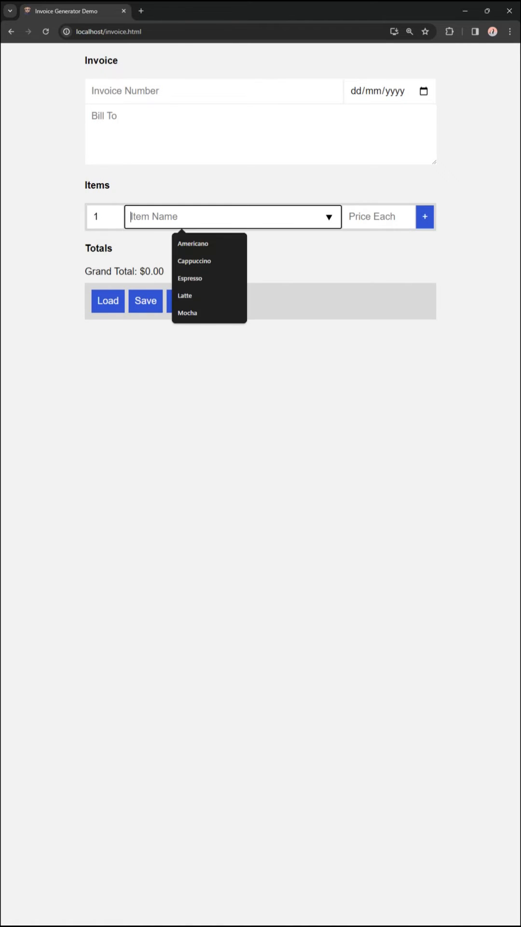
Step: Fill the test invoice: date, bill-to Doe, number 123 and three coffee items including Americano
click(193, 243)
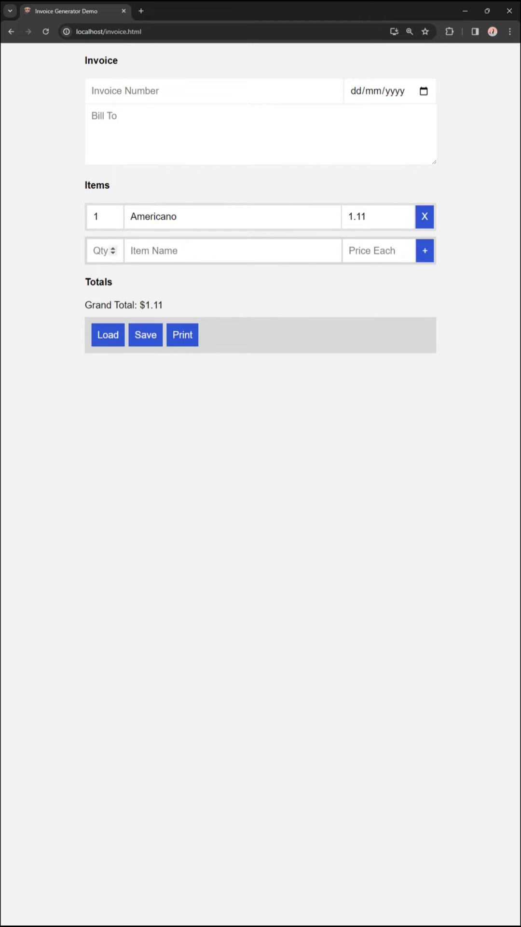
click(425, 250)
text(123)
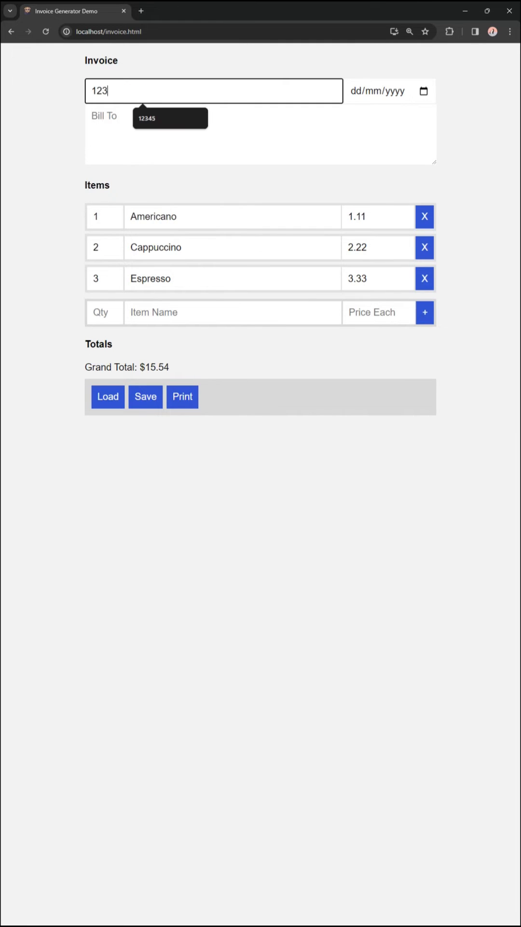
click(387, 91)
text(Jon)
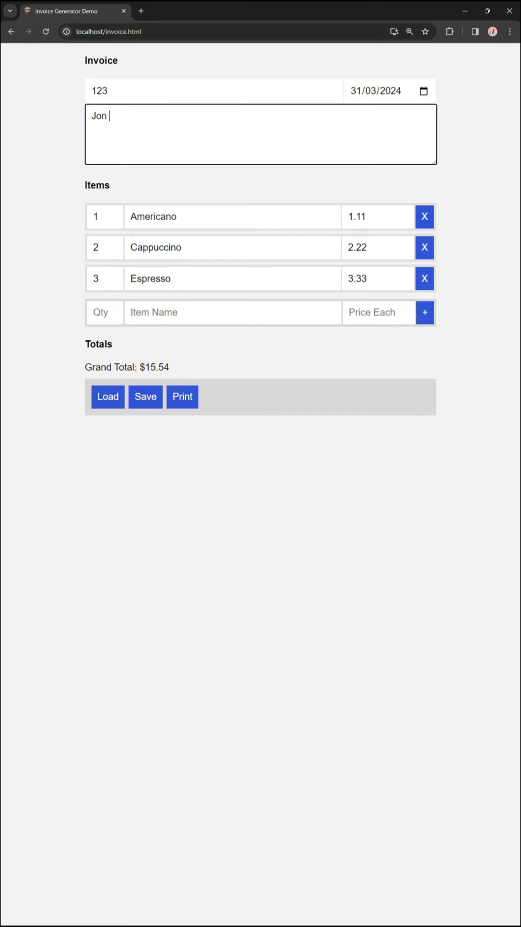
text(Doe)
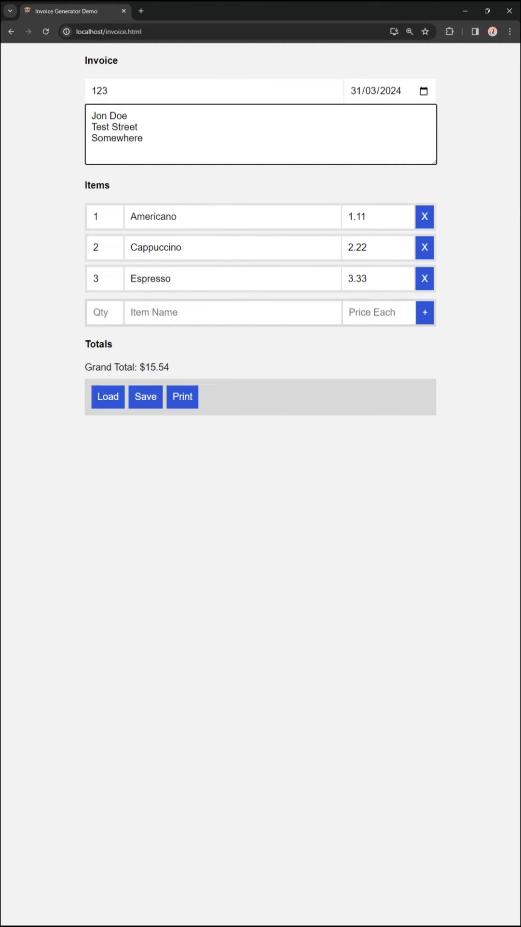
text(123)
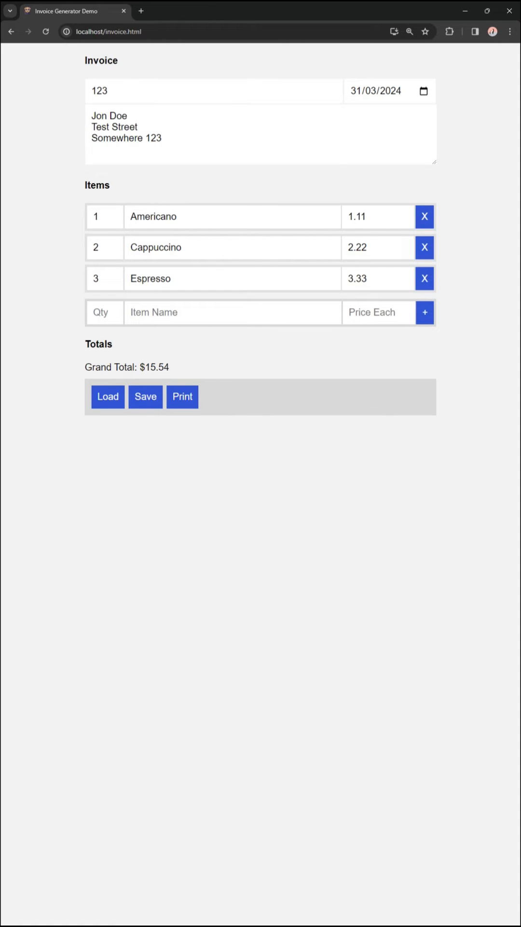
Step: Save the invoice and view the downloaded invoice.json with its number, date, bill-to and items
click(146, 396)
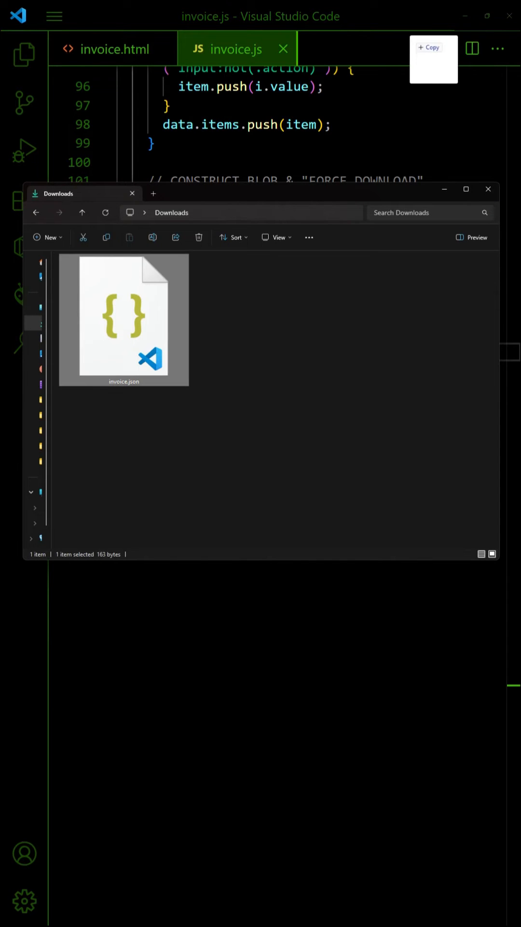
double_click(123, 320)
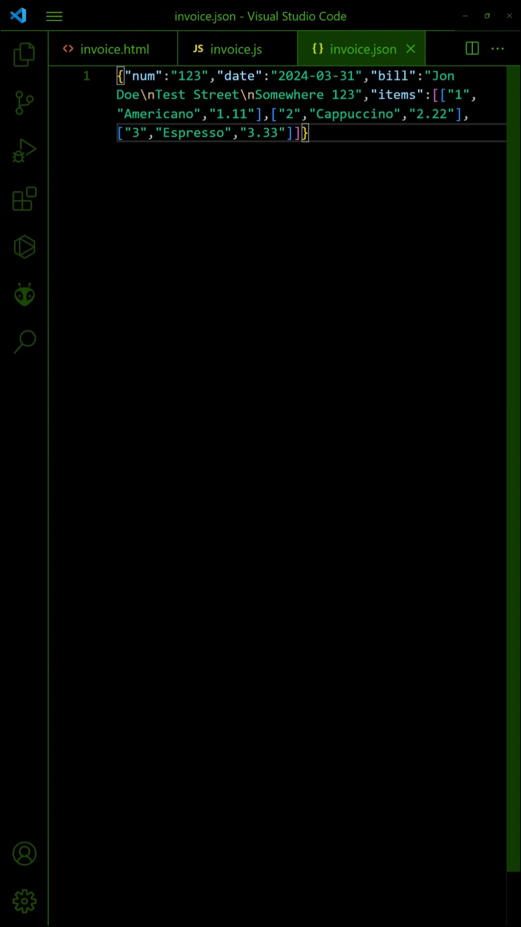
Step: Add onchange="invoice.load()" to the file input inside the loader label of invoice.html
click(114, 49)
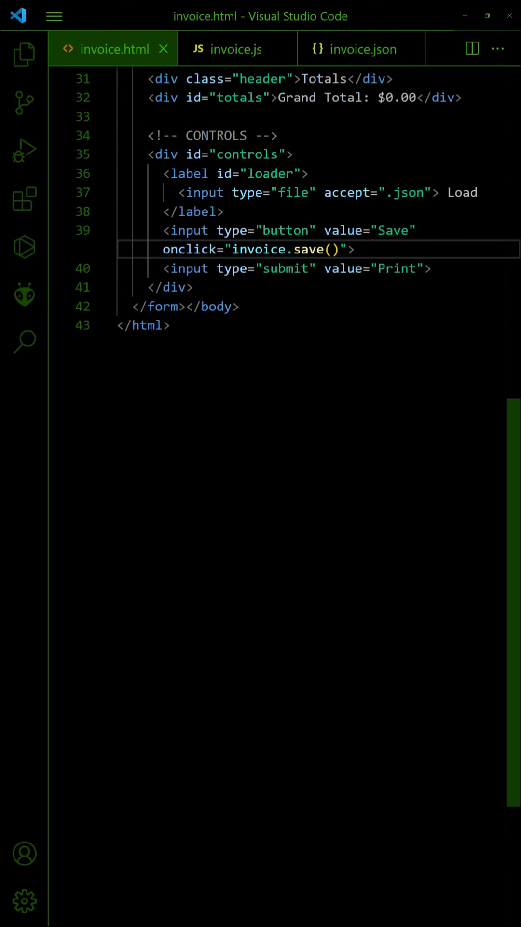
text(onchange="invoice.load()
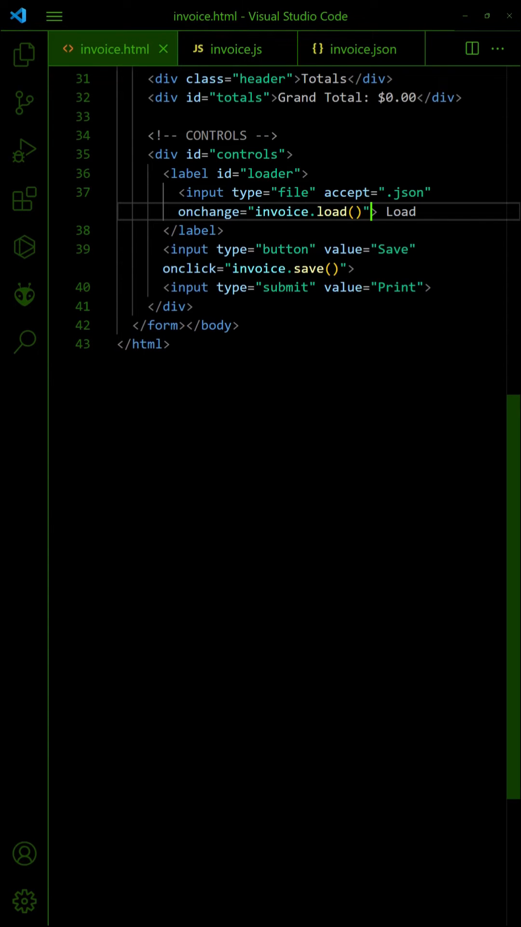
click(235, 49)
text(l)
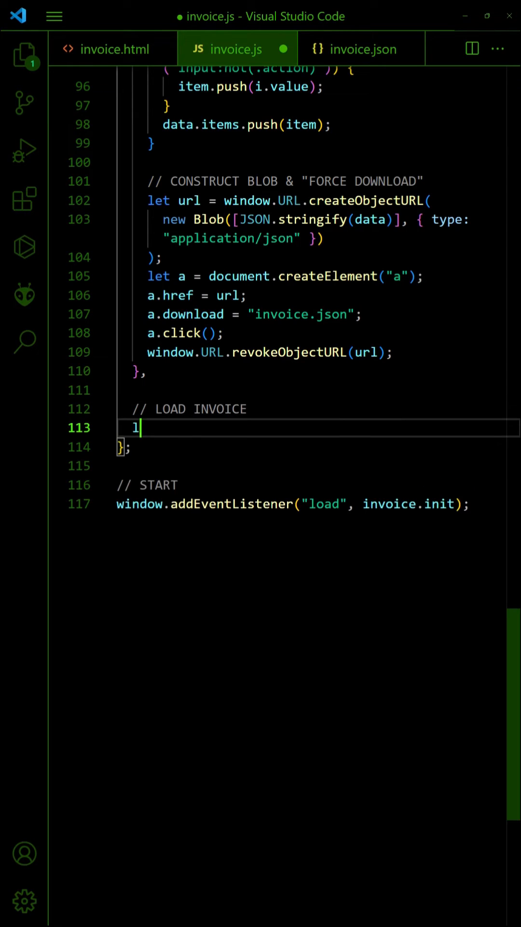
Step: Start load() with a FileReader that reads hLoad.files[0] as text and clears the file input
text(oad : () => {)
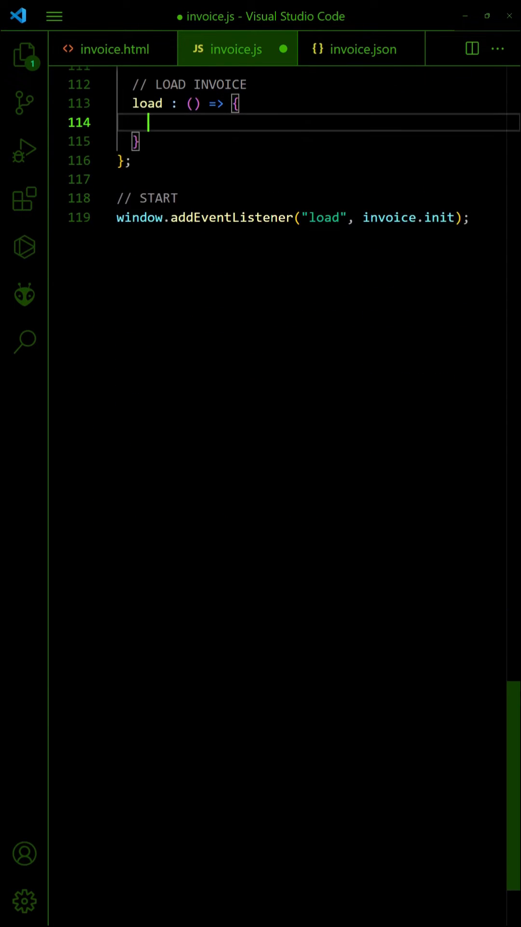
text(// FILE READER)
text(// GO!)
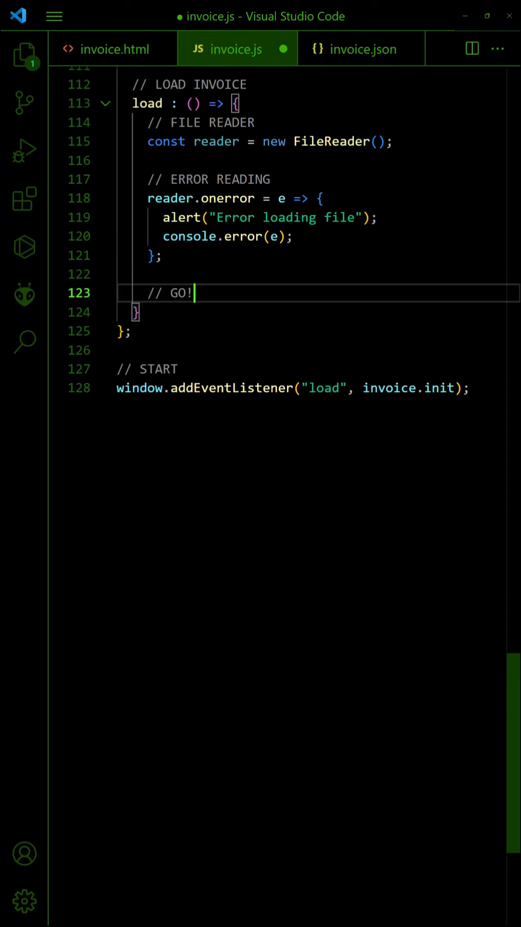
text(reader.readAsText(invoice.hLoa)
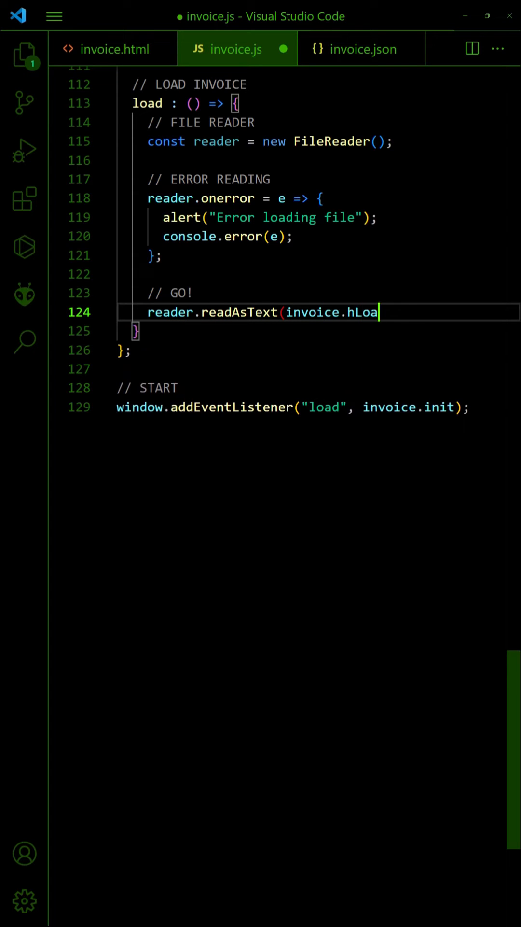
text(d.files[0]);)
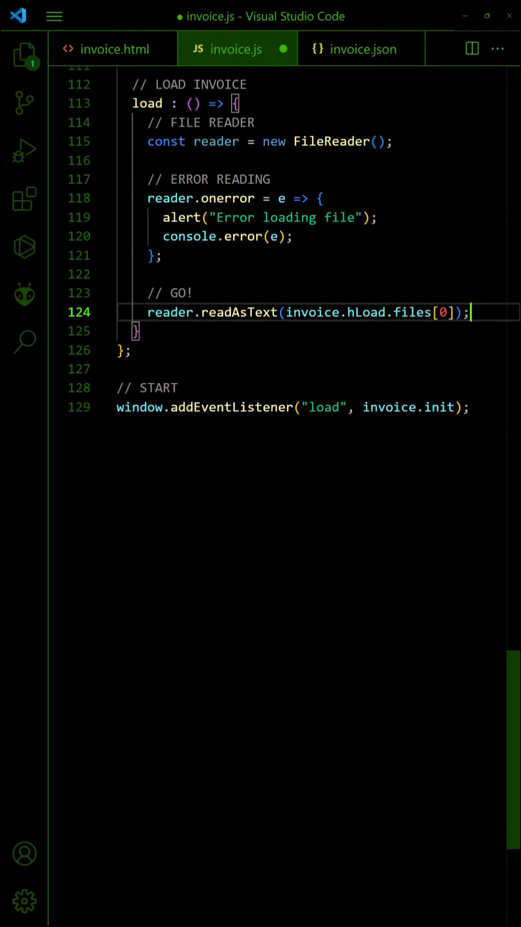
text(// DRAW INVOICE)
text(reader.onload = e => {)
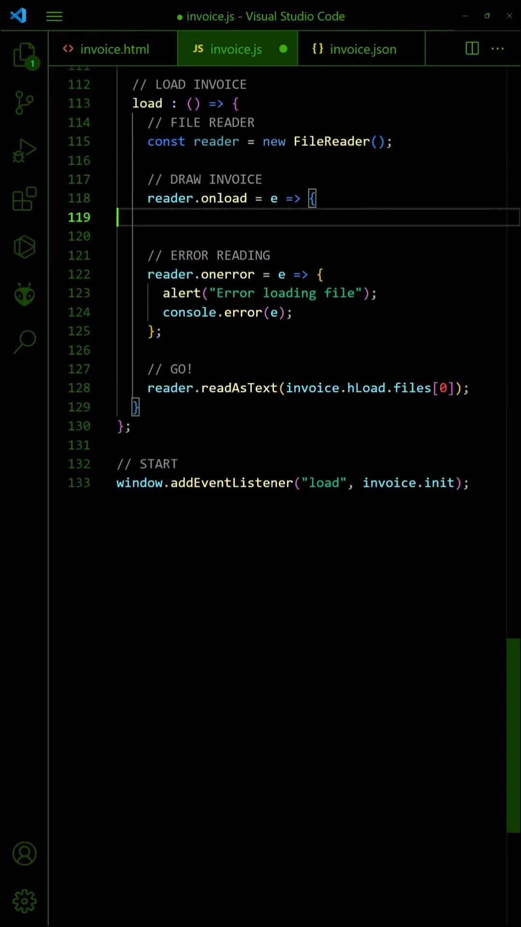
text(invoice.hLoad.value = "";)
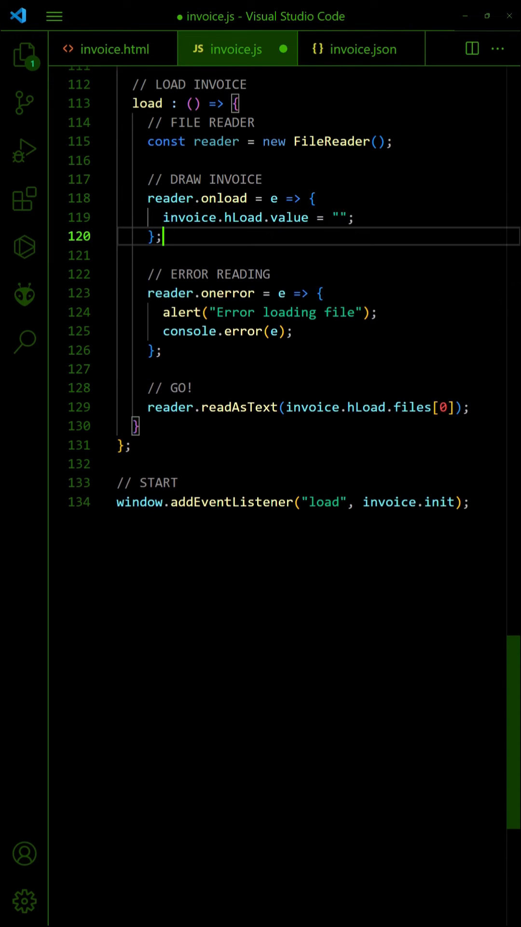
Step: In a try block, JSON.parse reader.result and refill number, date, bill-to and the item rows
text(try {)
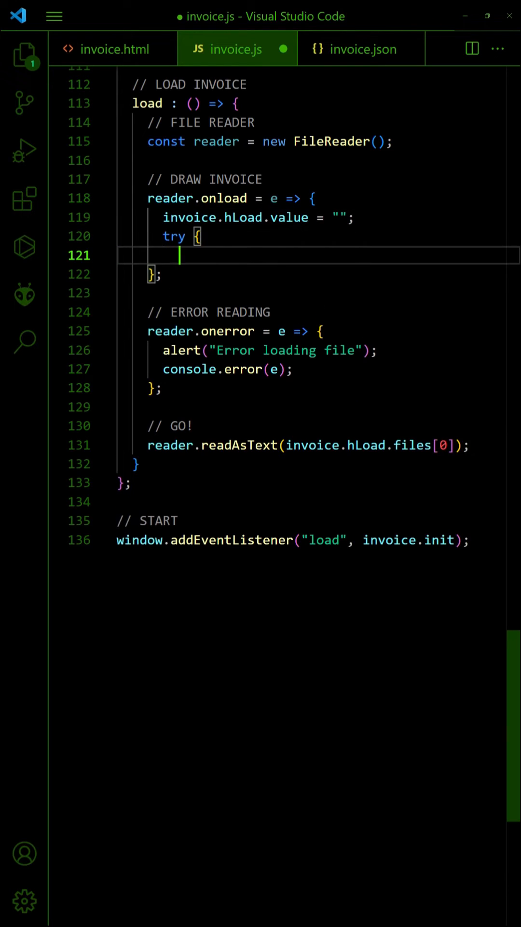
text(let data = JSON.parse(reader)
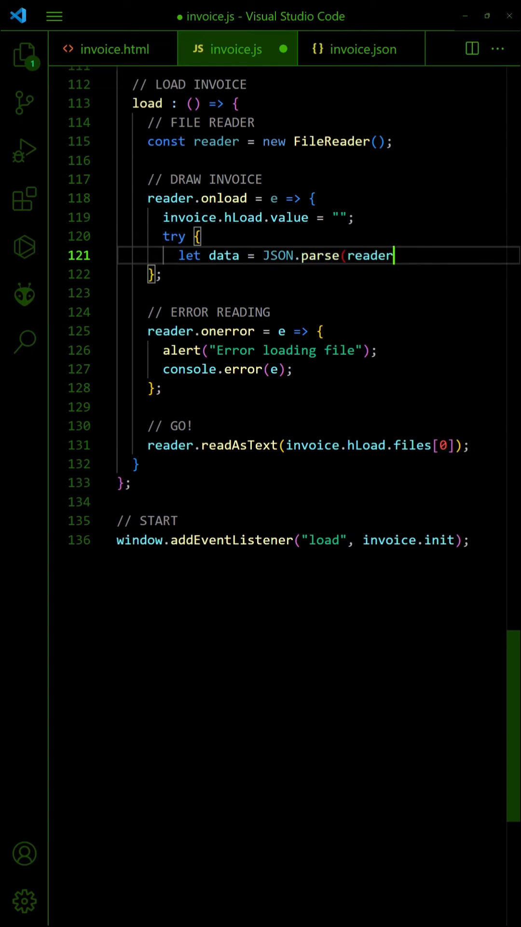
text(.result);)
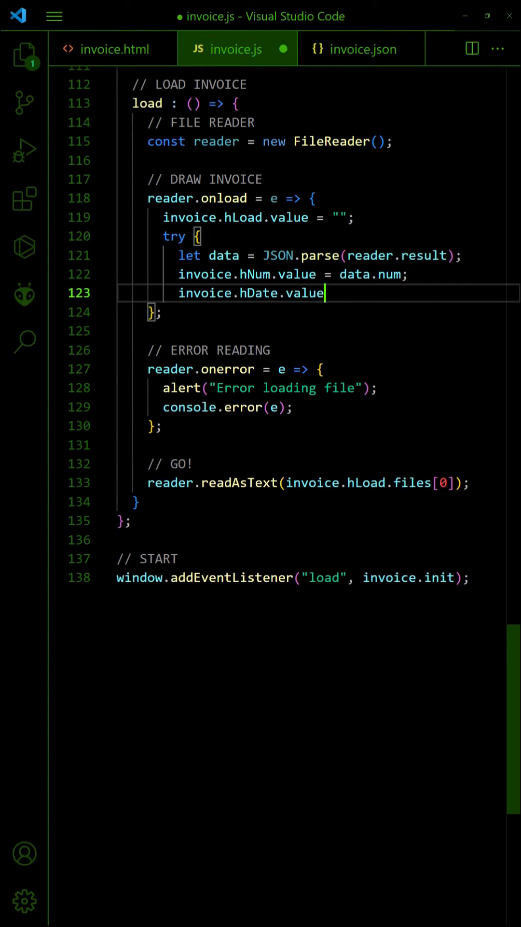
text(= data.date;)
text(invoice.hItems)
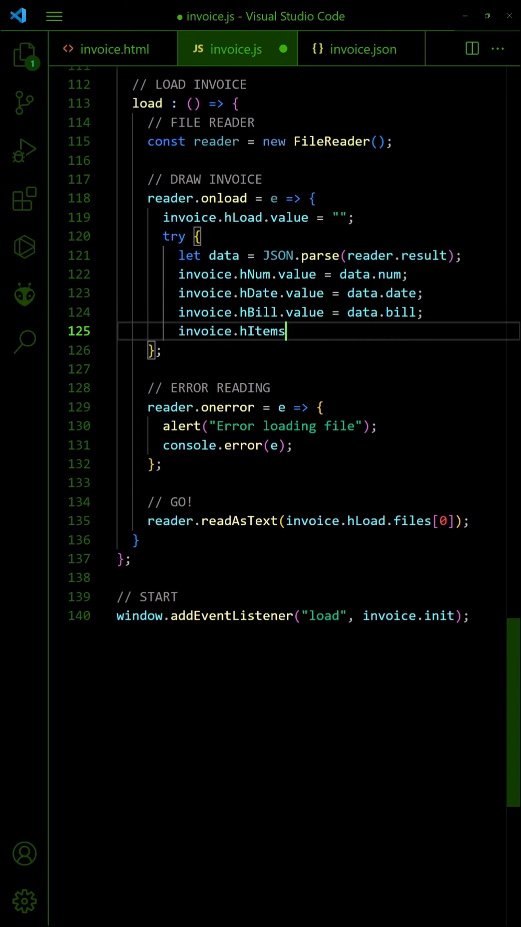
text(.innerHTML = "";)
text(invoice.hAdd.querySelector(".qty").value = row)
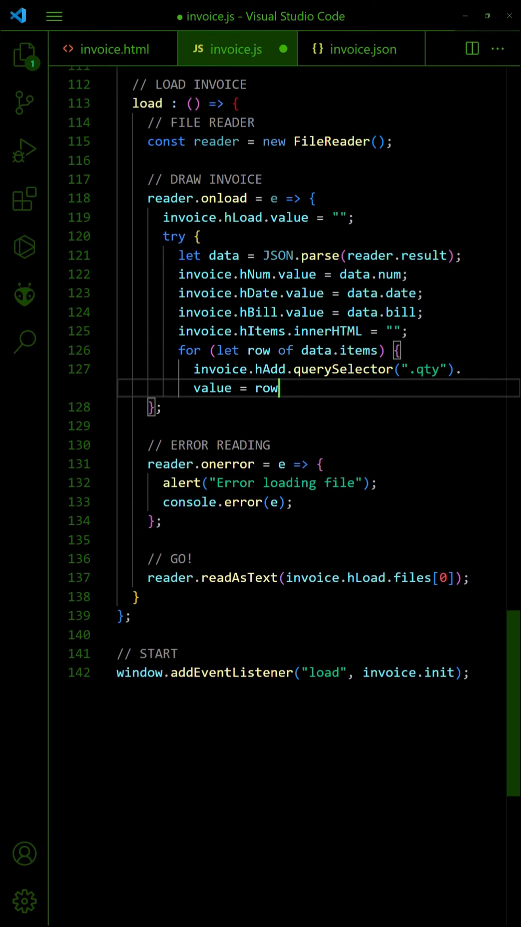
text([0];)
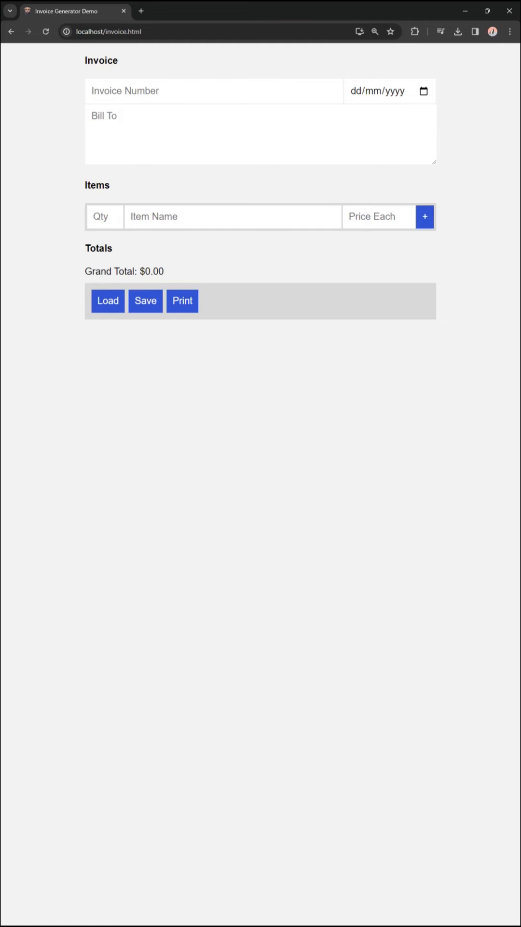
Step: Use Load on the fresh empty invoice form to choose the saved invoice.json
click(107, 301)
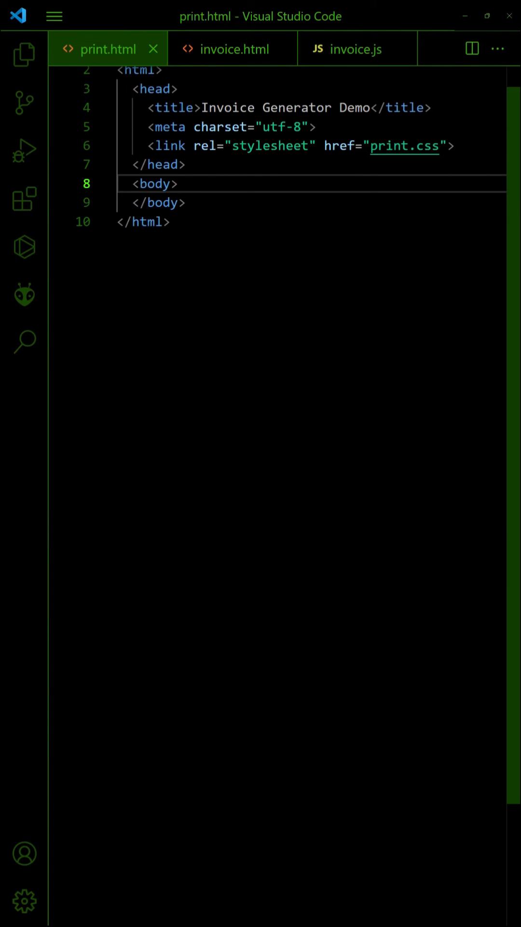
Step: Lay out print.html with company header, SALES INVOICE bill-to, number, date, Qty/Item/Price Each row and totals
text(<!-- YOUR COMPANY -->)
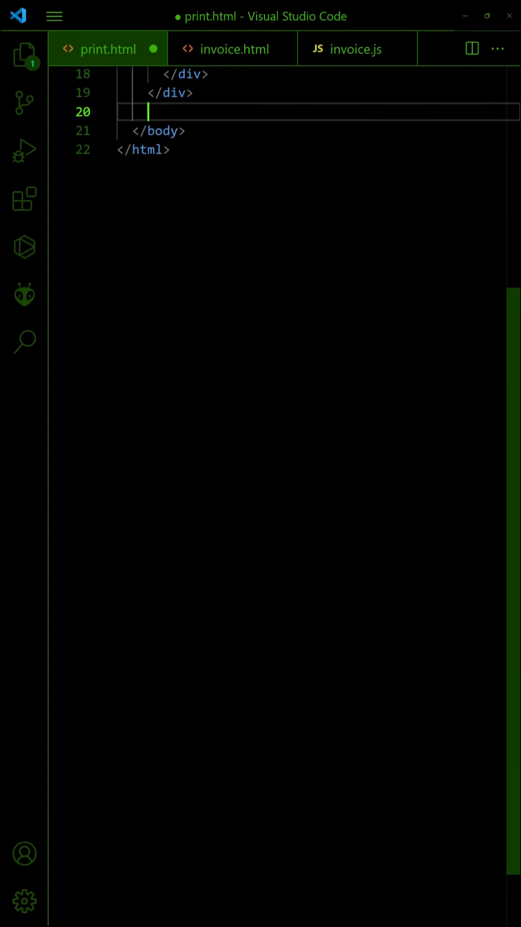
text(<!-- INVOICE -->)
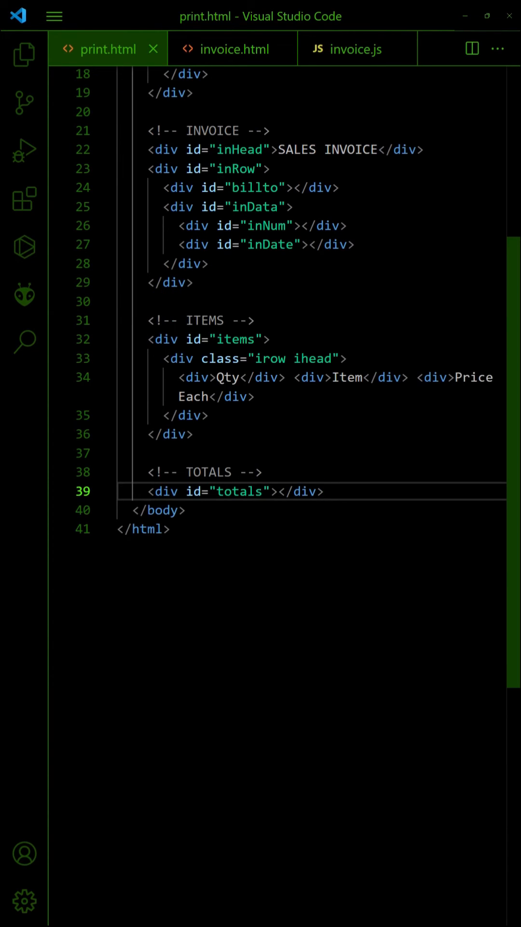
Step: Add onsubmit="return invoice.print()" to the invoice form in invoice.html
click(233, 48)
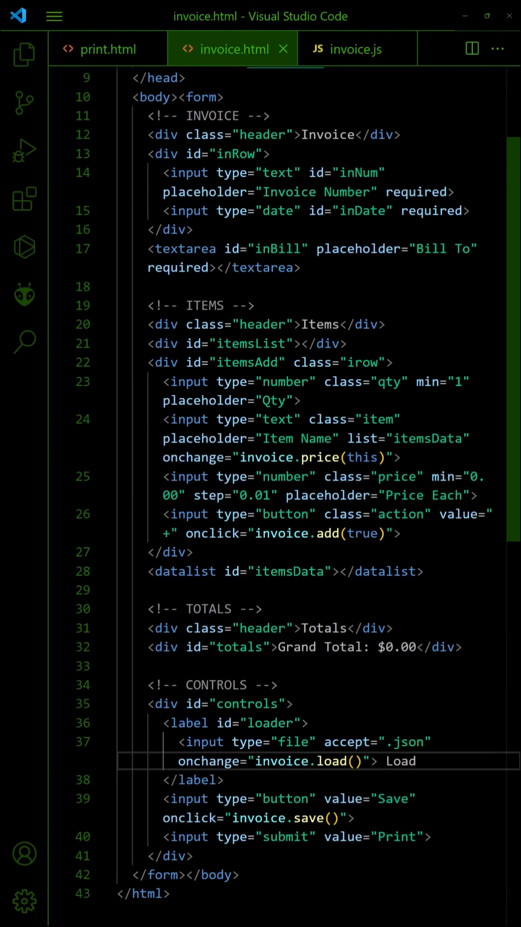
text(onsubmit="return invoice.print()
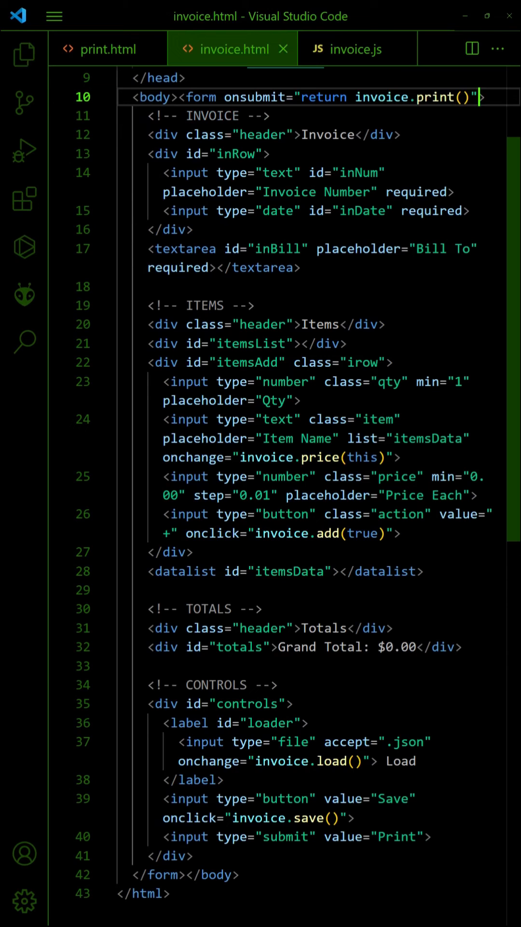
click(355, 48)
text(p)
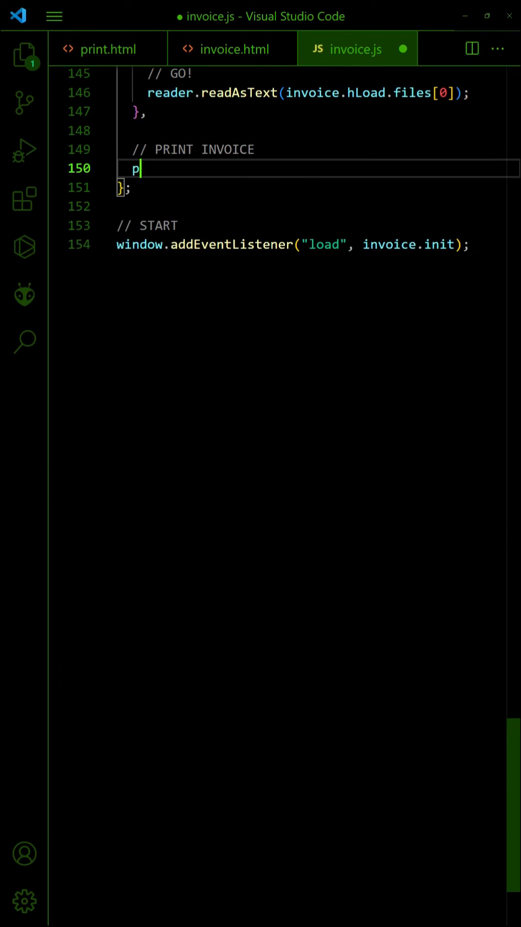
Step: Start print() alerting "at least one item" when no .irow exists and returning false
text(rint : () => {)
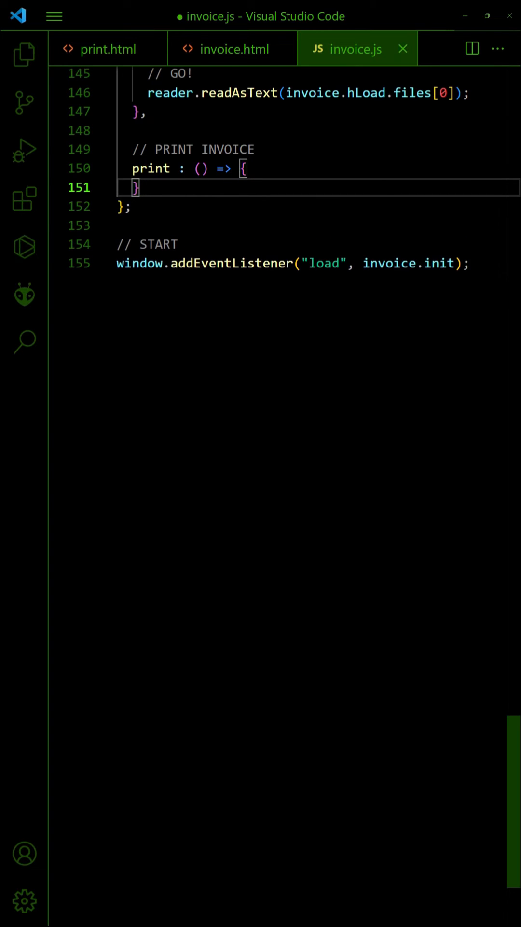
text(// CHECK FOR ITEMS)
text(alert("Please add at le)
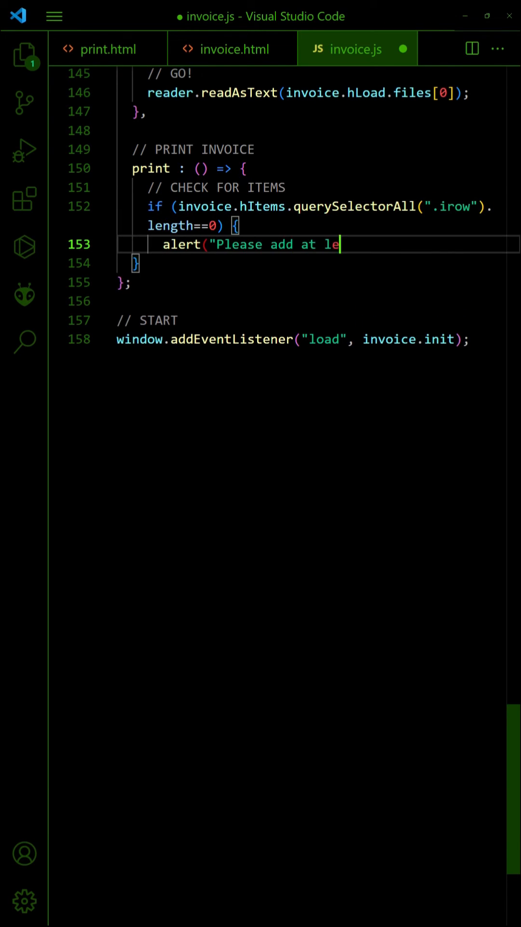
text(ast one item.");)
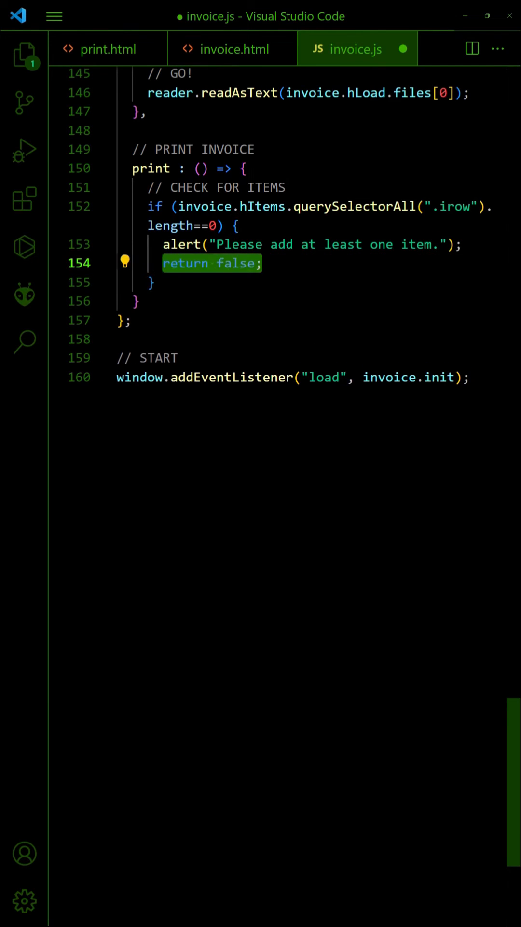
text(return false;)
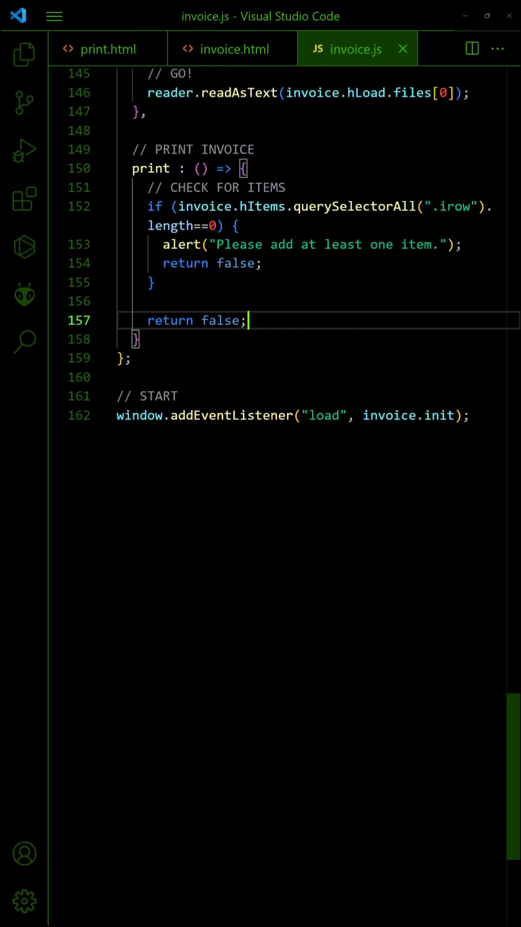
key(Enter)
text(let p)
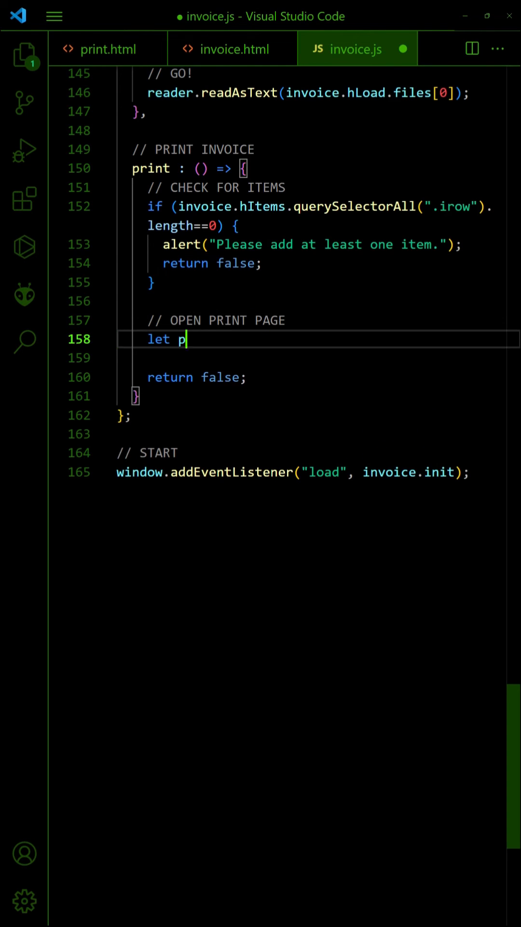
Step: Open print.html, fill bill-to, number, date, items and totals on load, then call page.print()
text(age = window.open("print.html");)
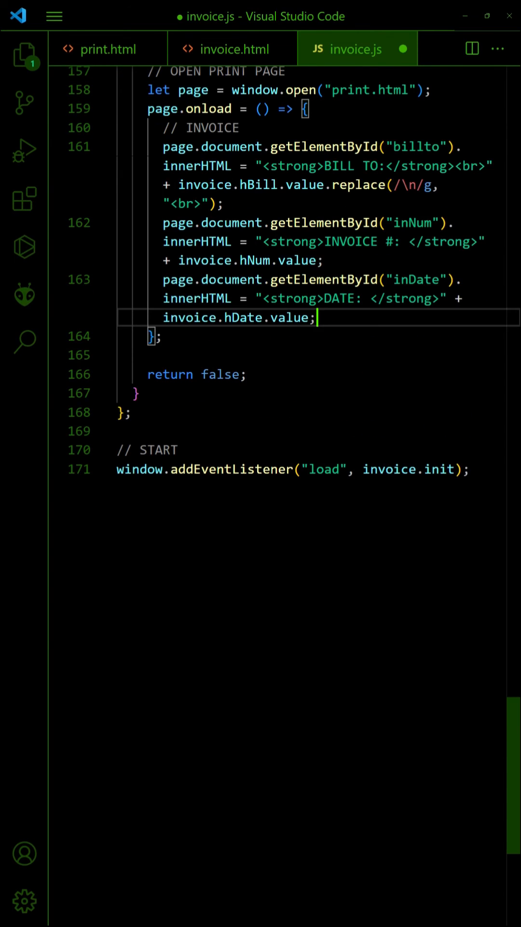
scroll(up, 3)
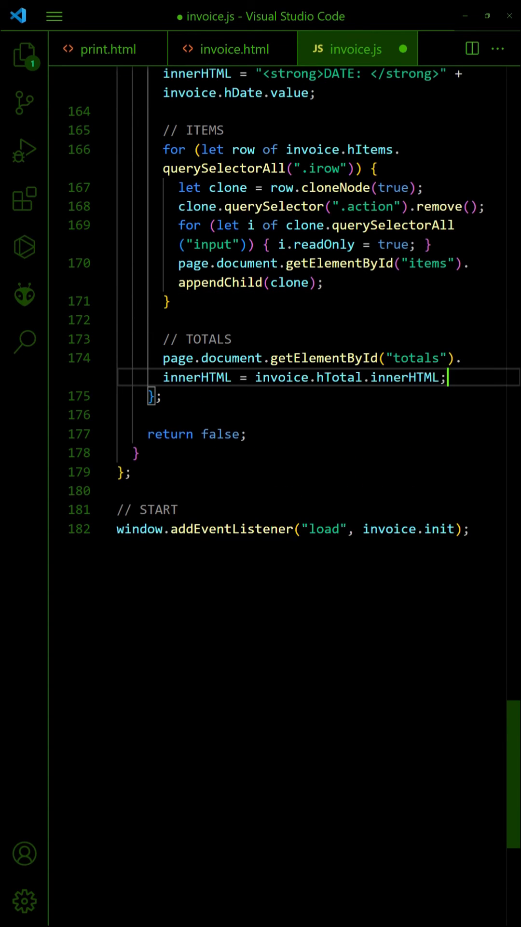
key(Enter)
text(page.pr)
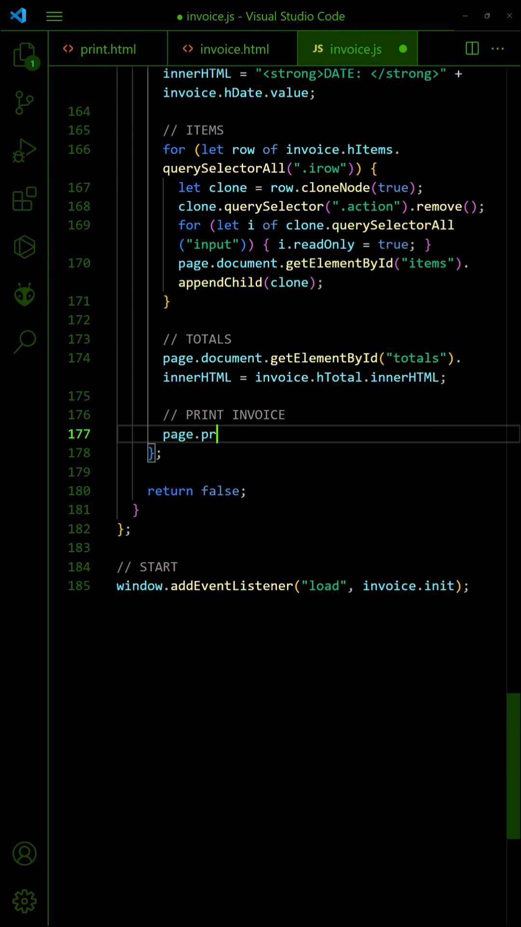
text(int();)
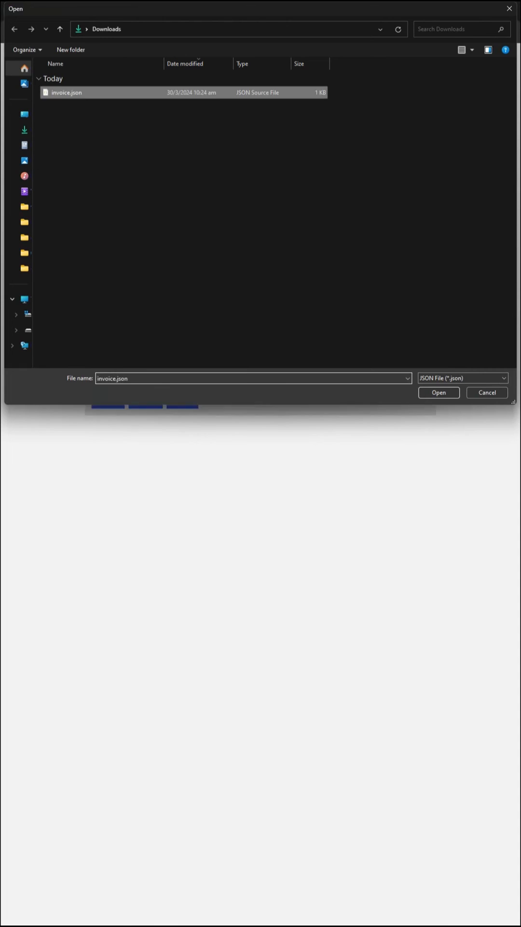
Step: Load invoice.json from Downloads and print it, previewing three items with Grand Total $15.54
click(438, 393)
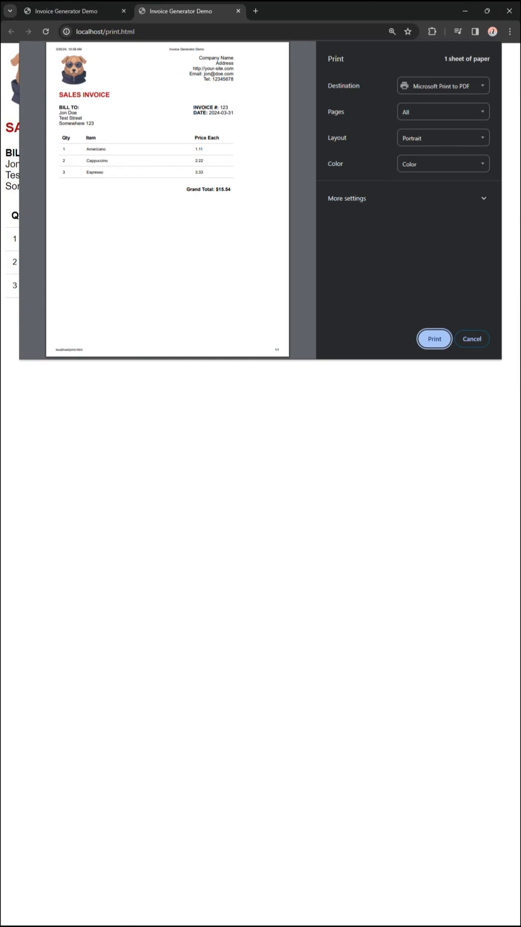
click(471, 338)
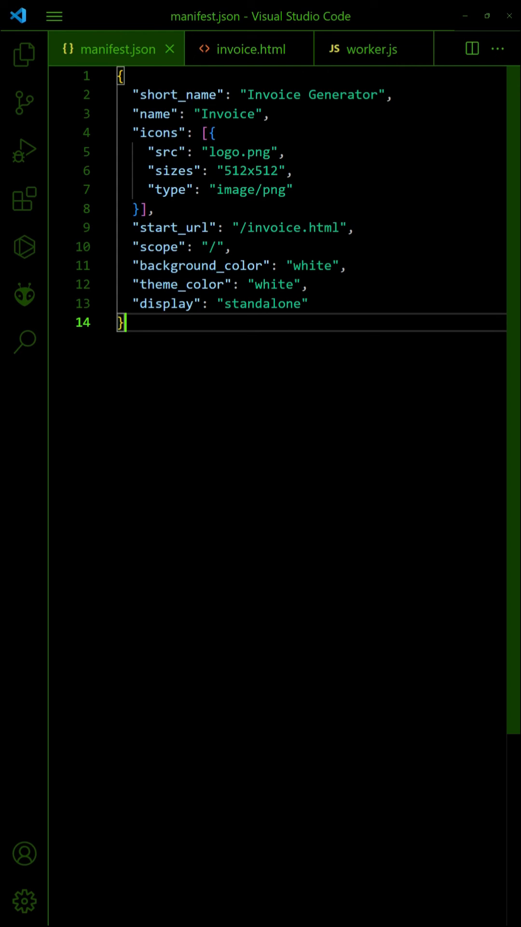
Step: Add a PROGRESSIVE WEB APP comment linking logo.png as icon and manifest.json as manifest in invoice.html's head
click(248, 48)
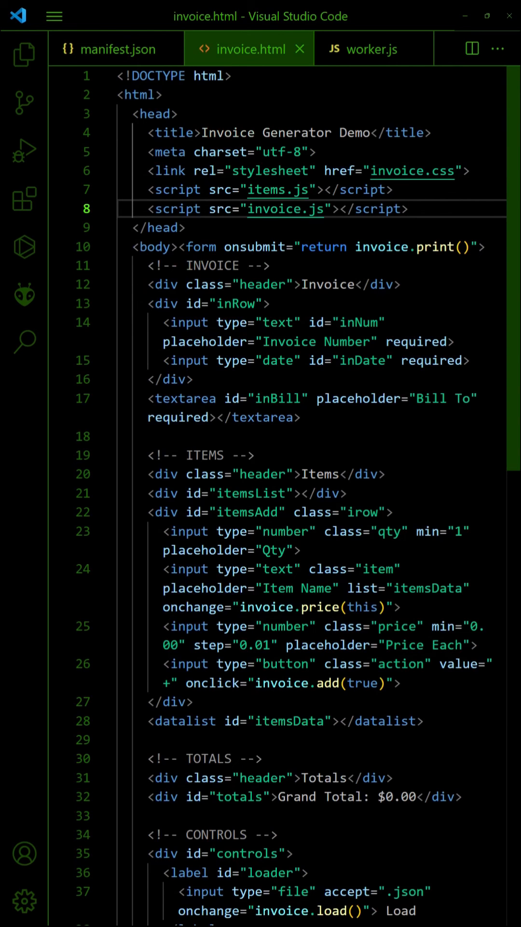
text(<!-- PROGRESSIVE WEB APP -->)
text(<link rel="icon" href="l)
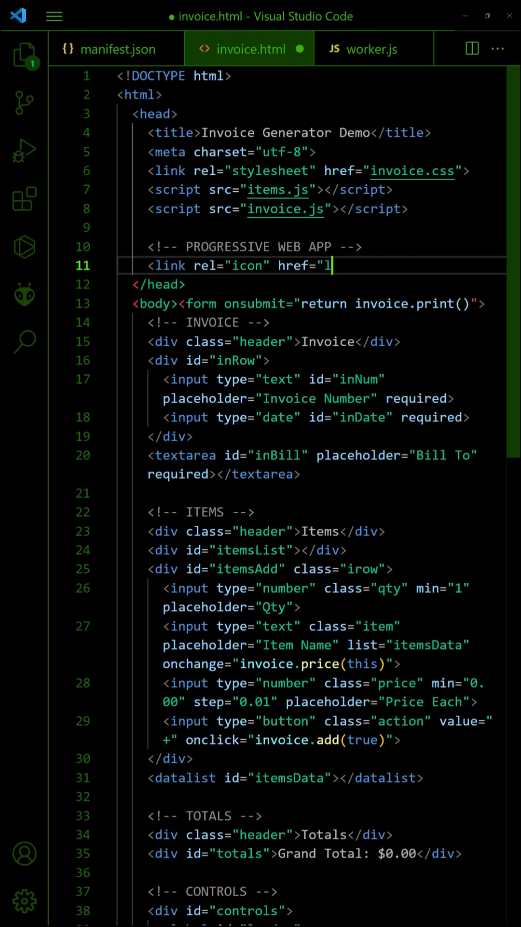
text(ogo.png" type="image/png">)
text(<link rel="manifest" href="manifest)
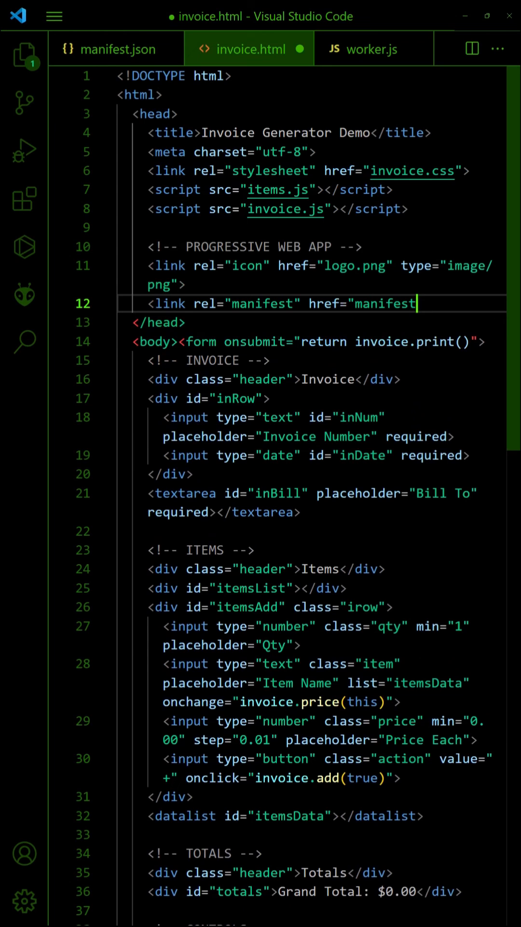
text(.json">)
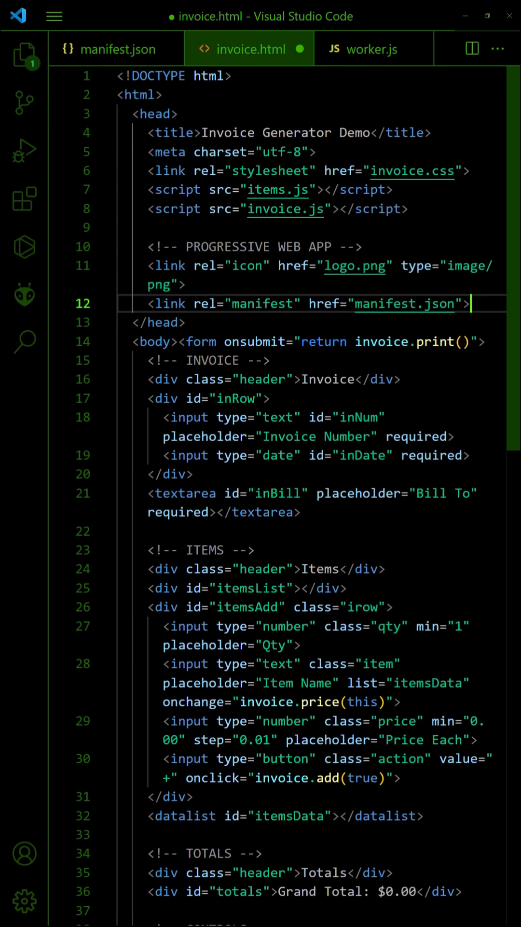
Step: Add a head script that, if serviceWorker is in navigator, registers worker.js and caches the app files in "invoice"
text(<script>if ()
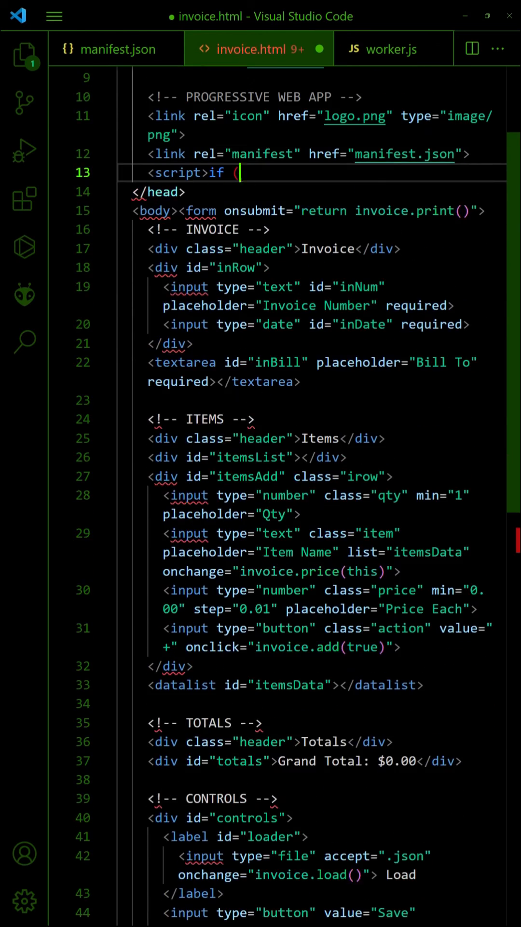
text(("serviceWorker" in navigator) {)
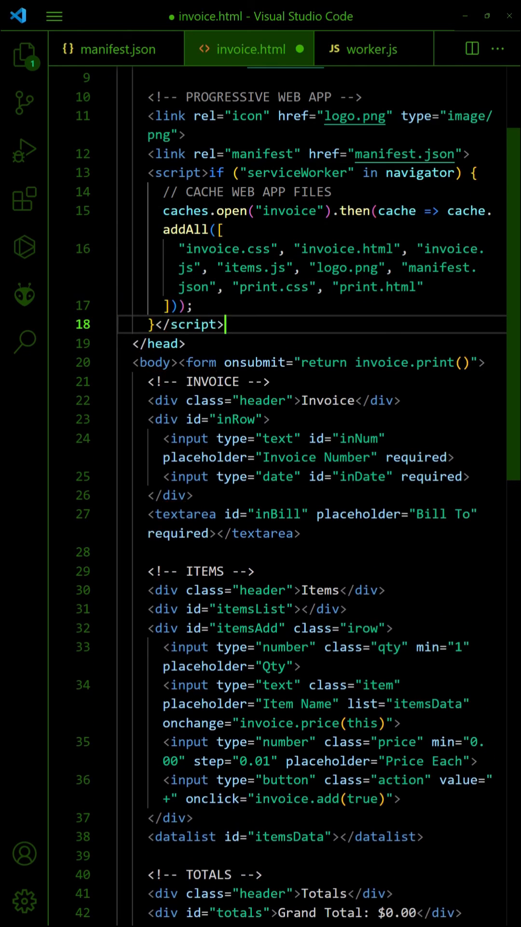
text(// REGISTER SERVICE WORKER)
text(navigator.serviceWorker.register("worker.js", {scope: "/"});)
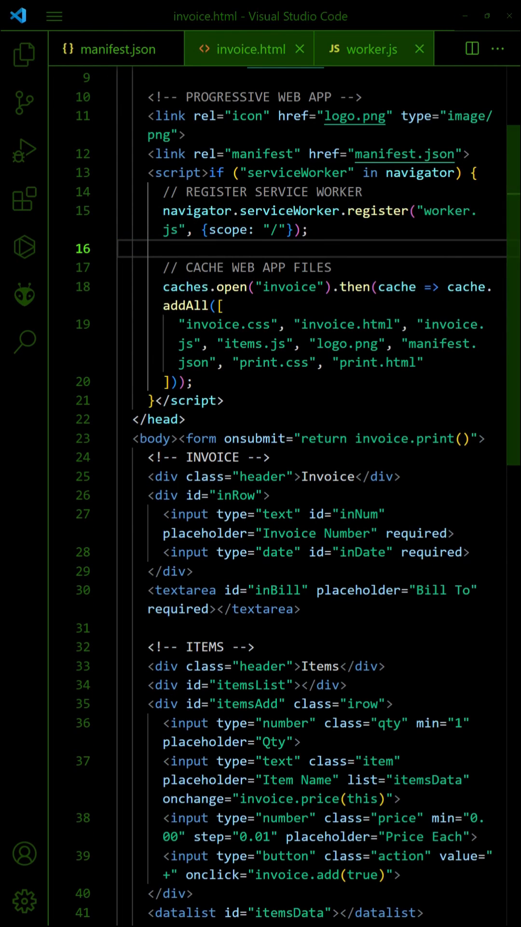
Step: In worker.js, answer fetch events with caches.match(e.request) falling back to fetch(e.request)
click(373, 48)
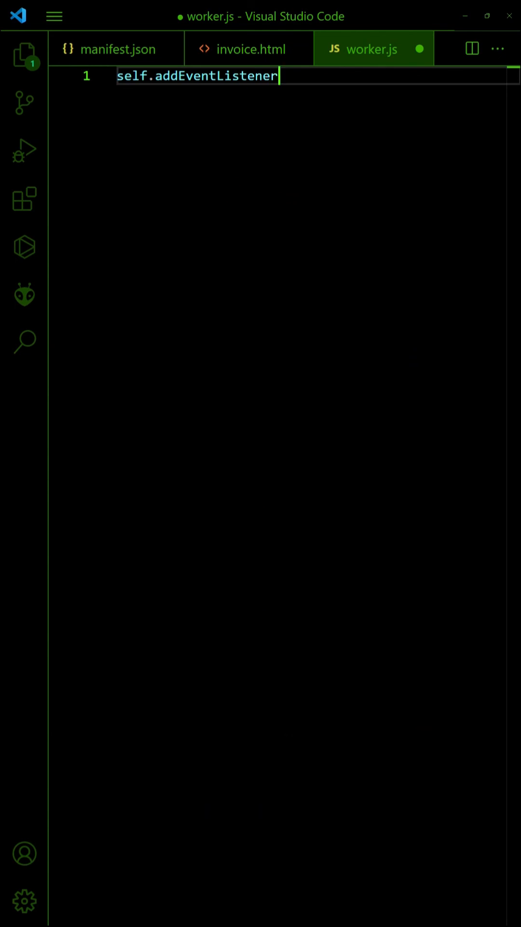
text(("fetch", e => e.respondWith()
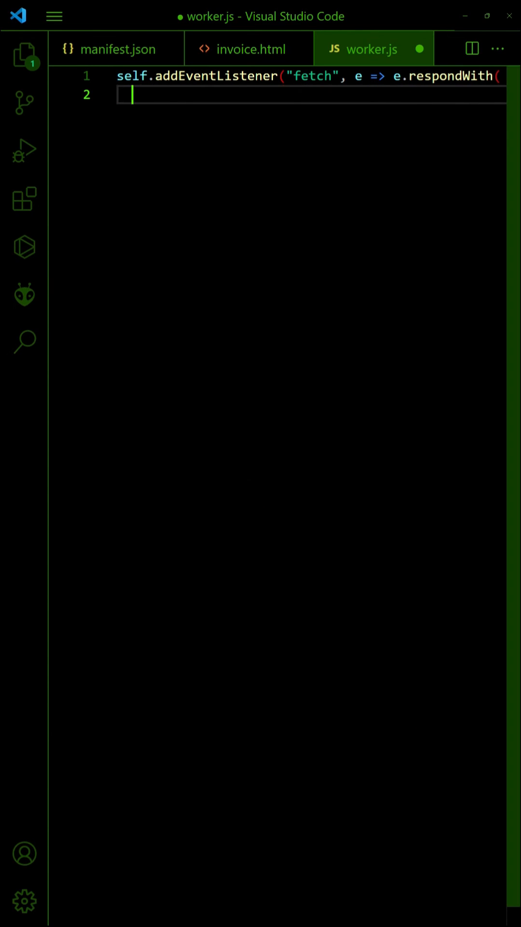
text(caches.match(e.request).then(r =)
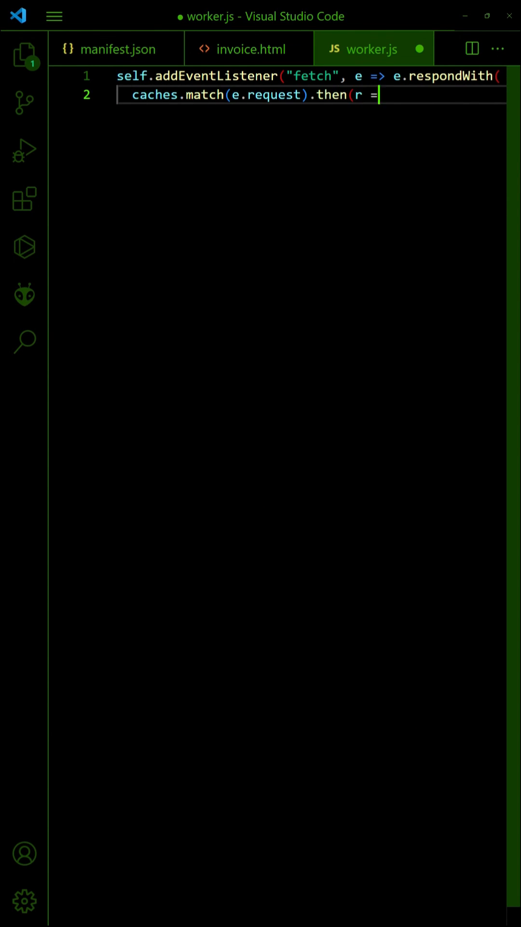
text(> r || fetch(e.request))\n));)
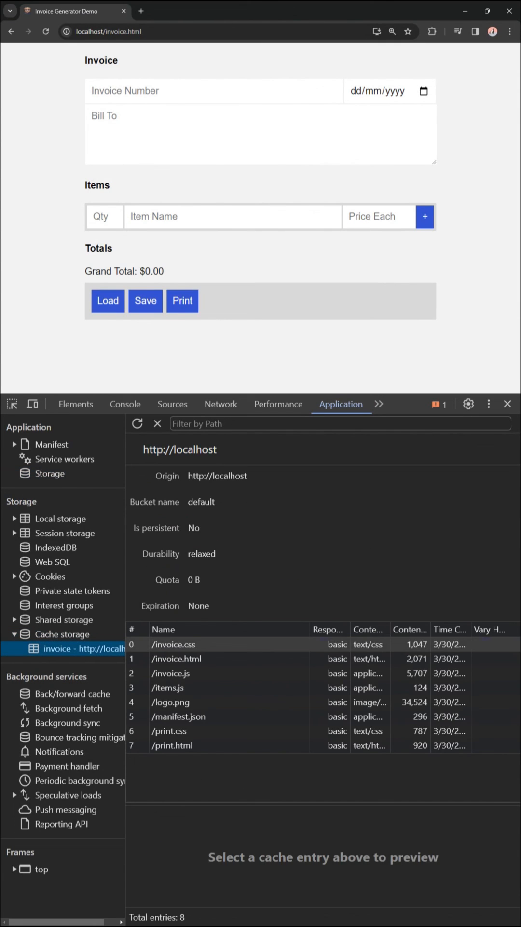
Step: Inspect the cached invoice.css entry, then view the Network log showing requests served from the ServiceWorker
click(178, 644)
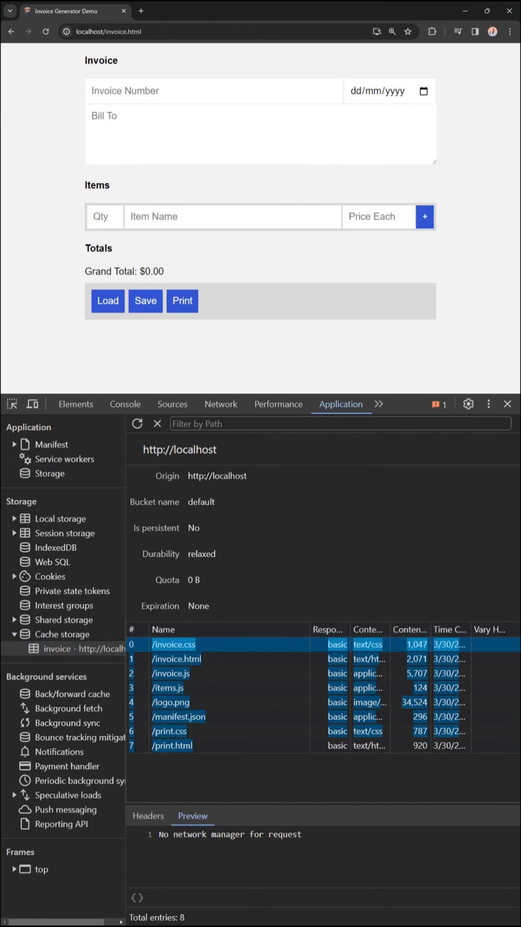
click(220, 403)
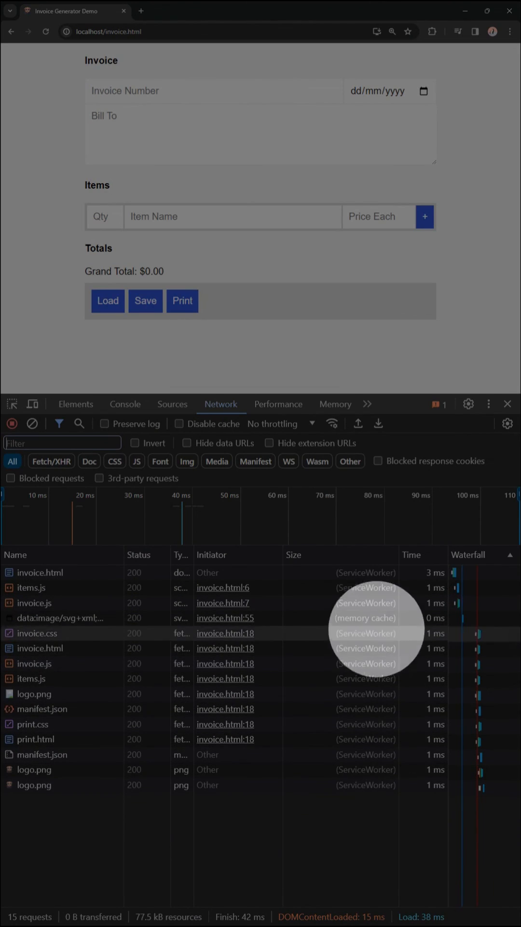
mouse_move(454, 572)
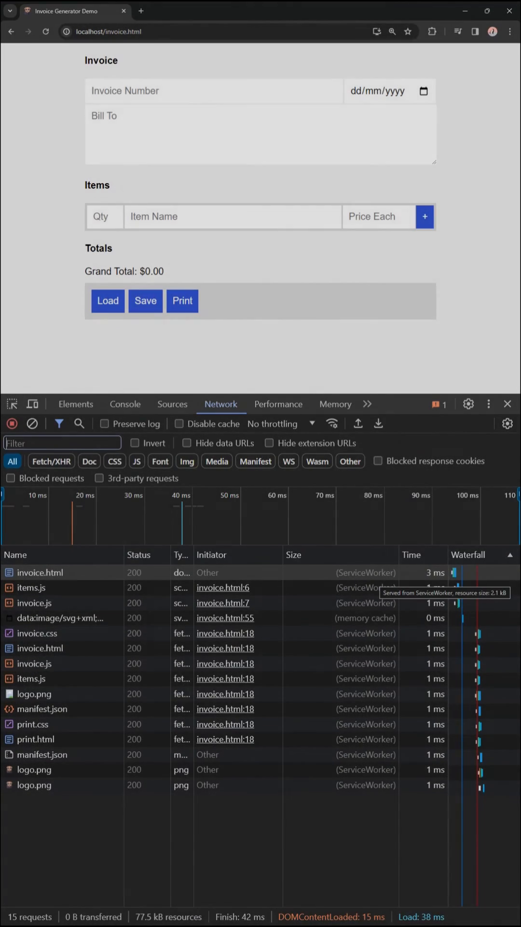